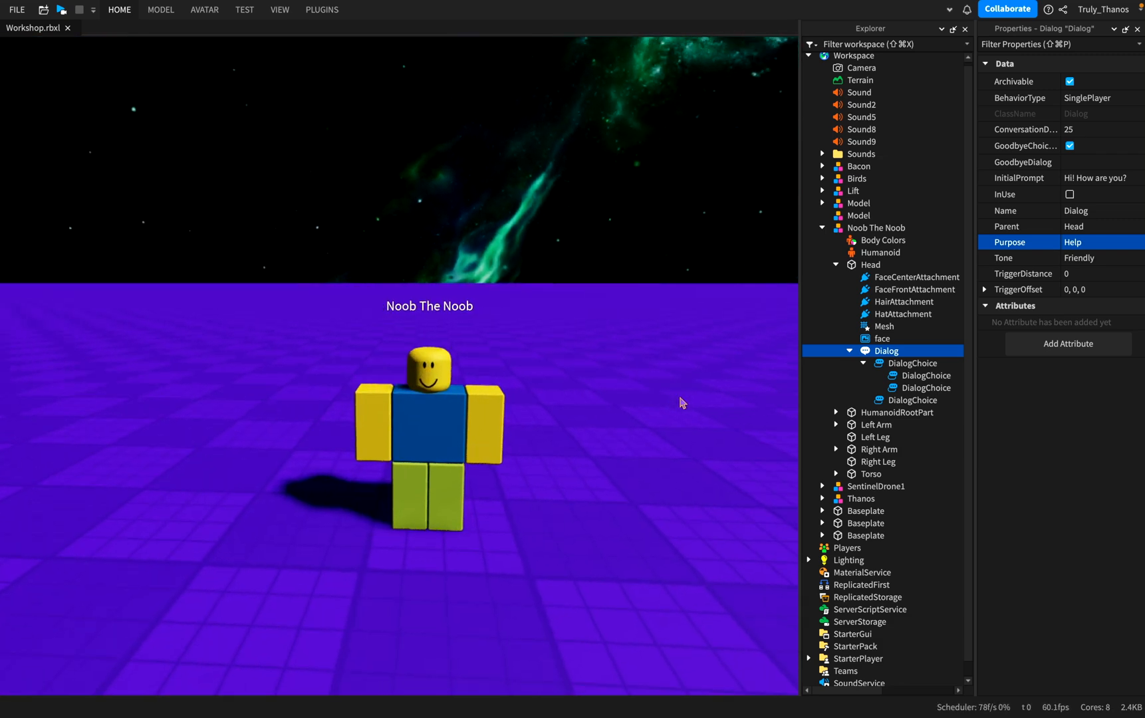
pyautogui.moveTo(672, 405)
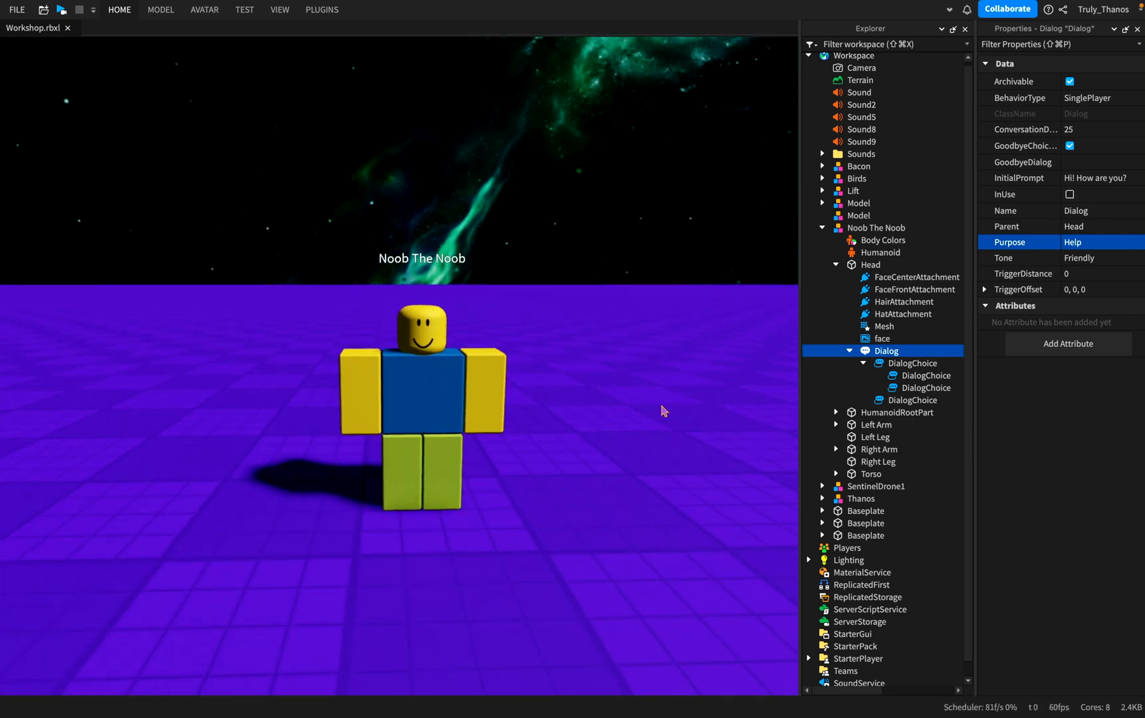
# Start a playtest from the Home tools and begin a conversation with Noob The Noob.
pyautogui.scroll(-3)
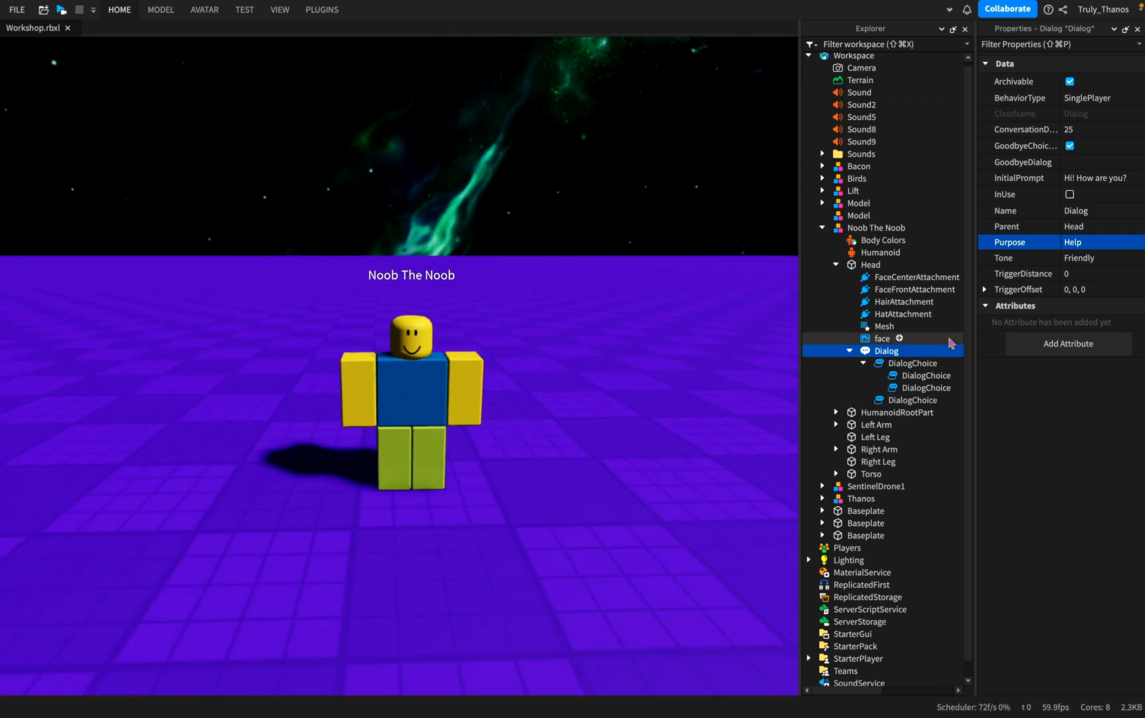
pyautogui.click(1005, 210)
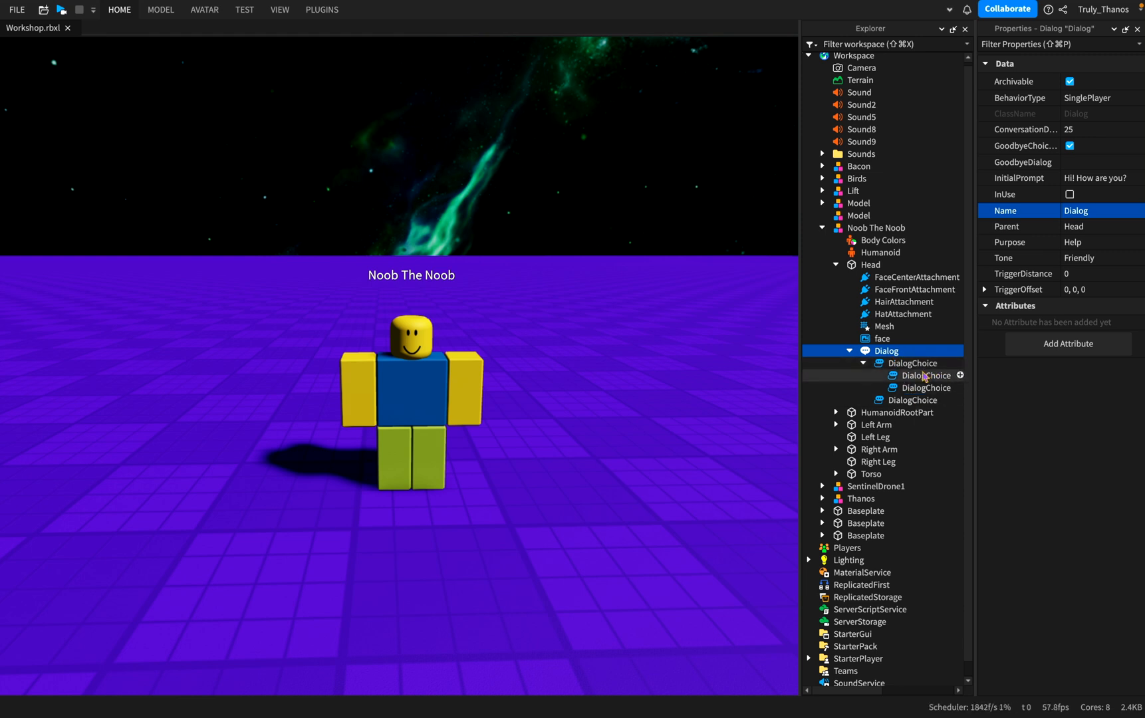
pyautogui.moveTo(889, 364)
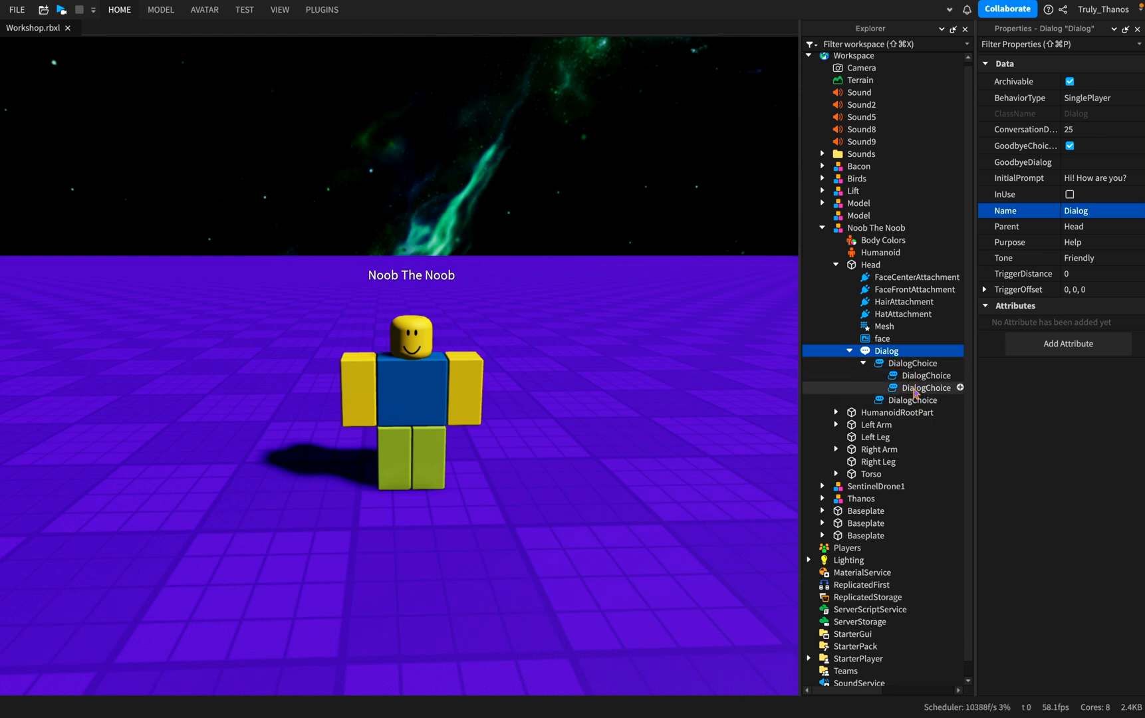
pyautogui.moveTo(905, 397)
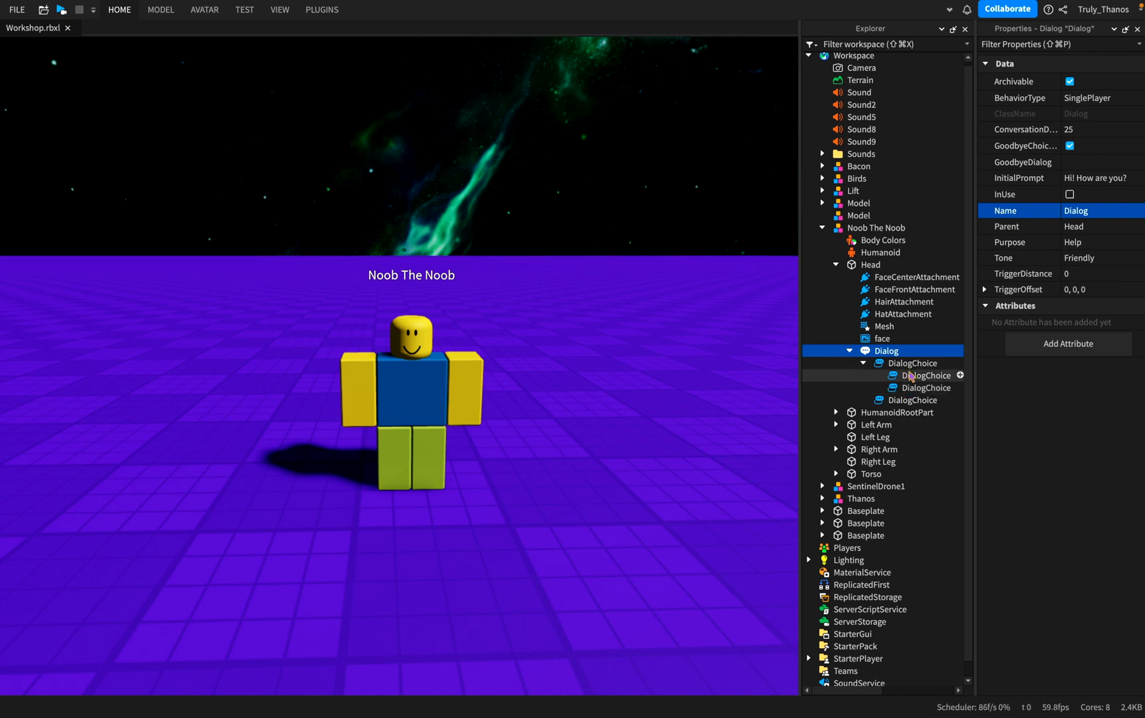
pyautogui.moveTo(673, 384)
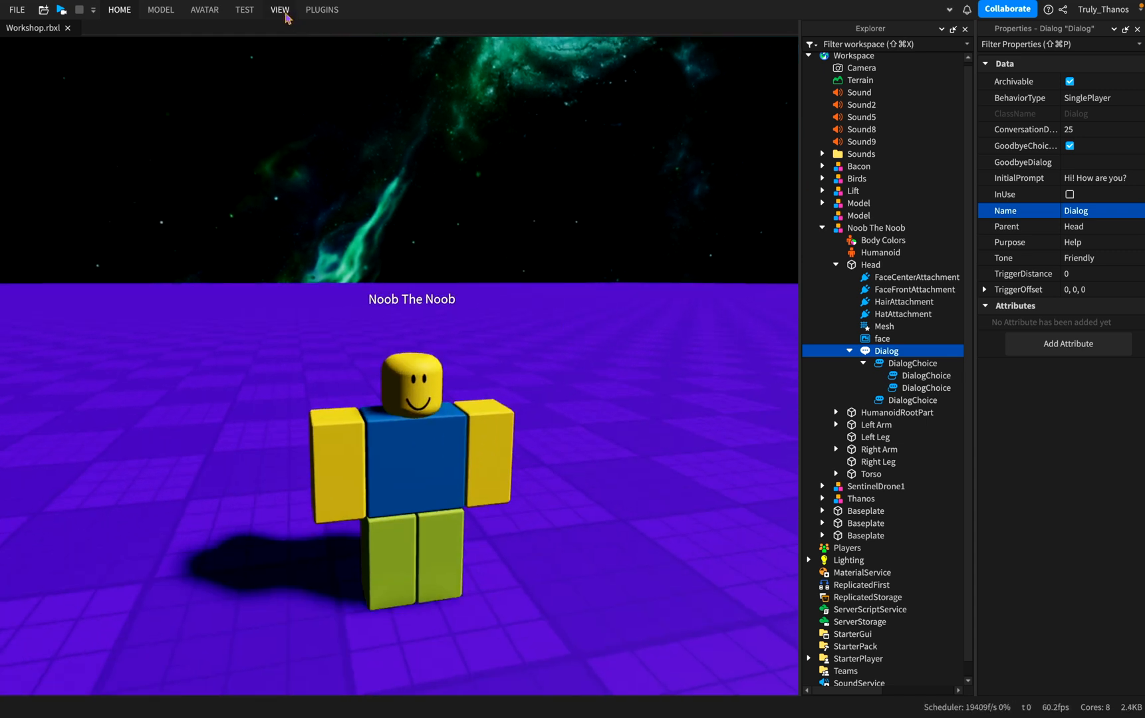
pyautogui.click(120, 10)
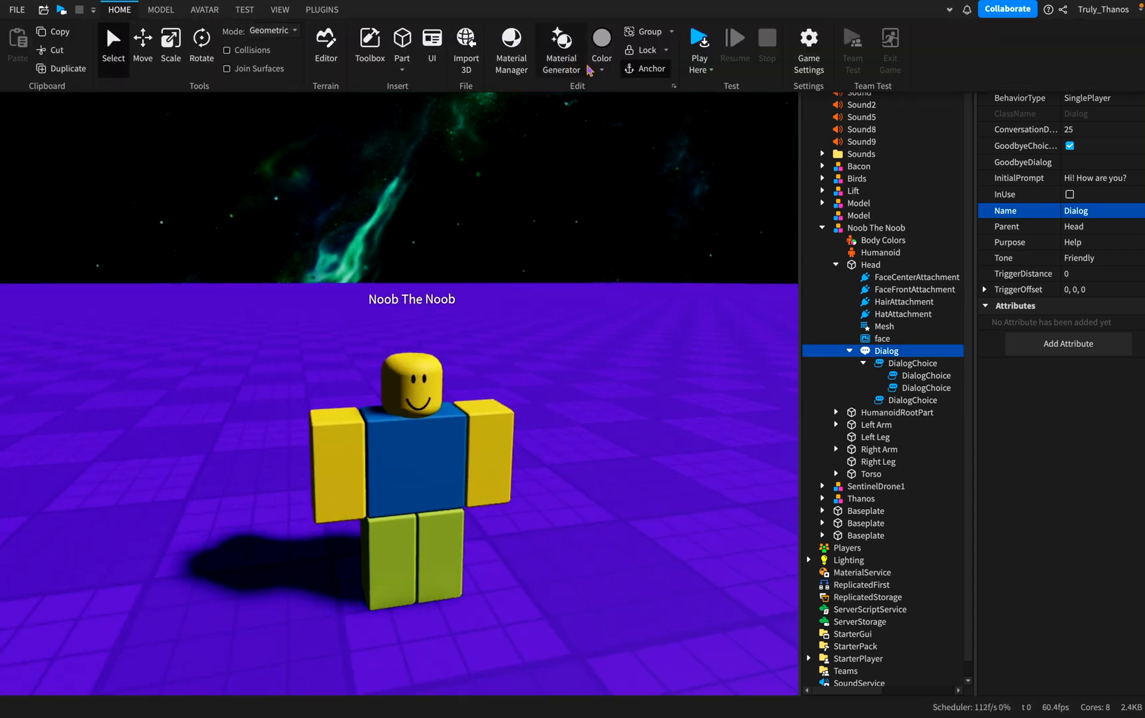
pyautogui.click(698, 44)
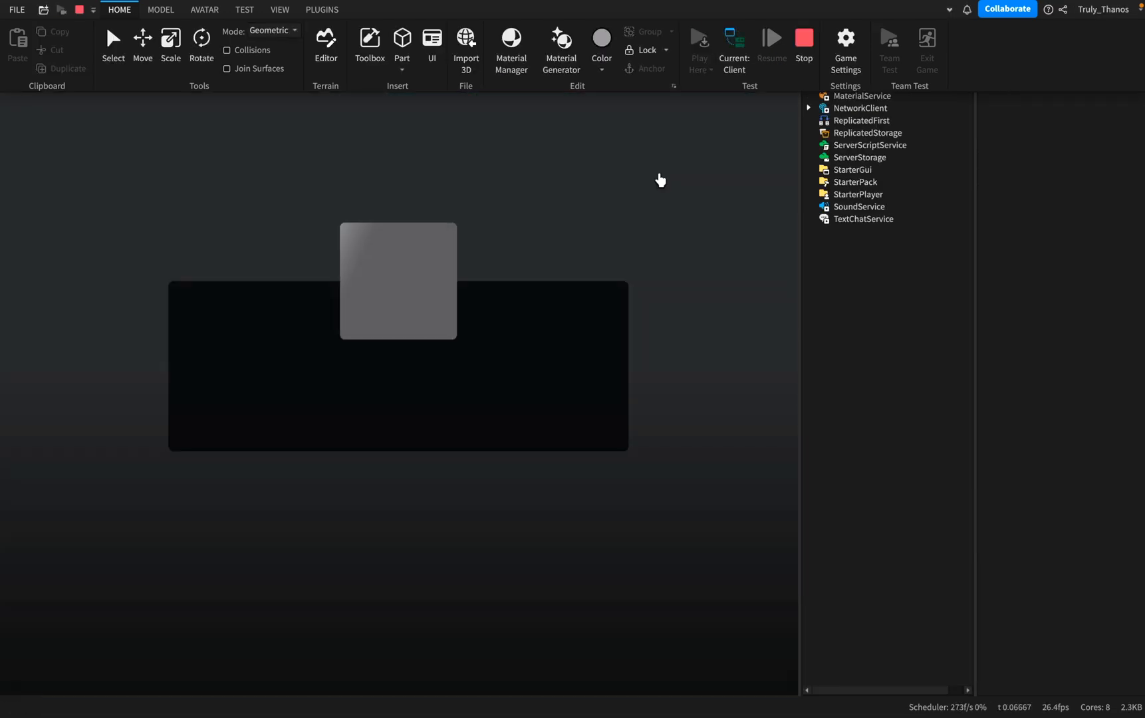
pyautogui.click(698, 39)
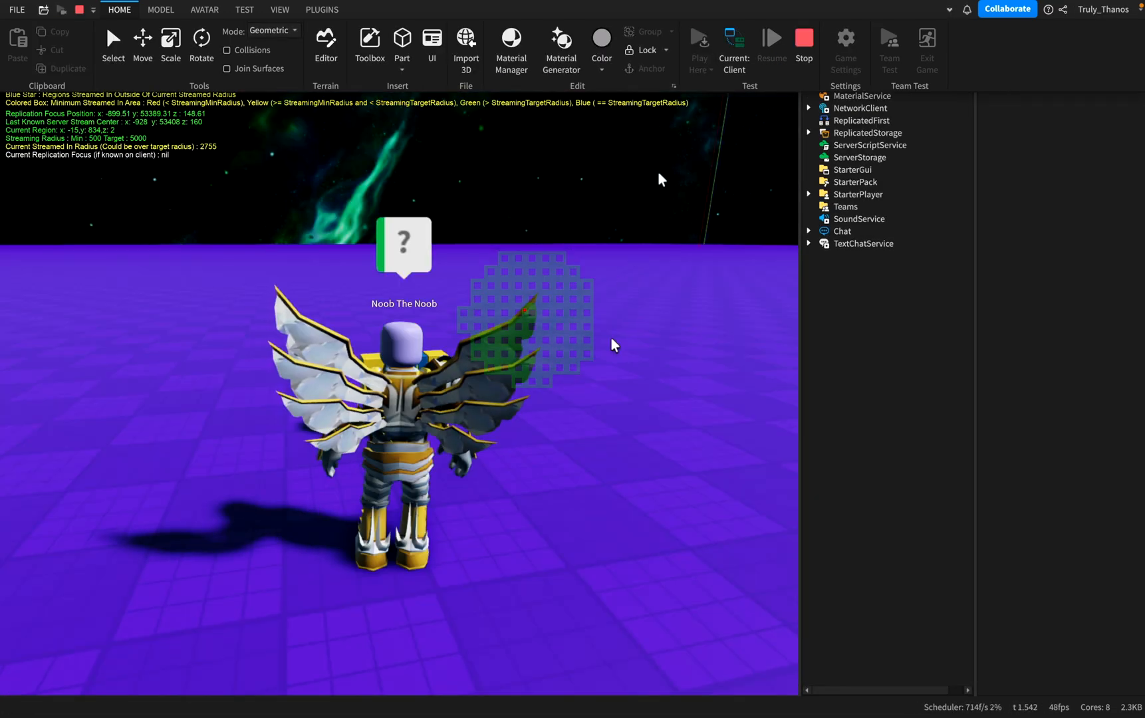
pyautogui.click(804, 37)
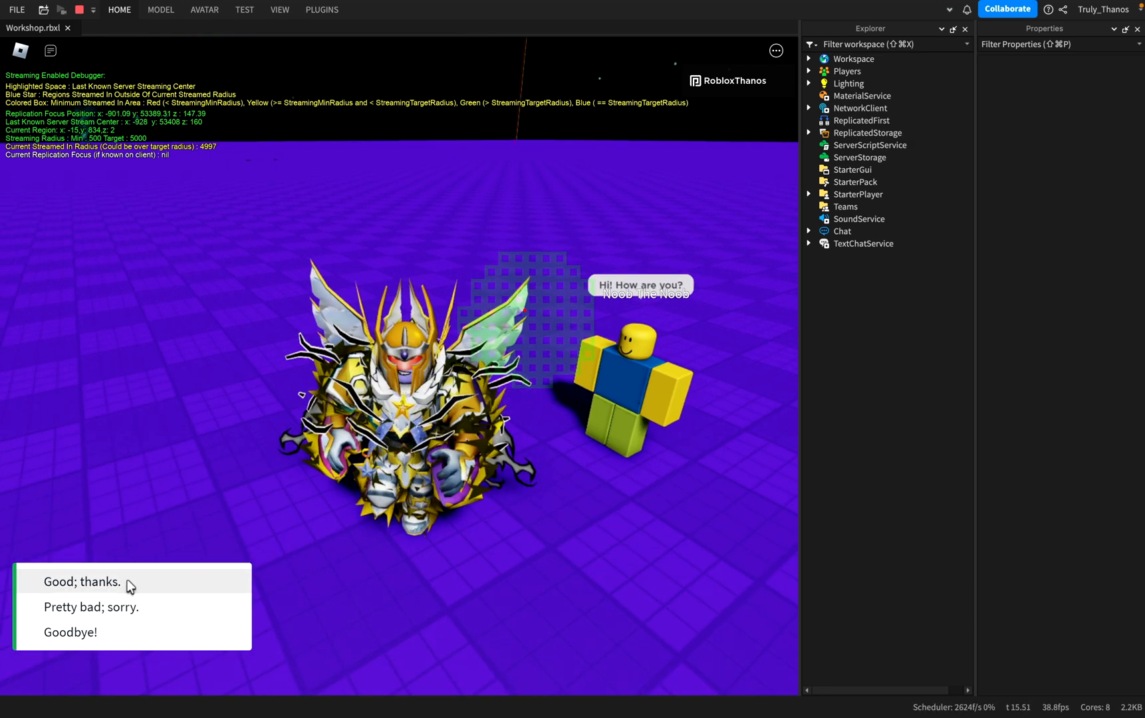
# Answer the greeting 'Good; thanks.' and reply 'I have! They are pretty great.'.
pyautogui.click(81, 582)
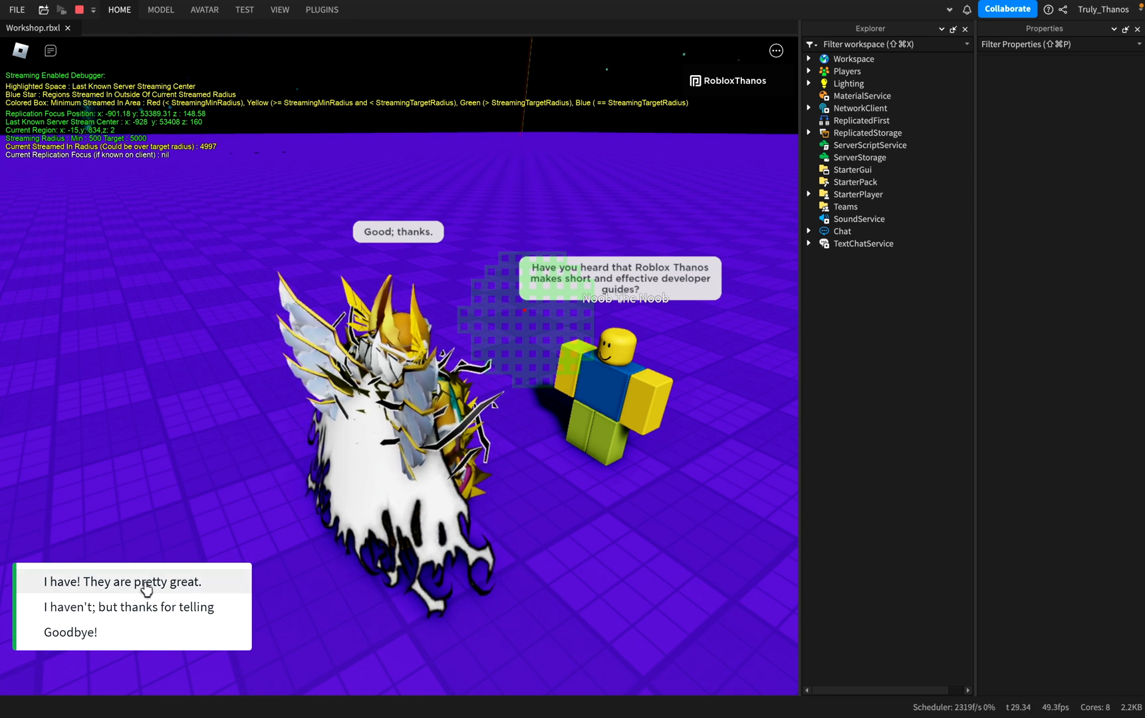
pyautogui.click(122, 581)
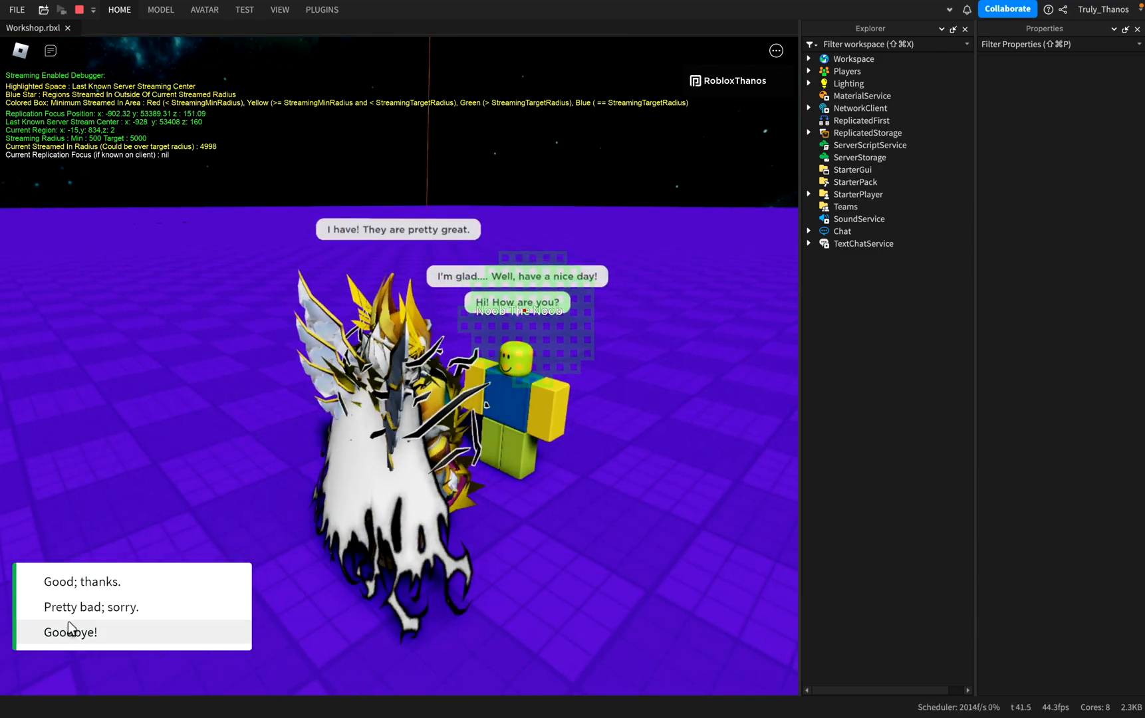
# Try the 'Pretty bad; sorry.' answer, then 'Good; thanks.' followed by 'I haven't'.
pyautogui.click(92, 607)
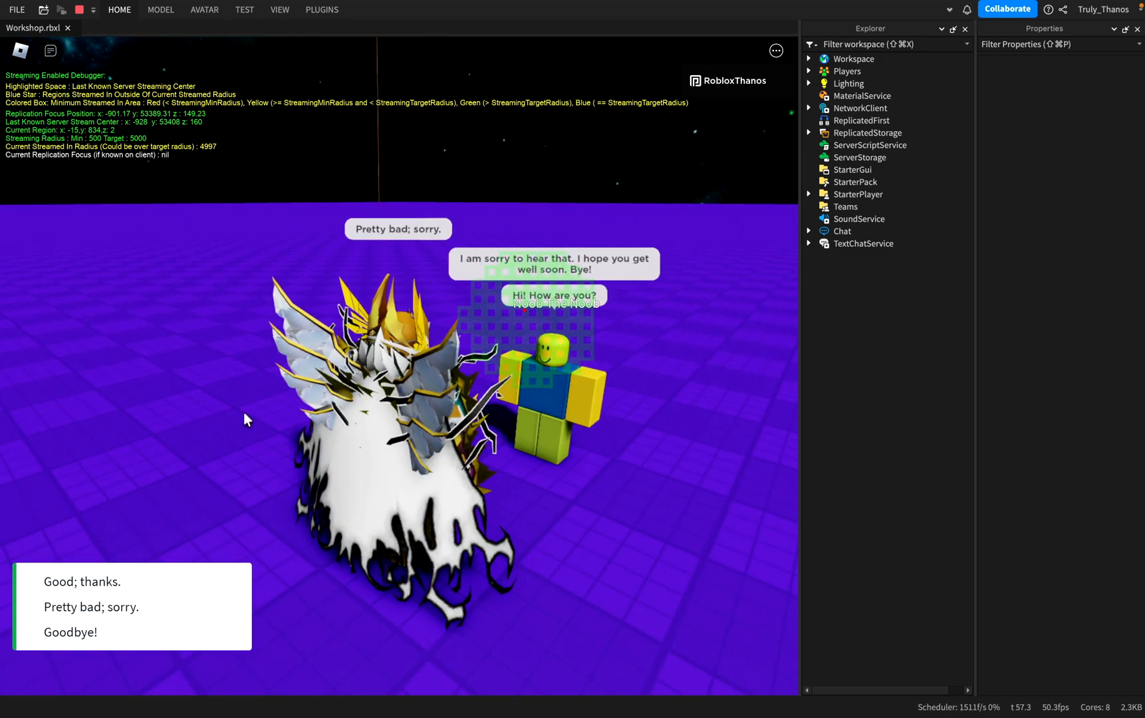
pyautogui.click(93, 581)
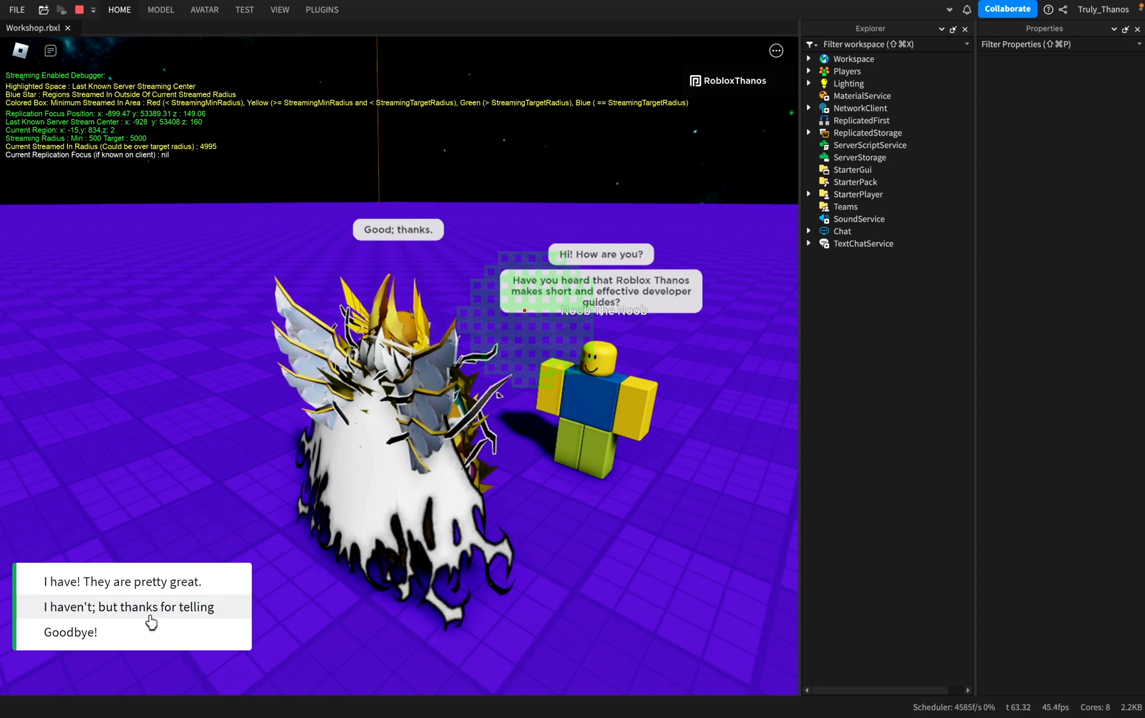
pyautogui.click(127, 606)
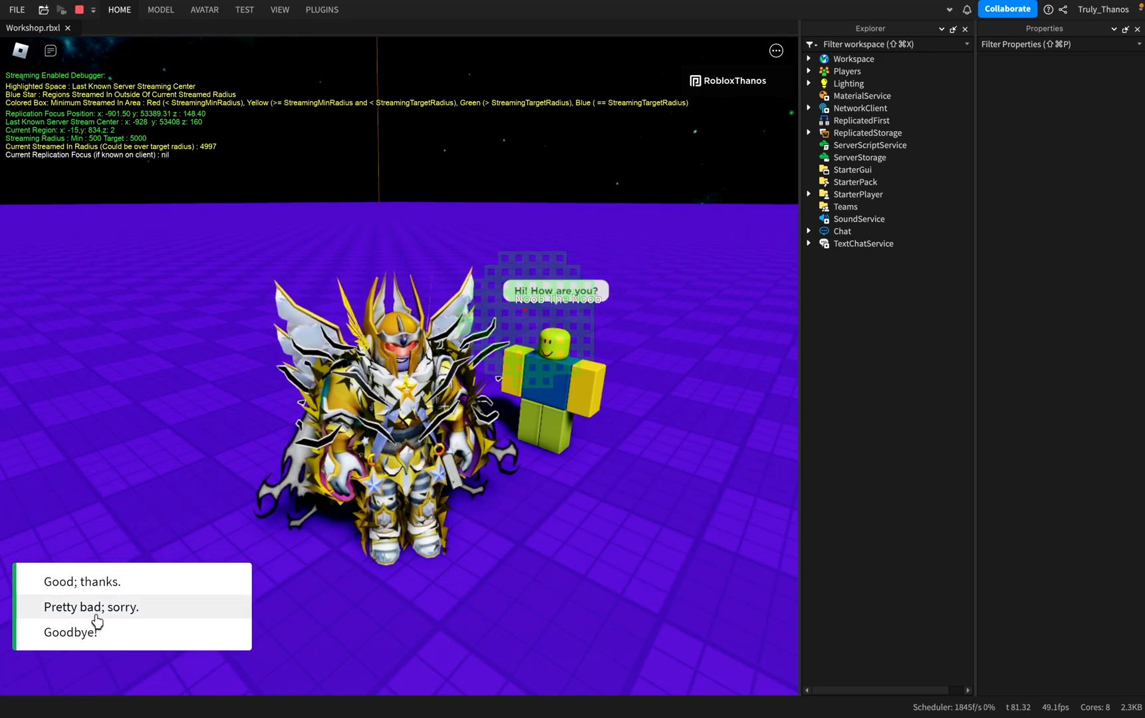
# Answer 'Pretty bad; sorry.' again and end the conversation with 'Goodbye!'.
pyautogui.click(69, 631)
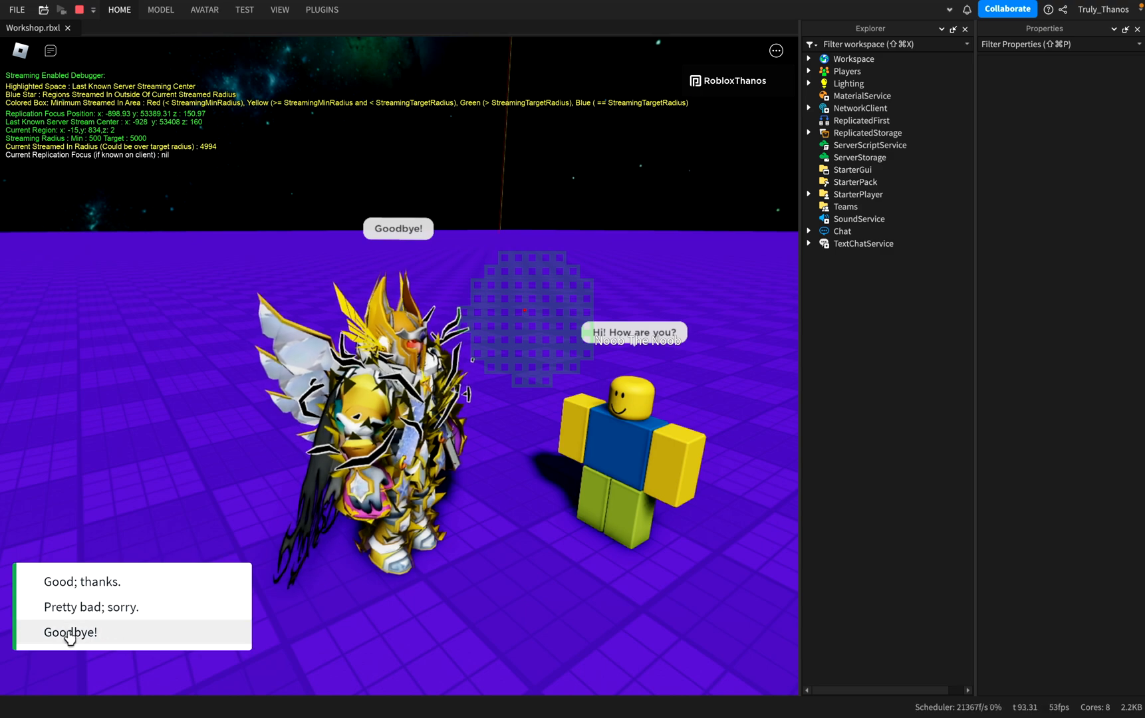
pyautogui.click(70, 631)
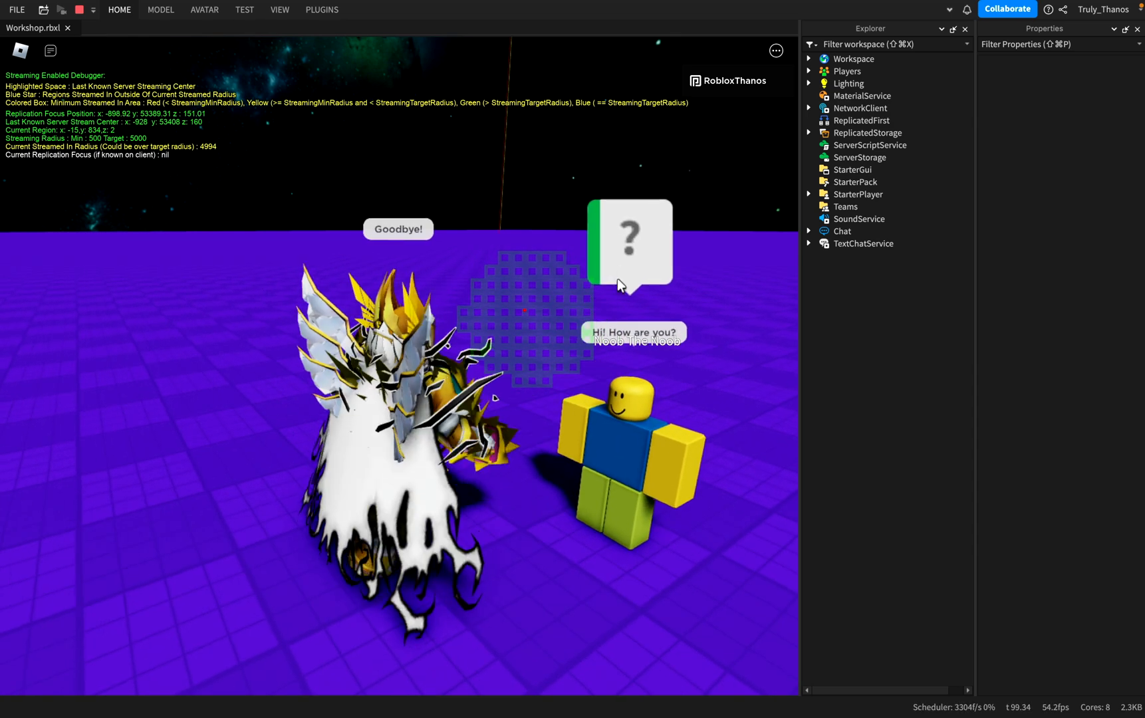
# Restart the conversation and answer 'Good; thanks.' then 'I haven't; but thanks for telling me!'.
pyautogui.click(628, 243)
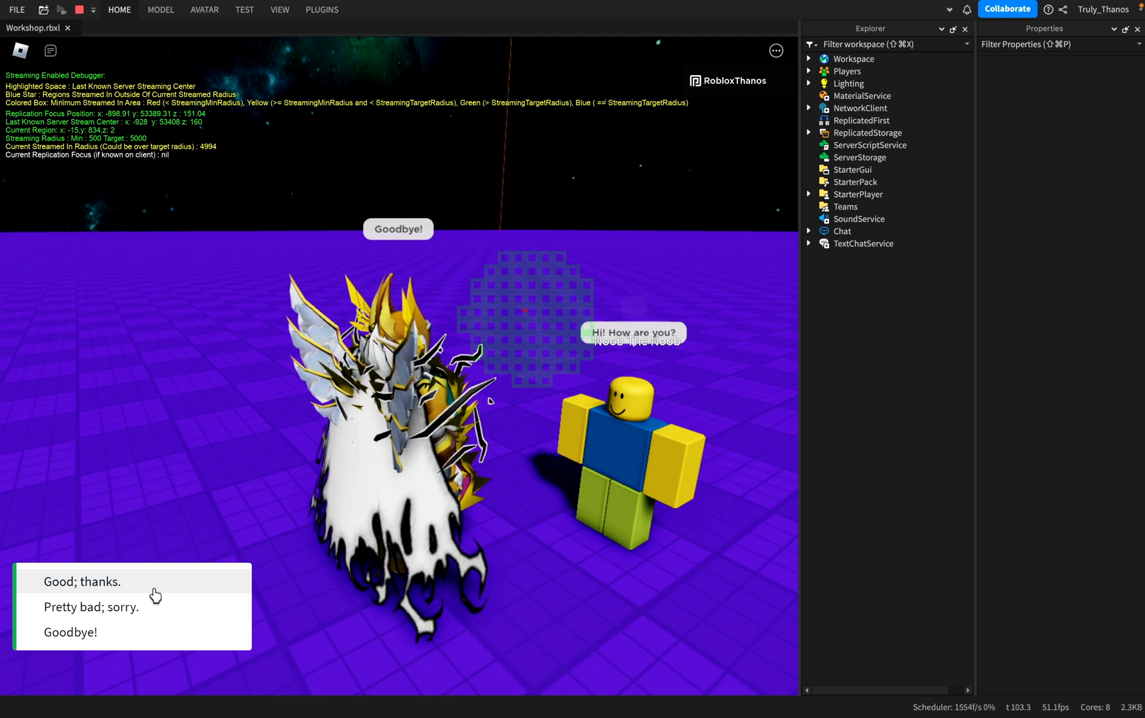
pyautogui.click(83, 581)
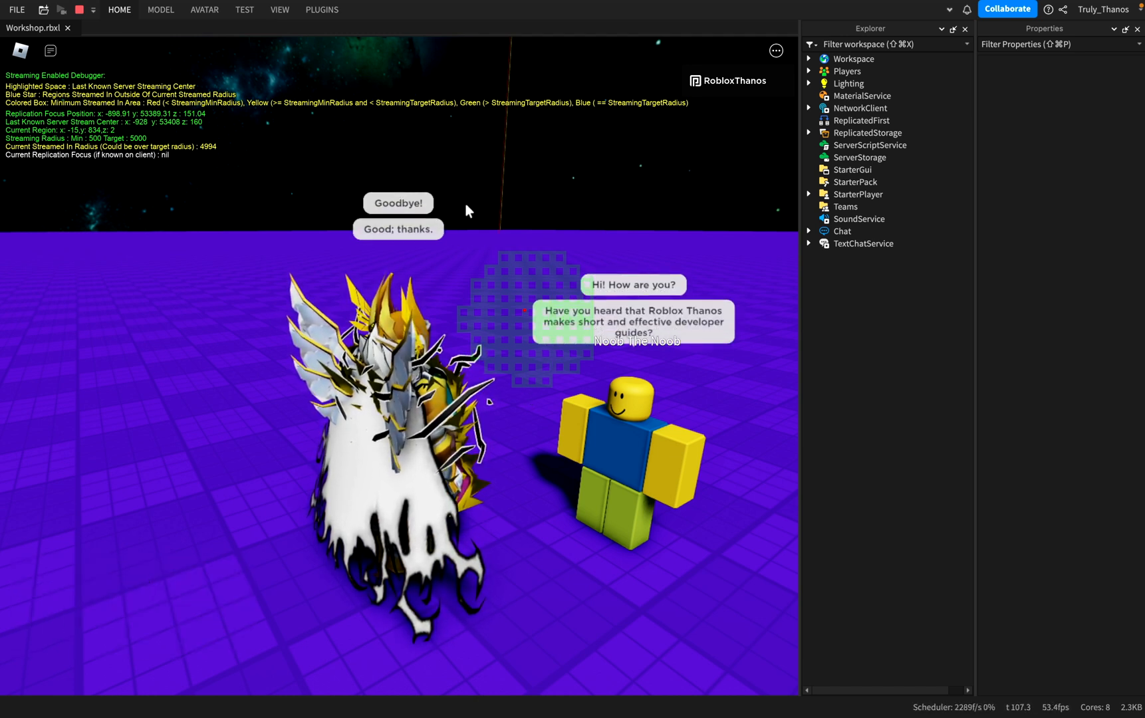
pyautogui.click(398, 202)
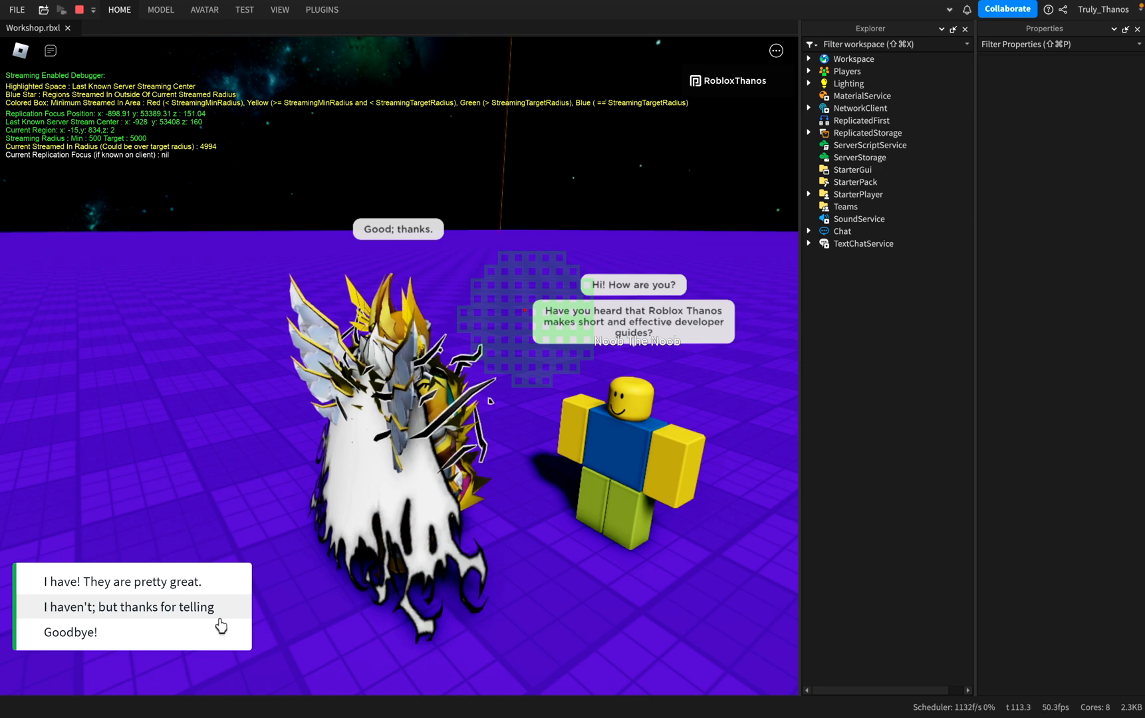
pyautogui.click(125, 607)
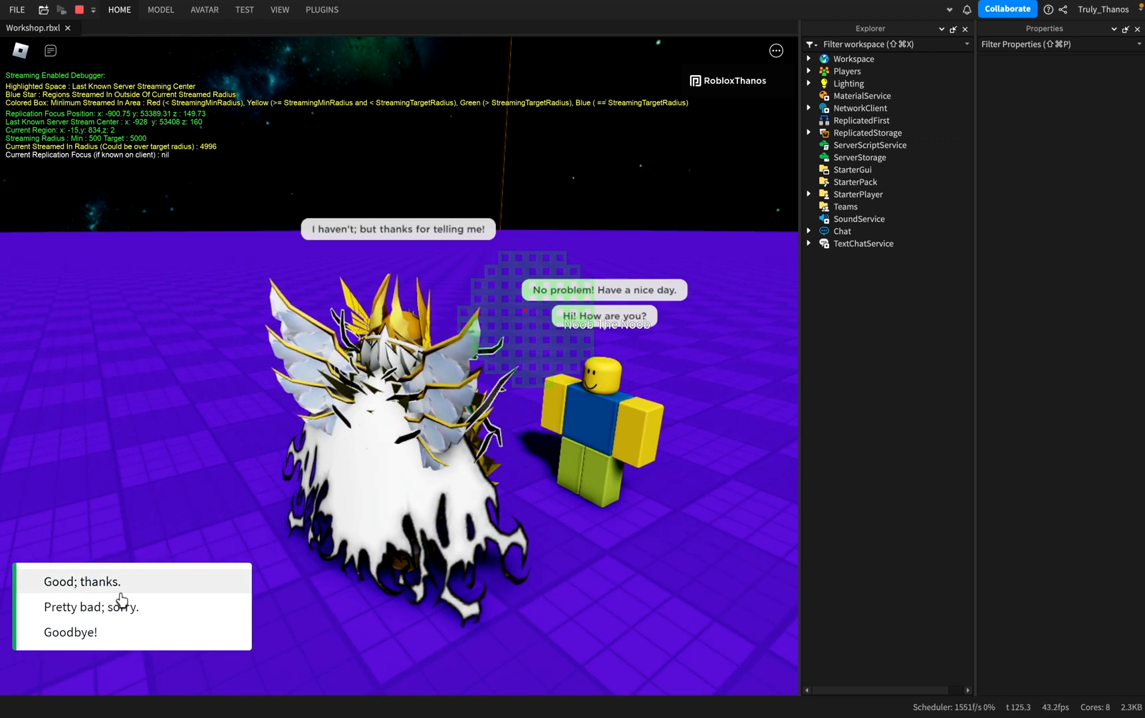
pyautogui.click(82, 582)
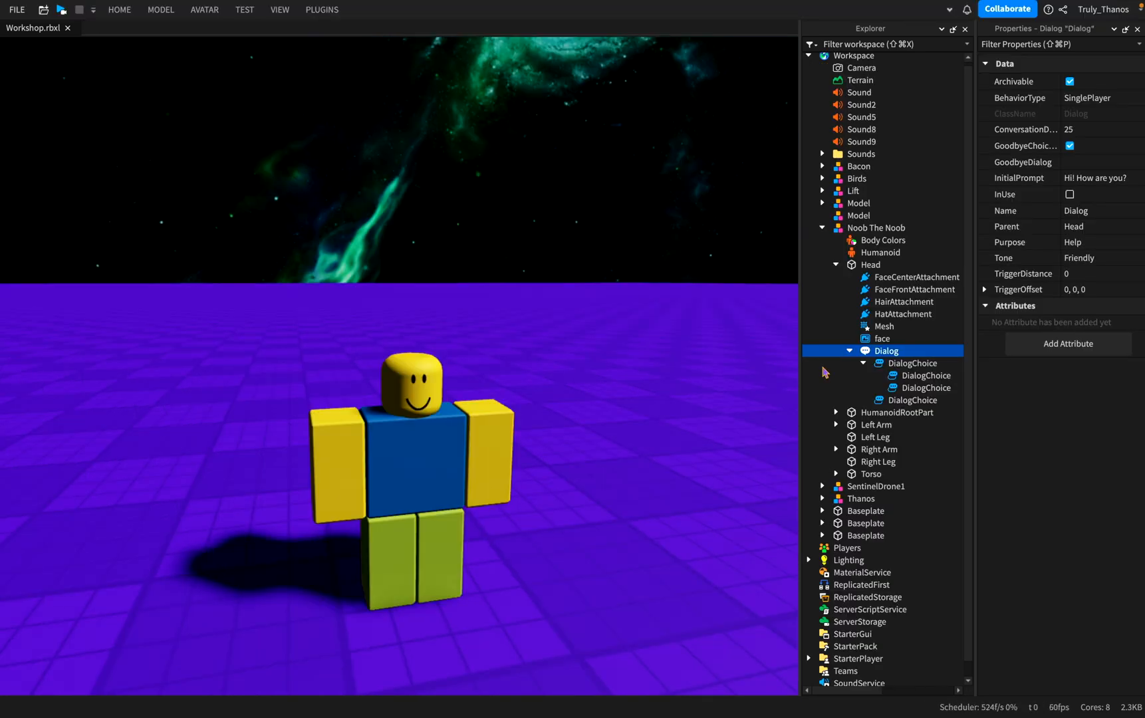
pyautogui.moveTo(896, 307)
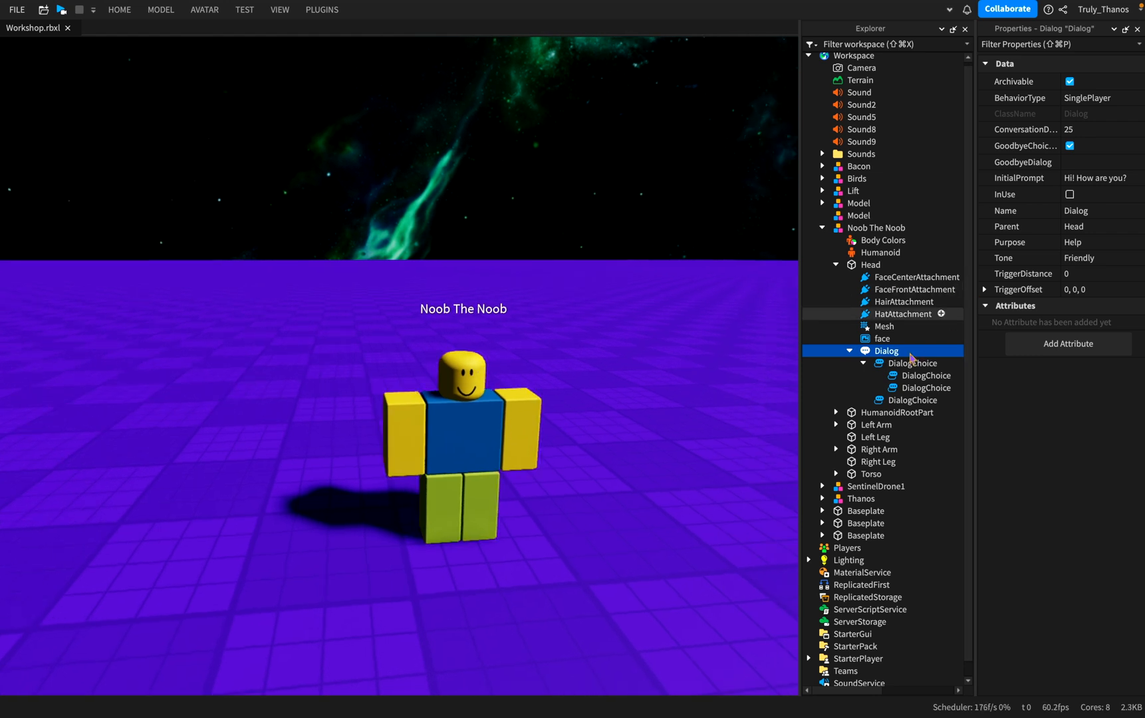
pyautogui.moveTo(884, 281)
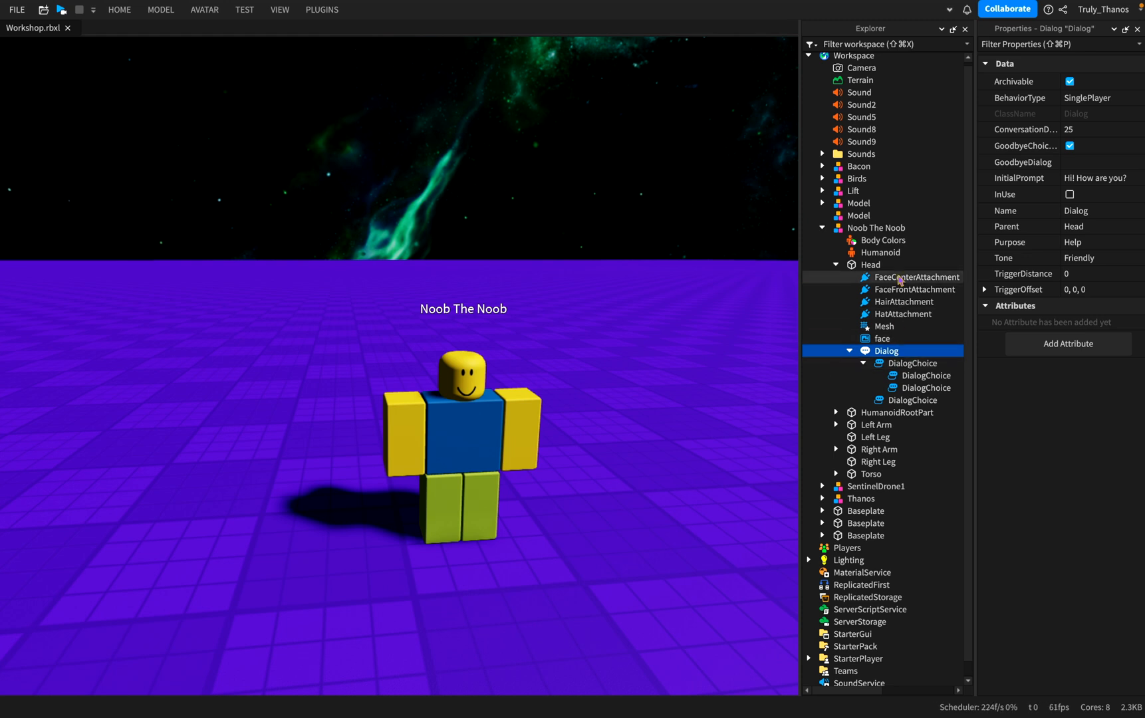
pyautogui.moveTo(874, 462)
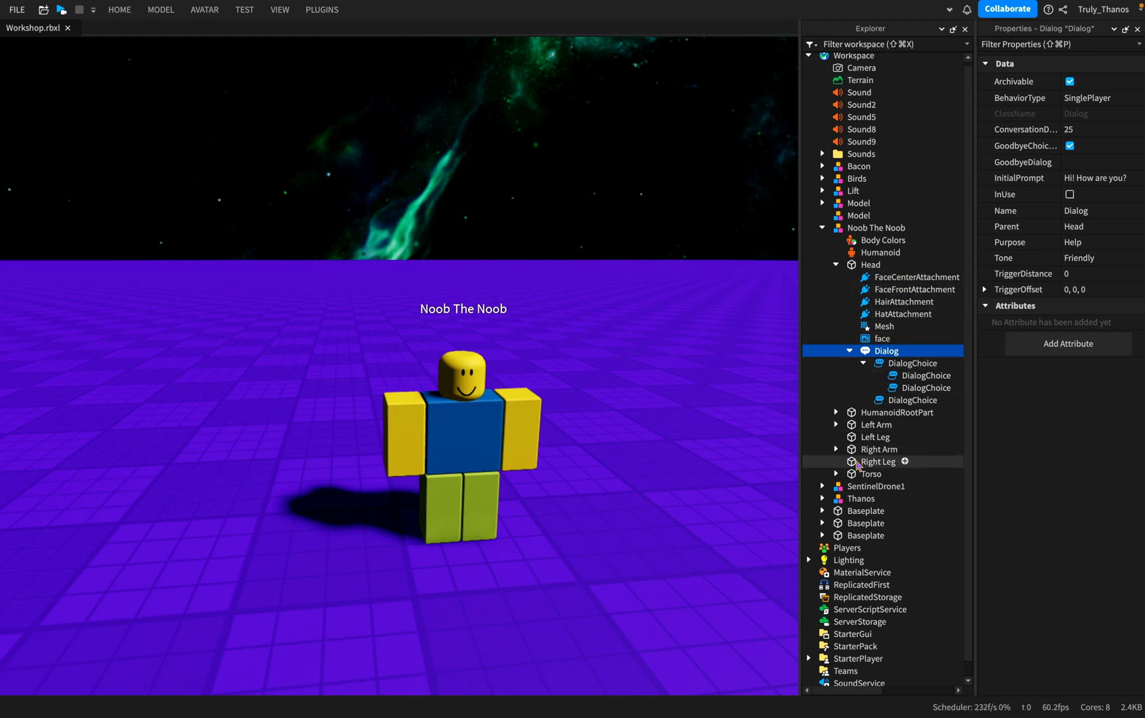
pyautogui.moveTo(608, 462)
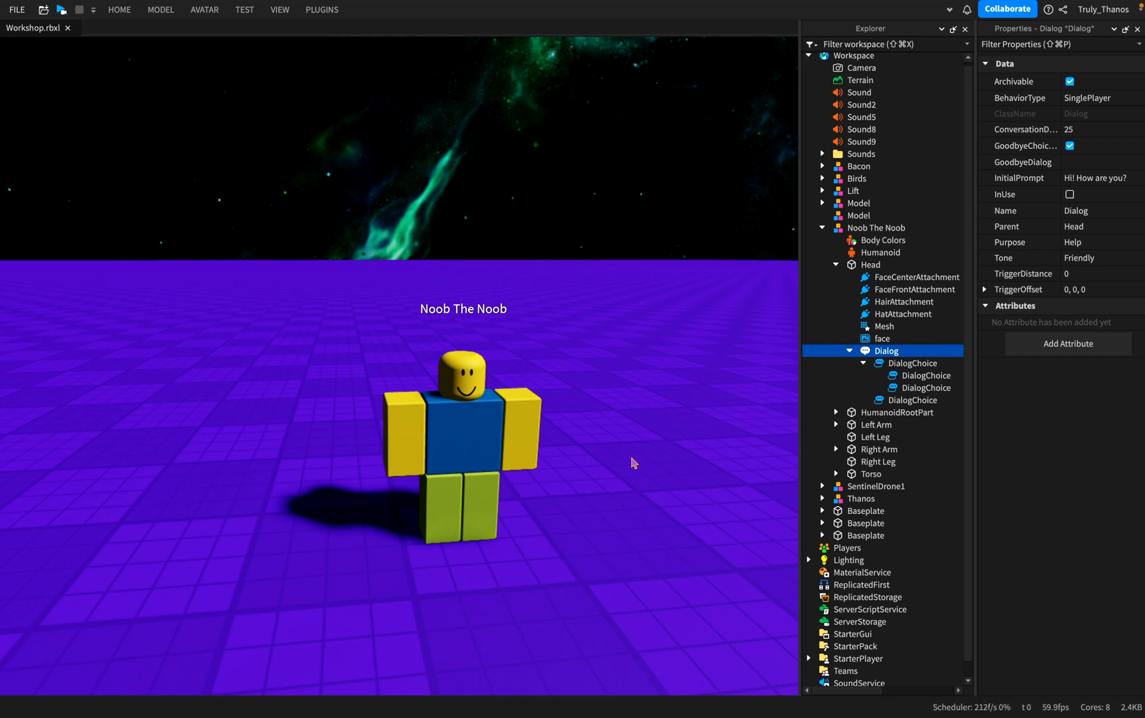
pyautogui.moveTo(686, 506)
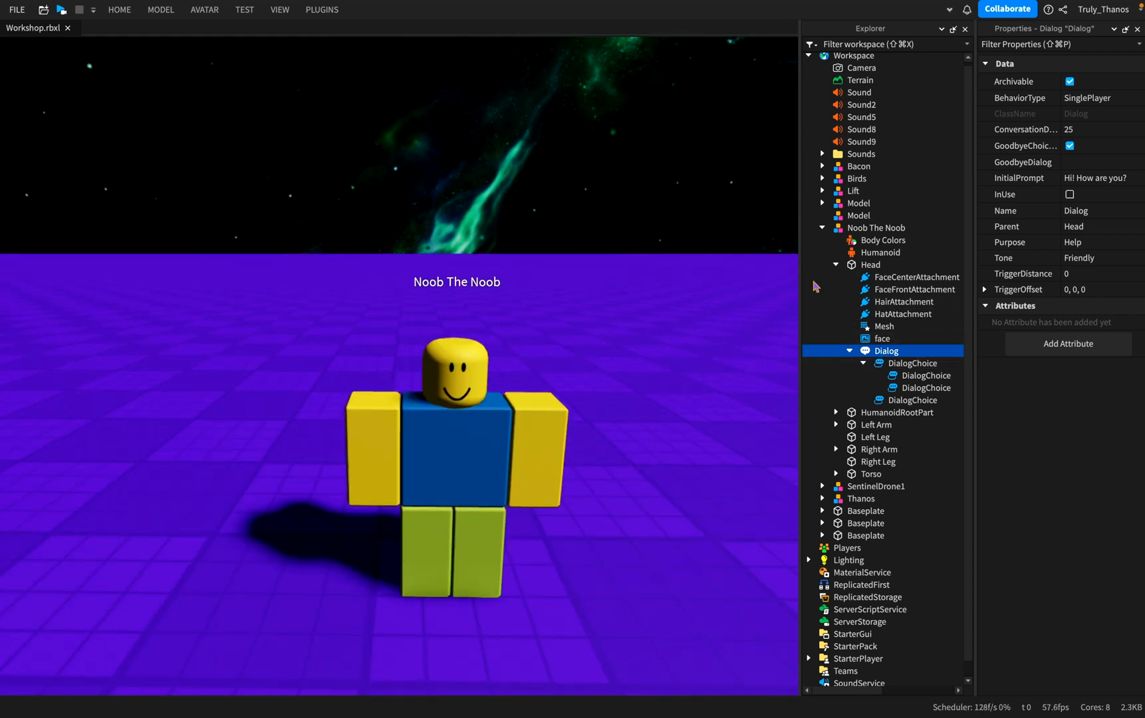
pyautogui.moveTo(511, 260)
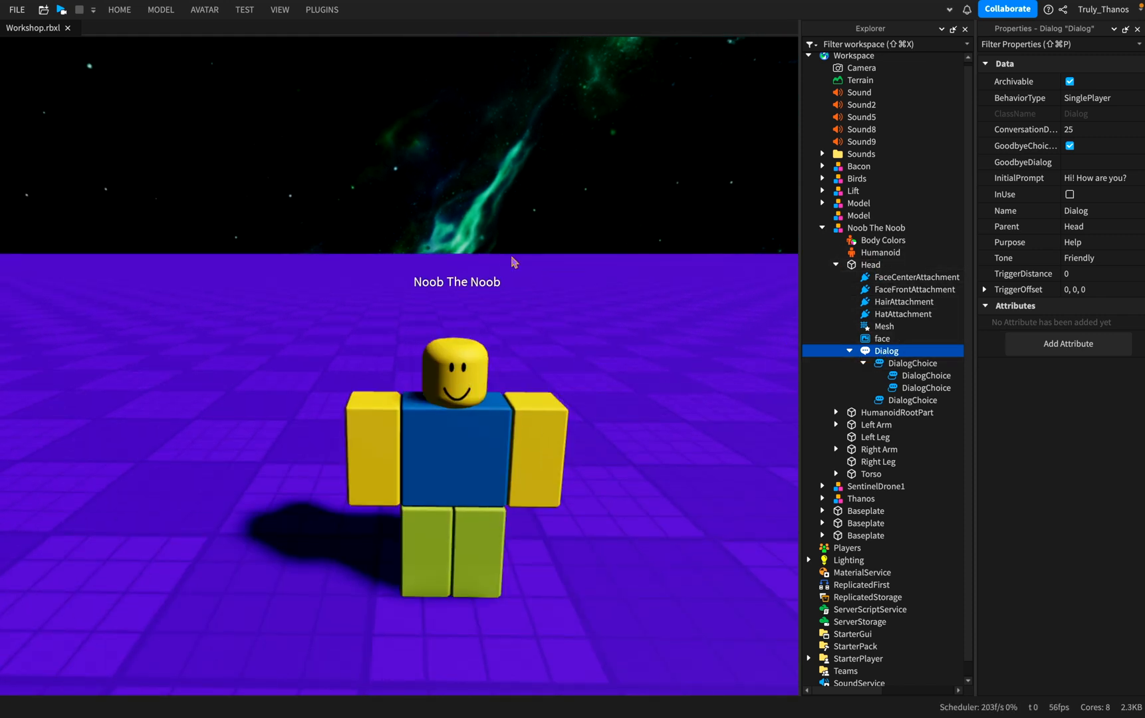
pyautogui.moveTo(738, 302)
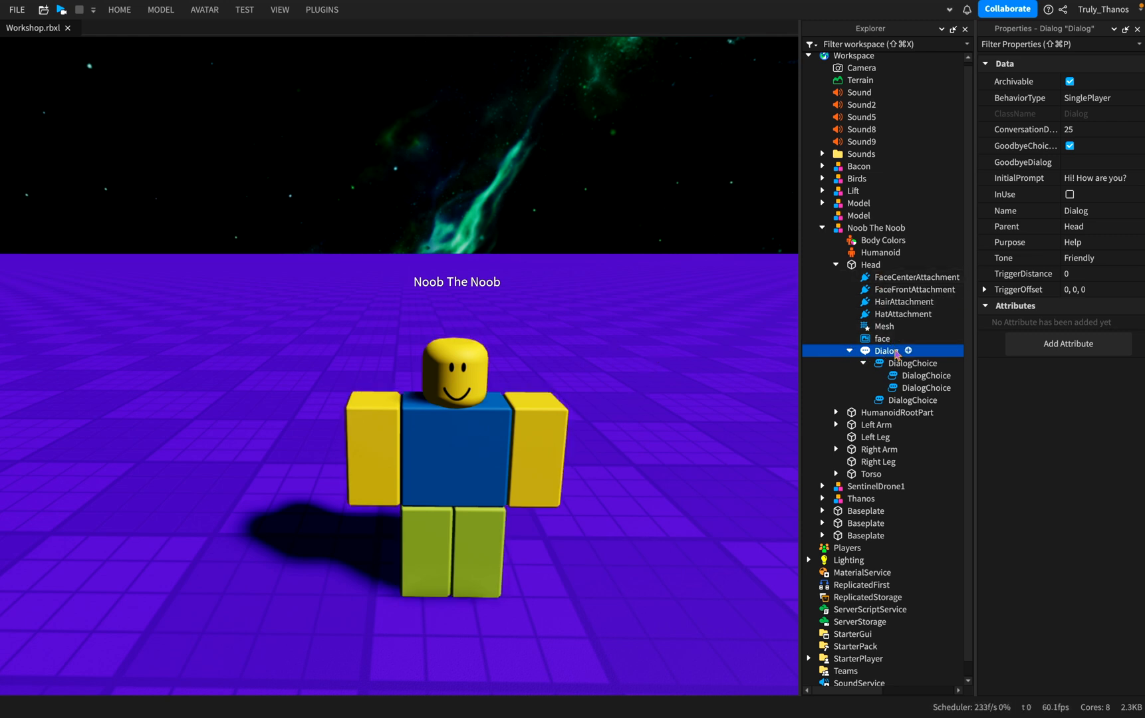
pyautogui.moveTo(882, 338)
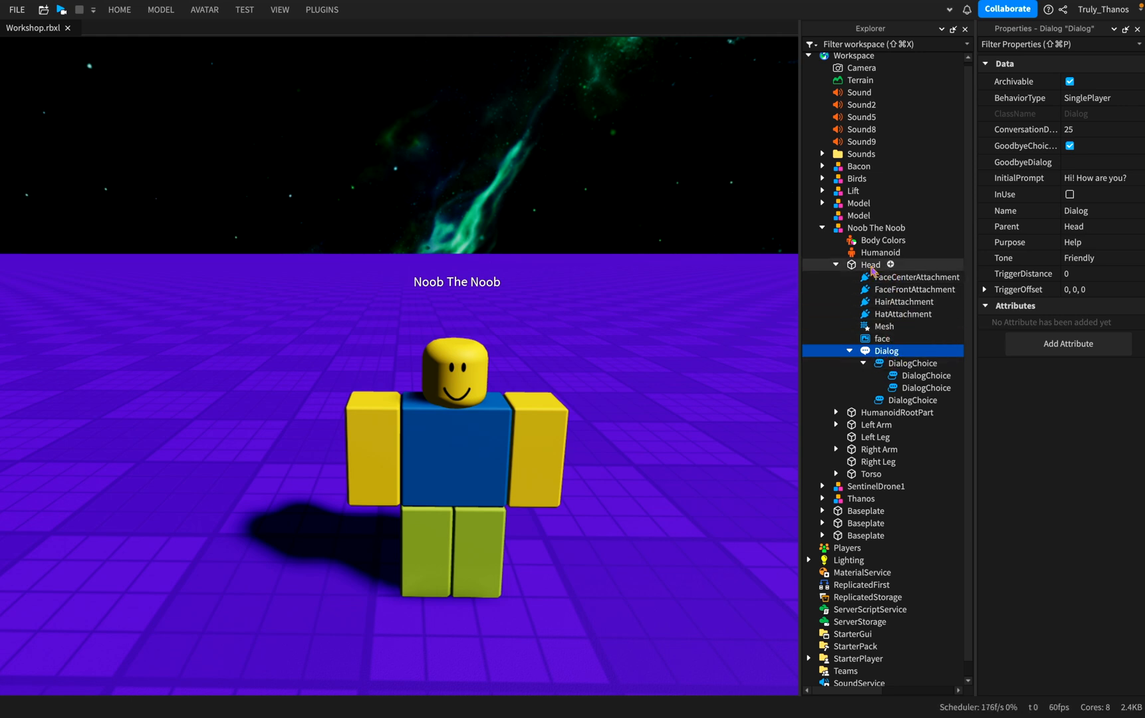
pyautogui.moveTo(571, 344)
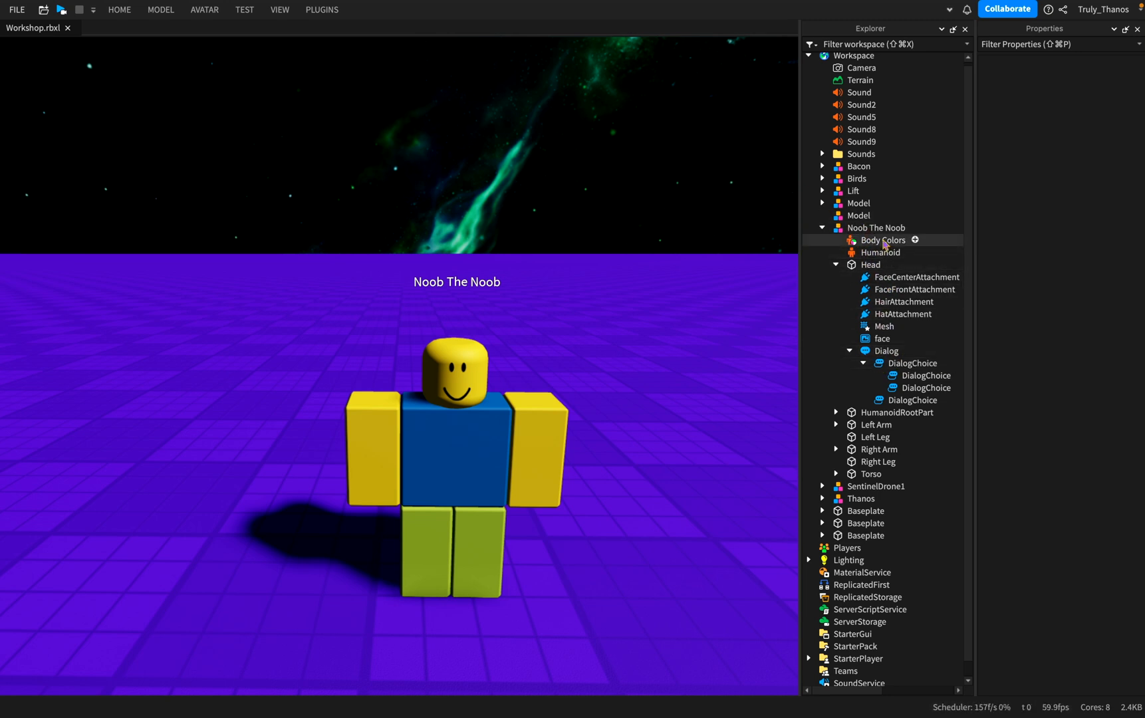
pyautogui.moveTo(906, 395)
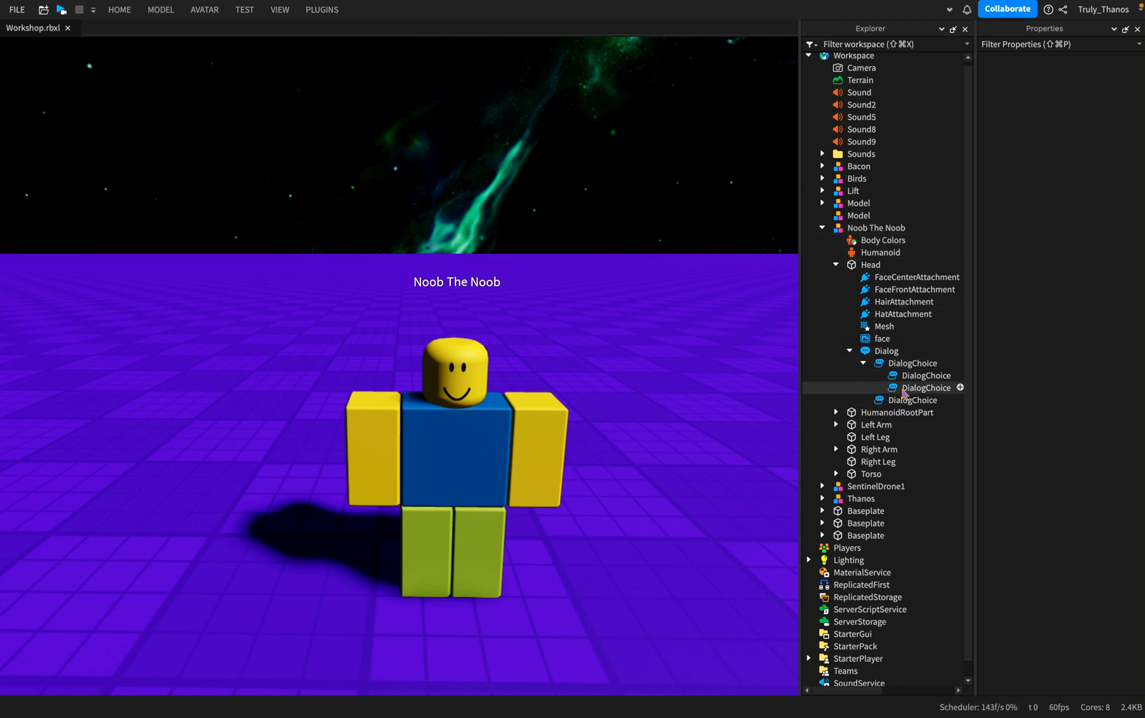
pyautogui.click(886, 351)
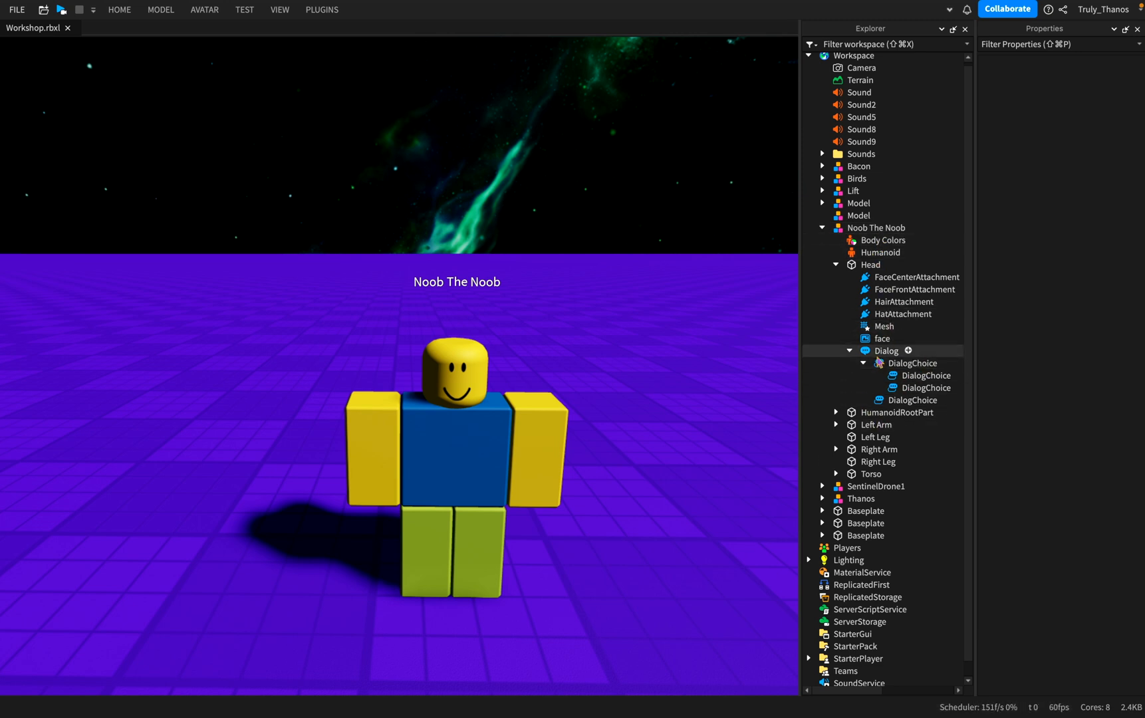
pyautogui.click(868, 265)
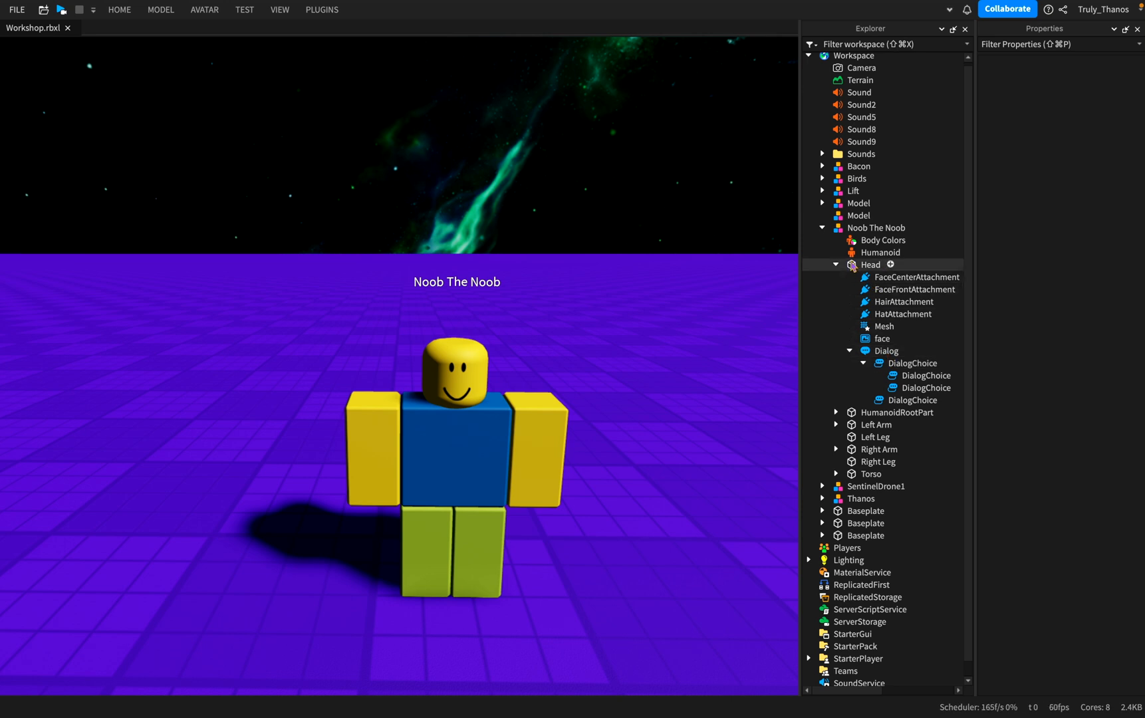
# Show the Insert Object list for Noob The Noob's Head.
pyautogui.click(890, 264)
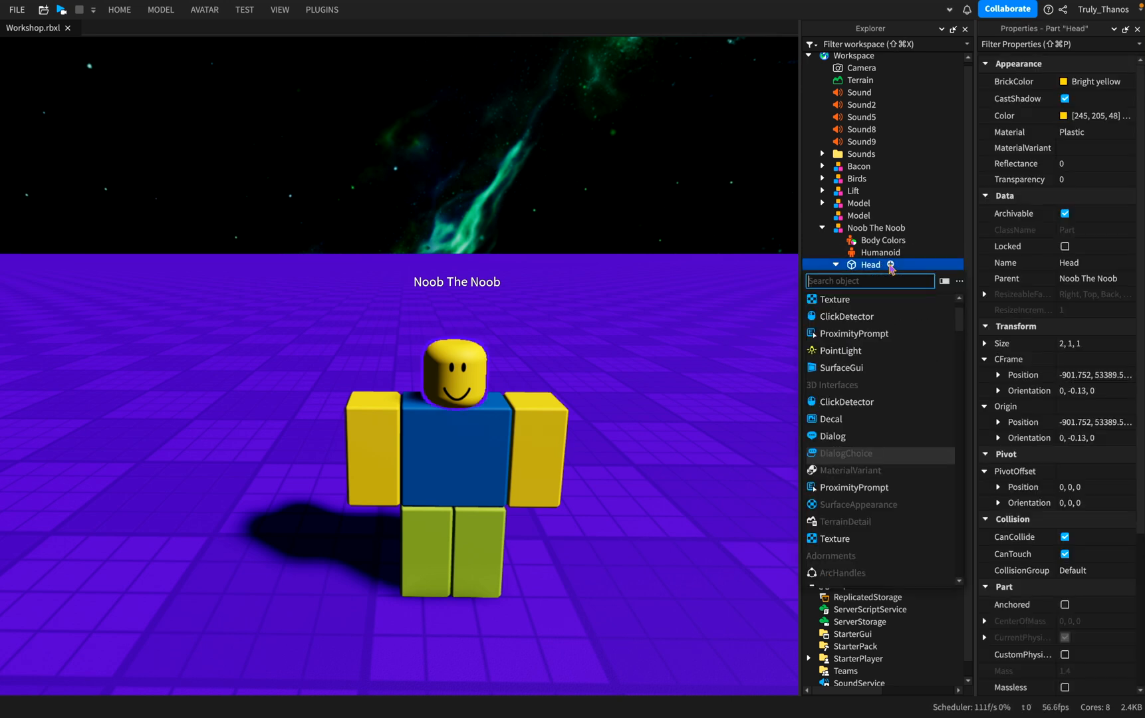
pyautogui.moveTo(848, 453)
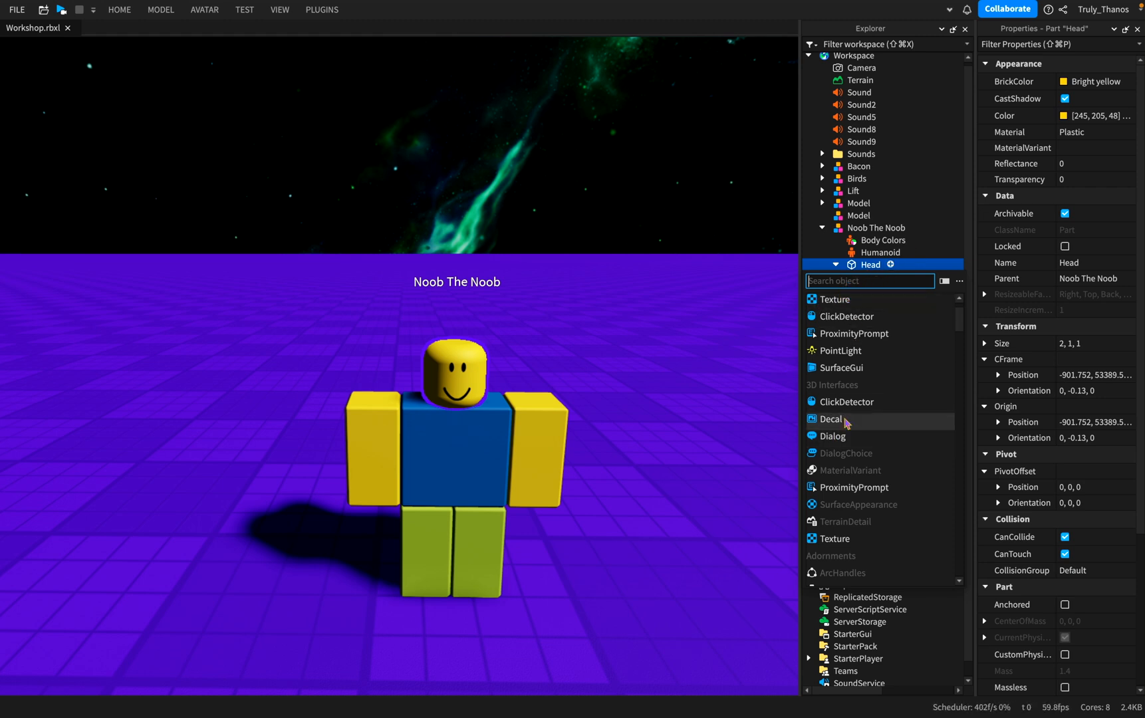
pyautogui.moveTo(856, 307)
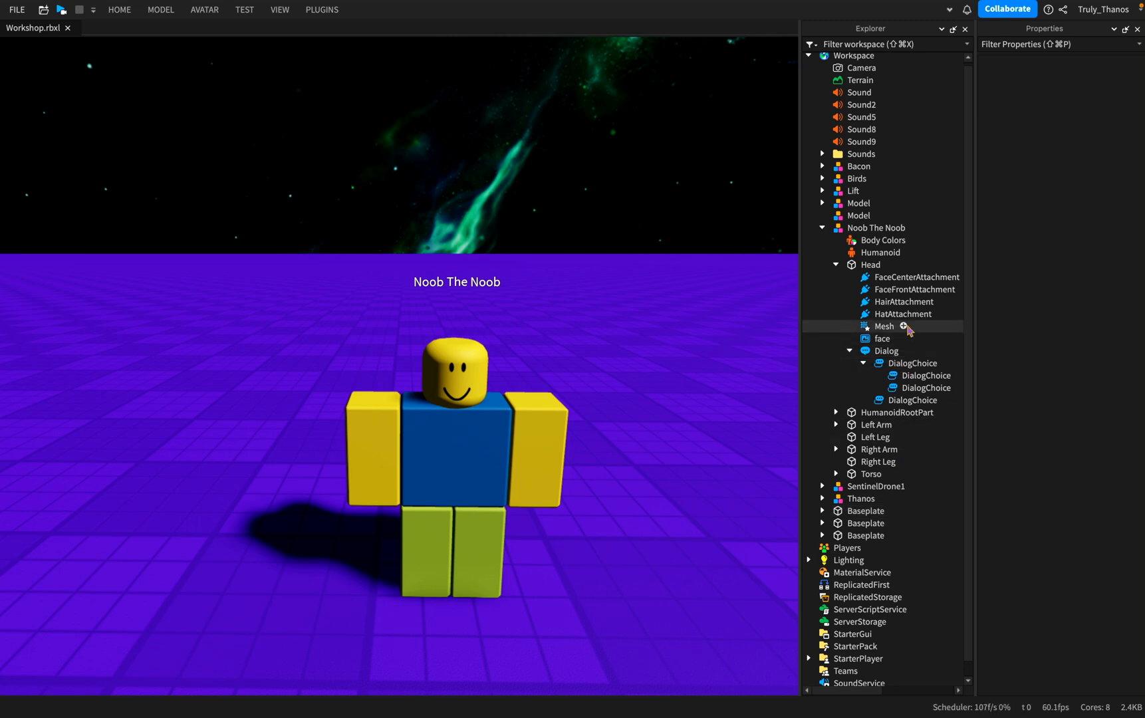
pyautogui.moveTo(935, 395)
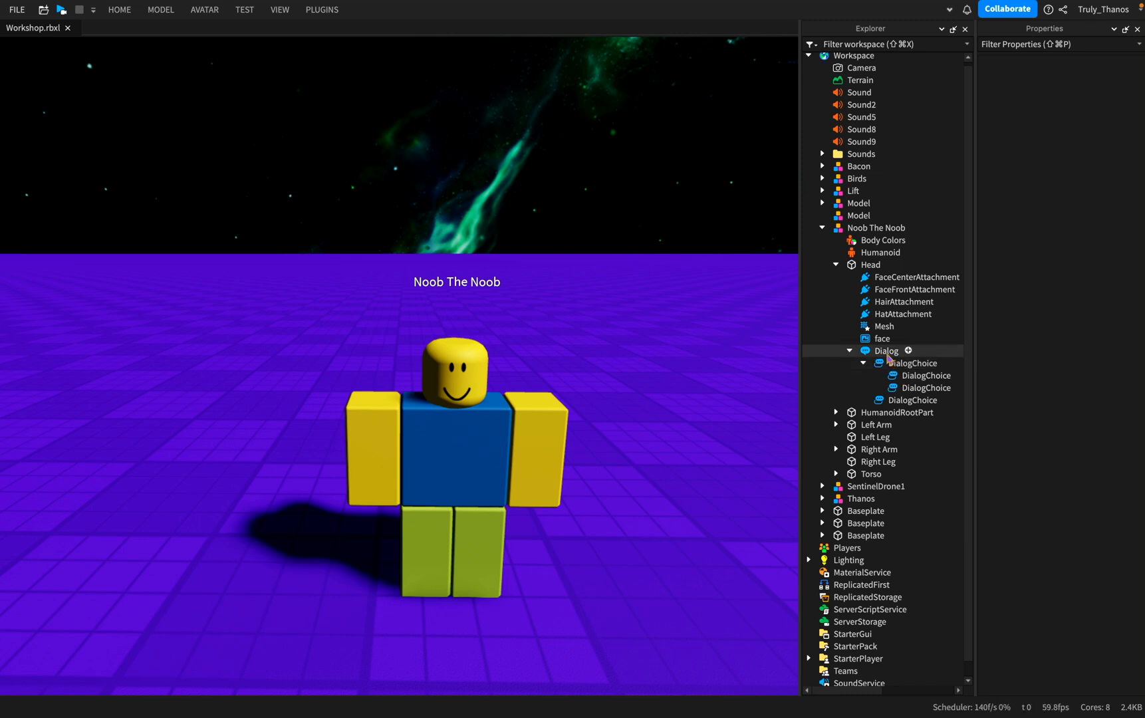
# Insert a third top-level DialogChoice under the Head's Dialog.
pyautogui.click(885, 351)
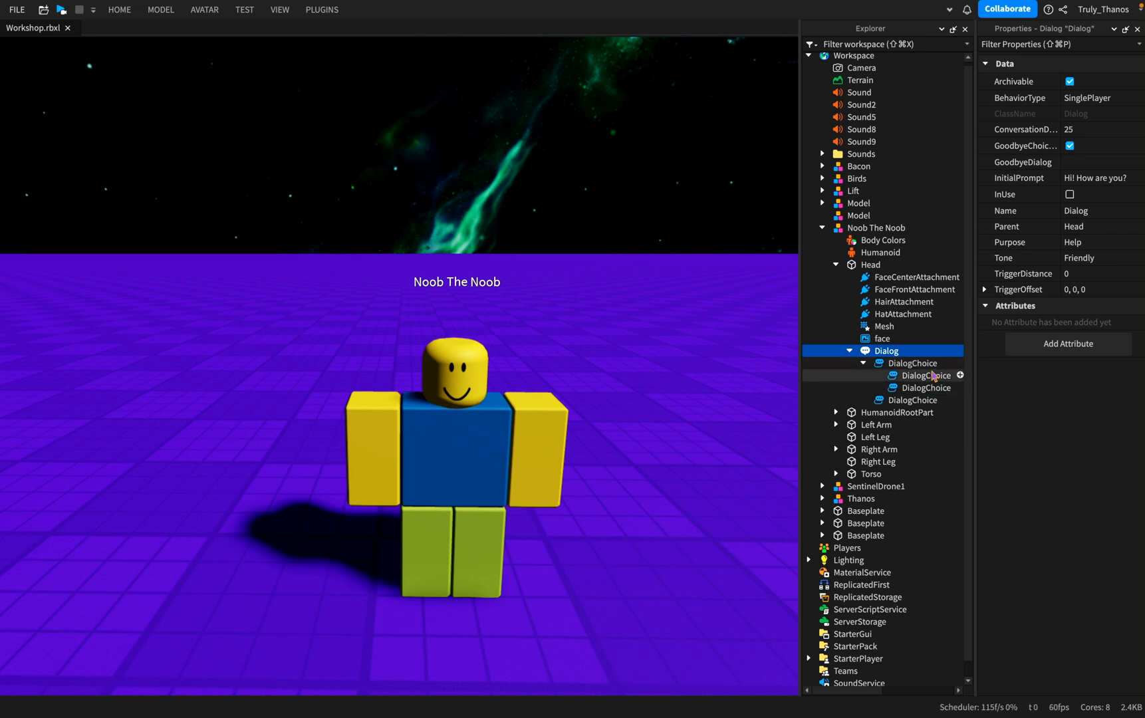
pyautogui.moveTo(907, 399)
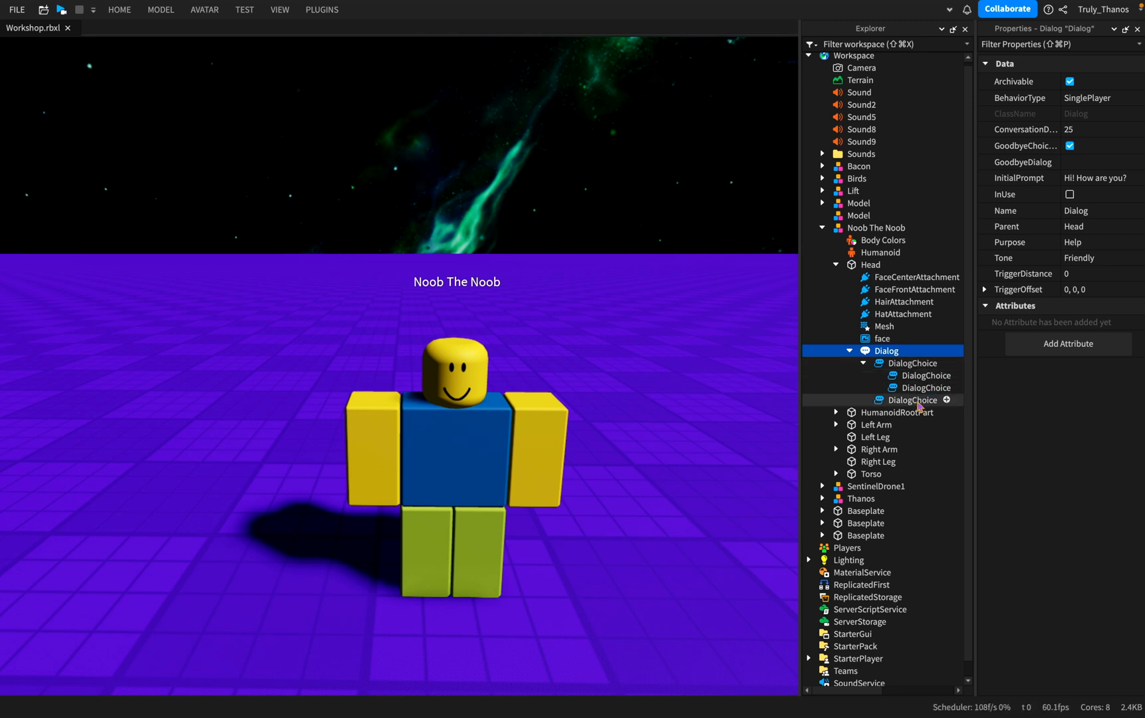
pyautogui.moveTo(911, 351)
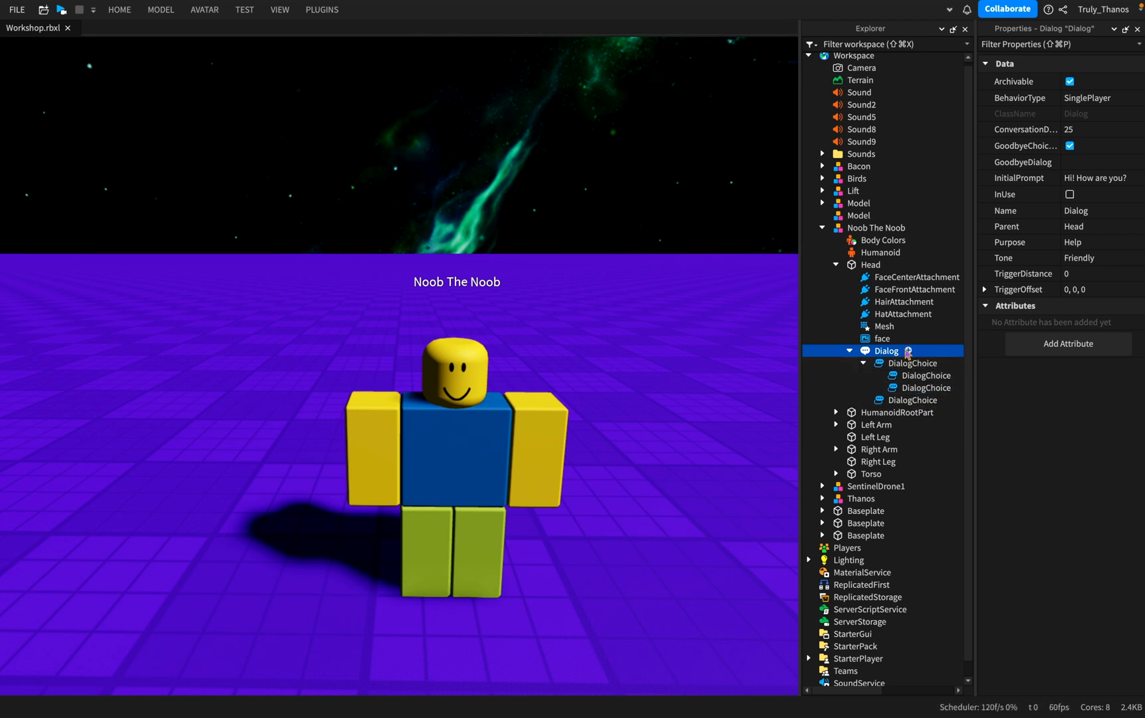
pyautogui.click(908, 351)
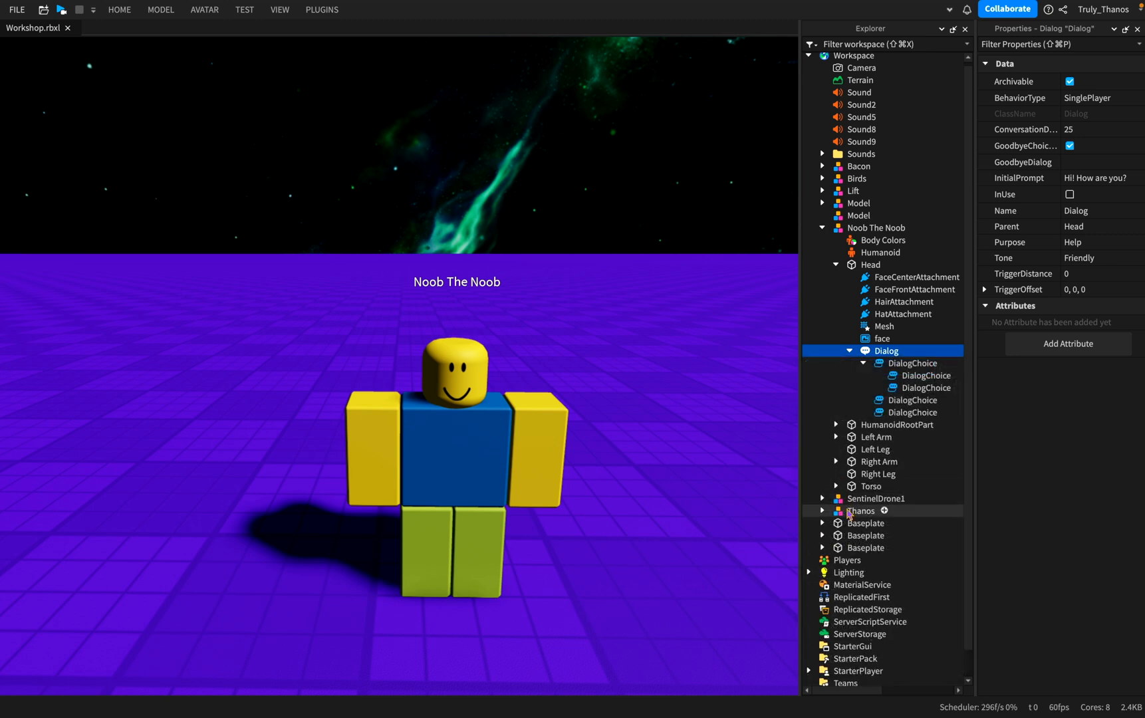
pyautogui.click(907, 413)
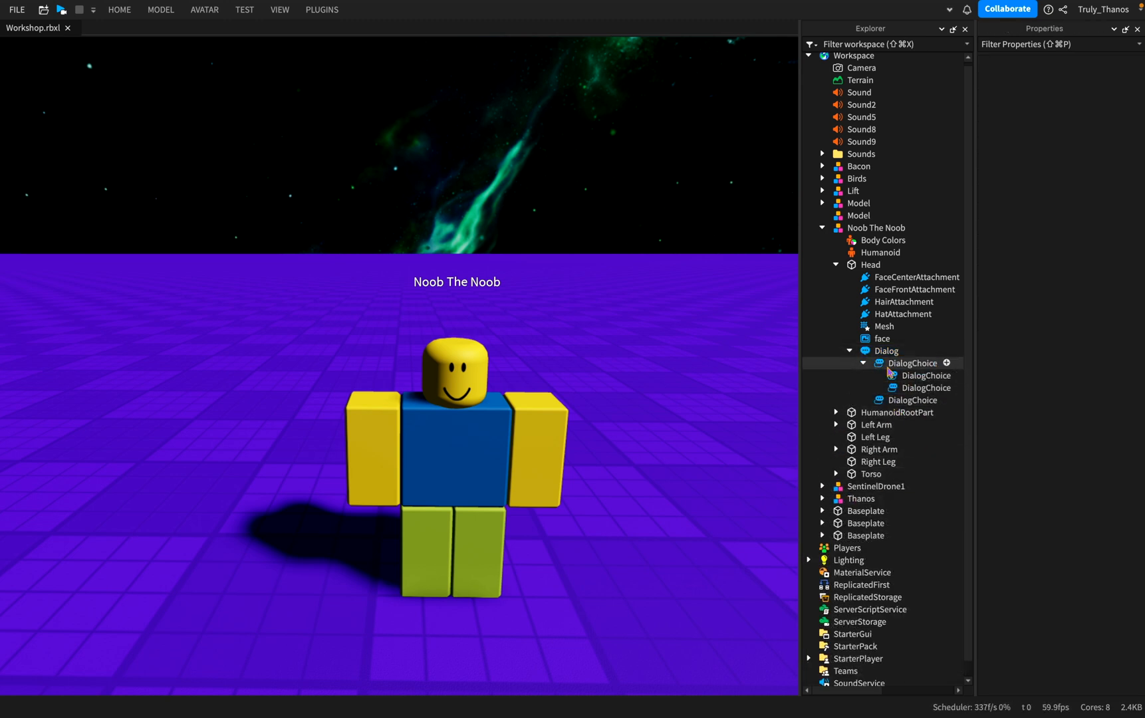
pyautogui.click(886, 351)
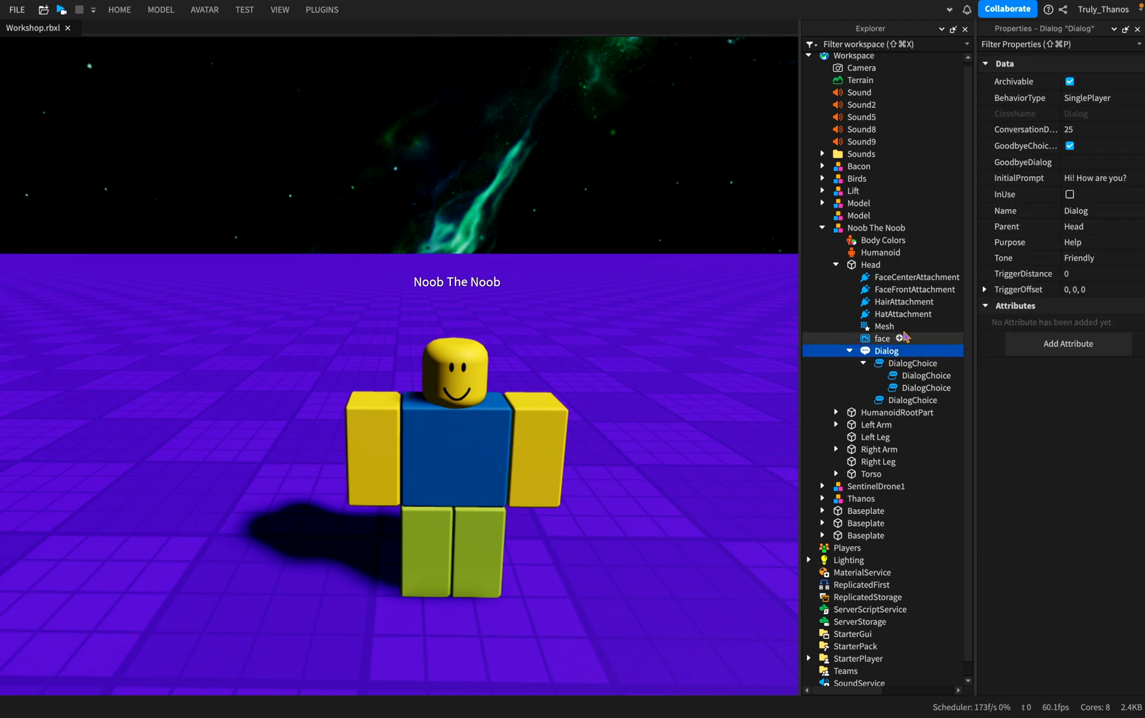
pyautogui.click(912, 363)
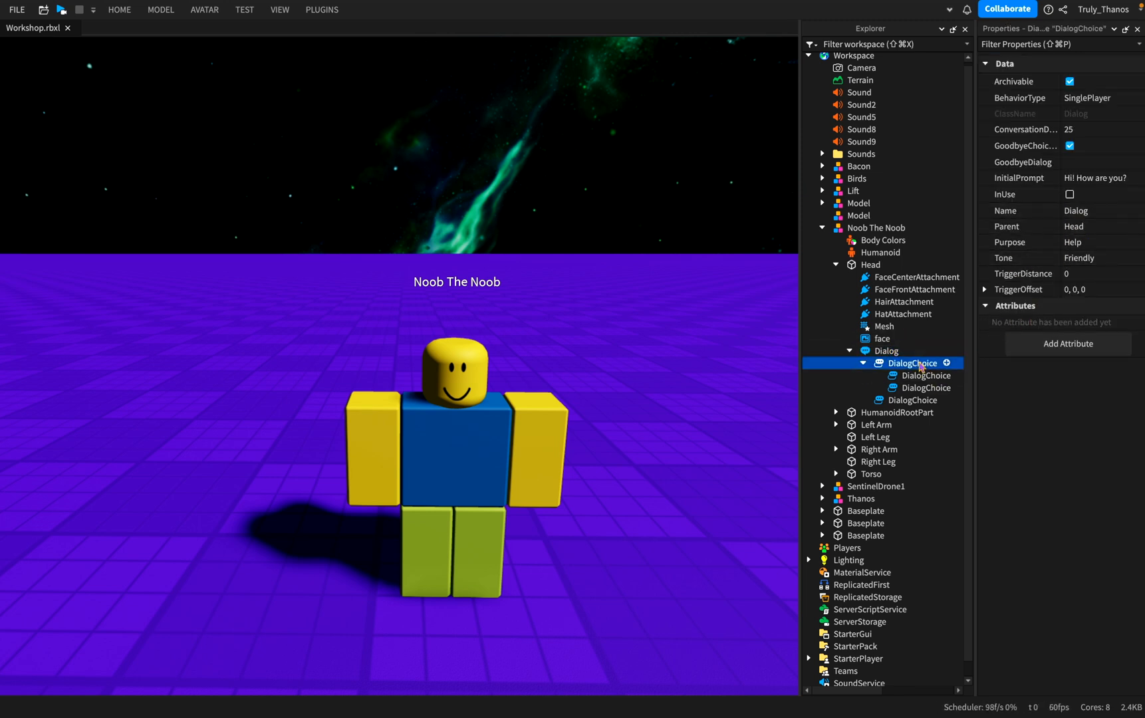
pyautogui.click(911, 399)
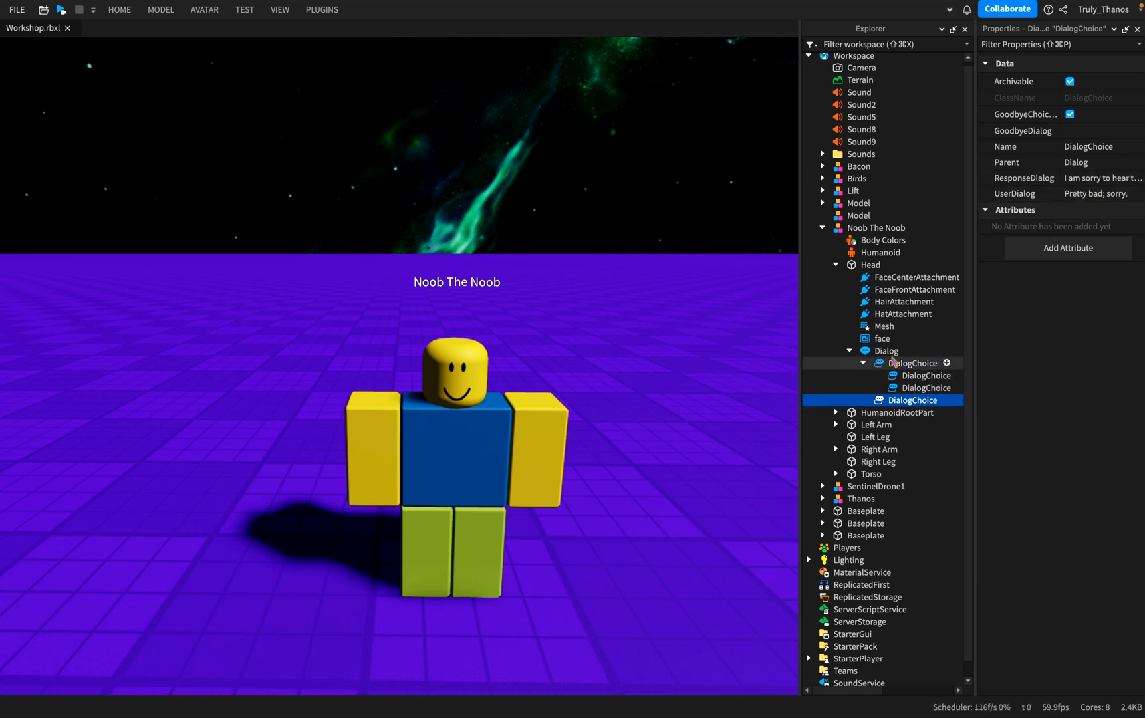
pyautogui.click(912, 363)
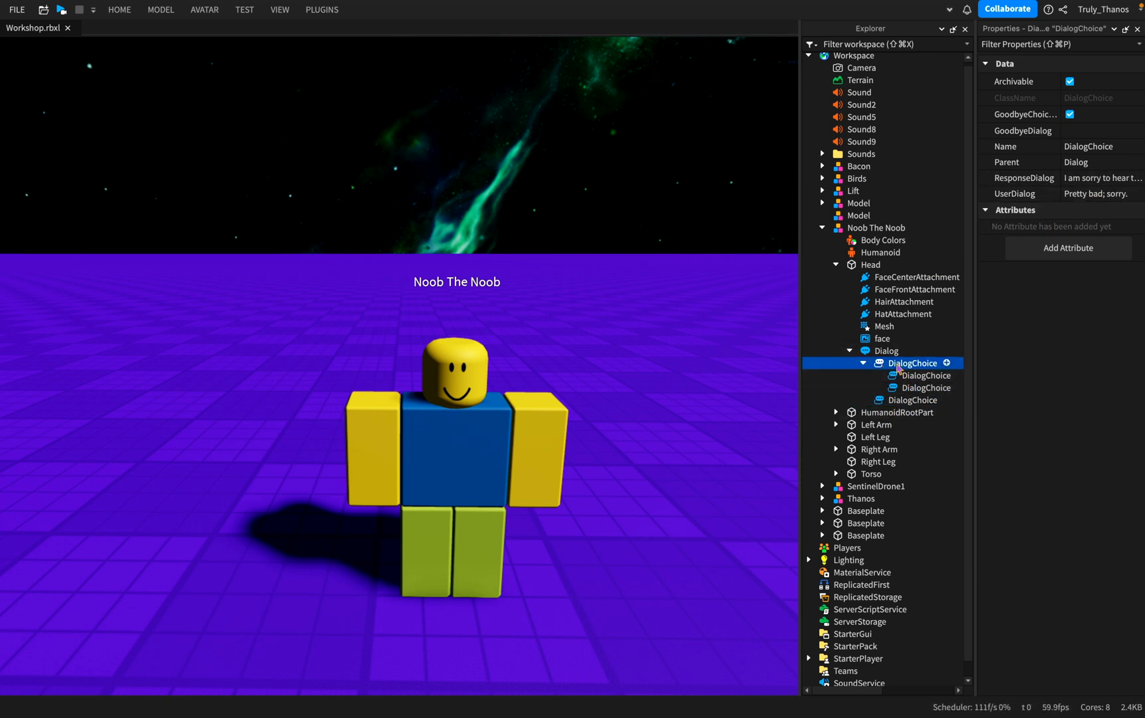
pyautogui.click(925, 376)
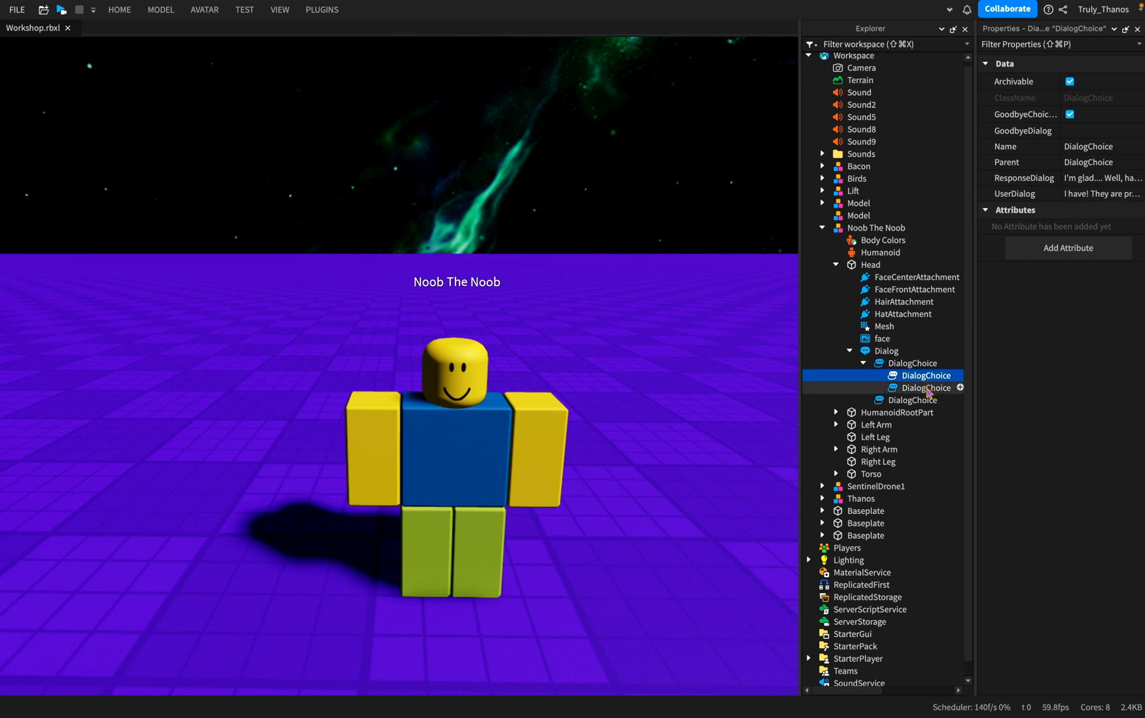
pyautogui.click(925, 387)
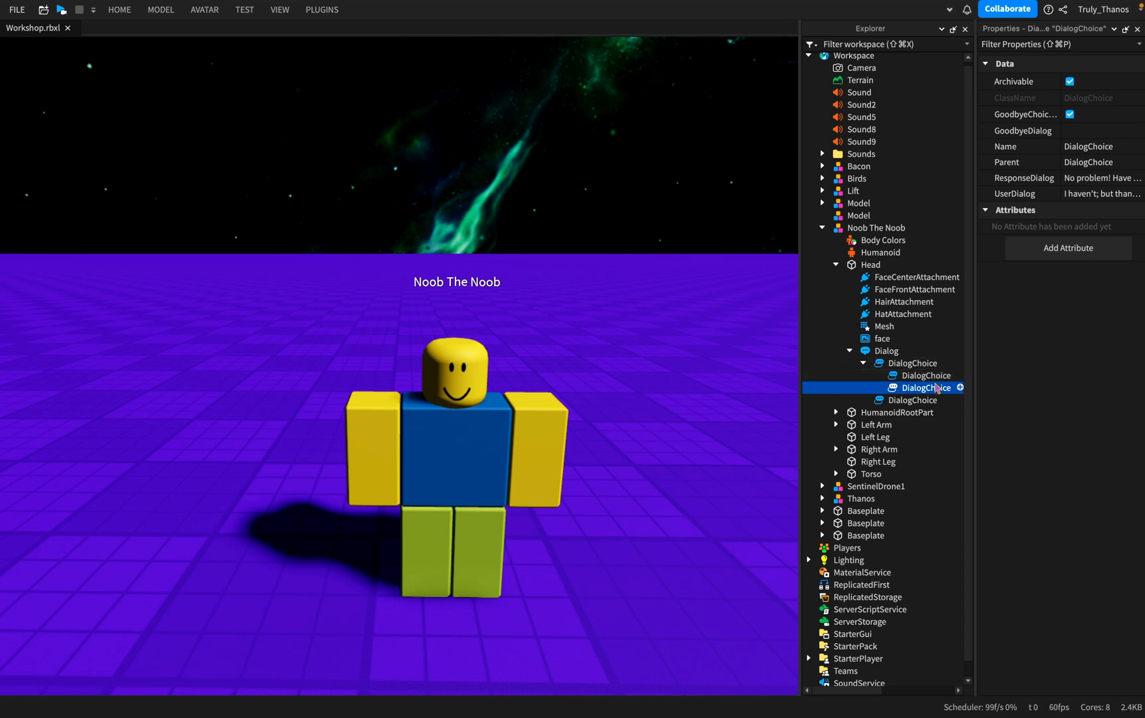
pyautogui.click(925, 399)
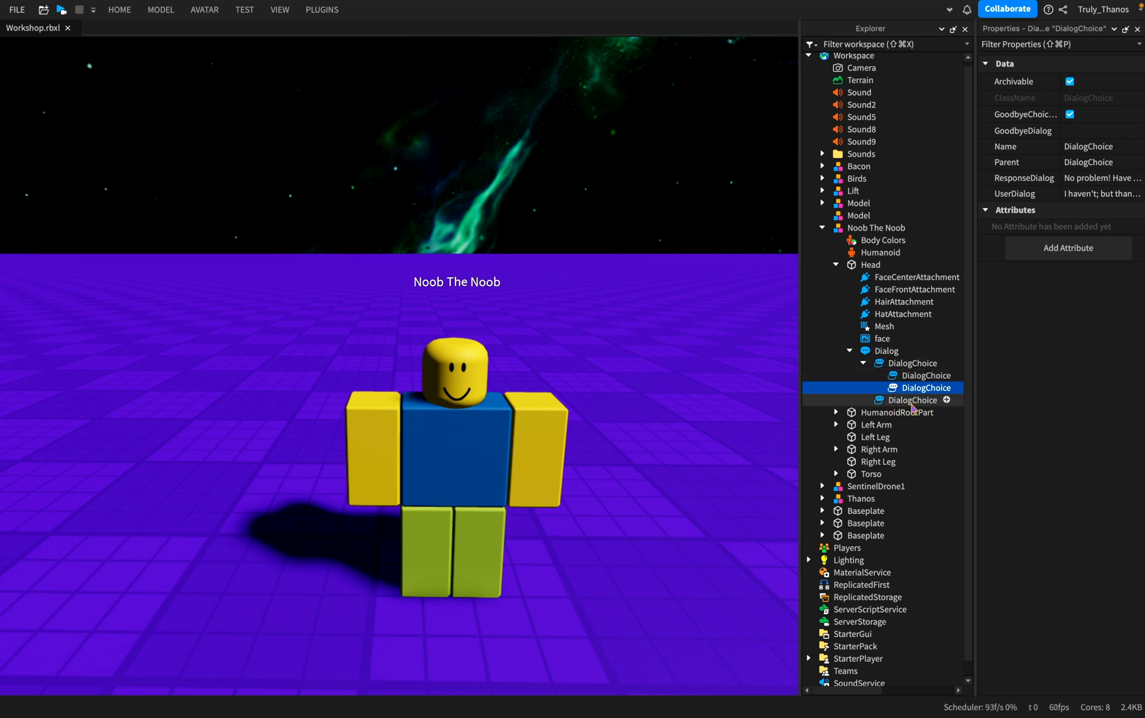
pyautogui.click(947, 399)
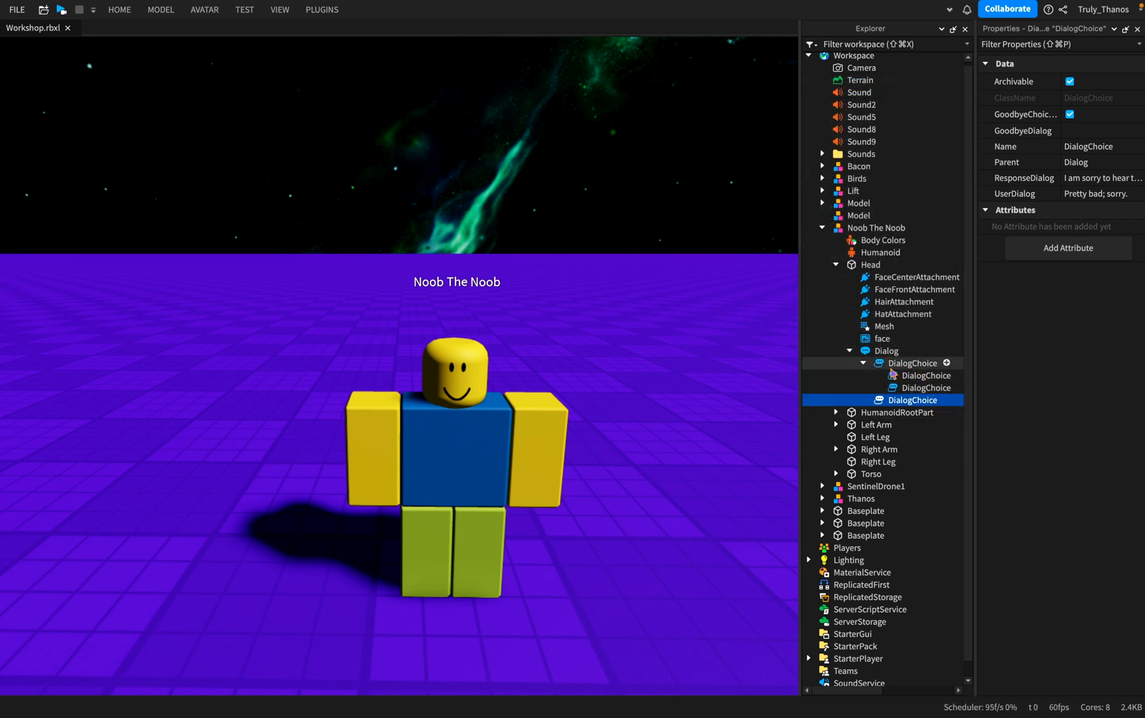
pyautogui.click(923, 388)
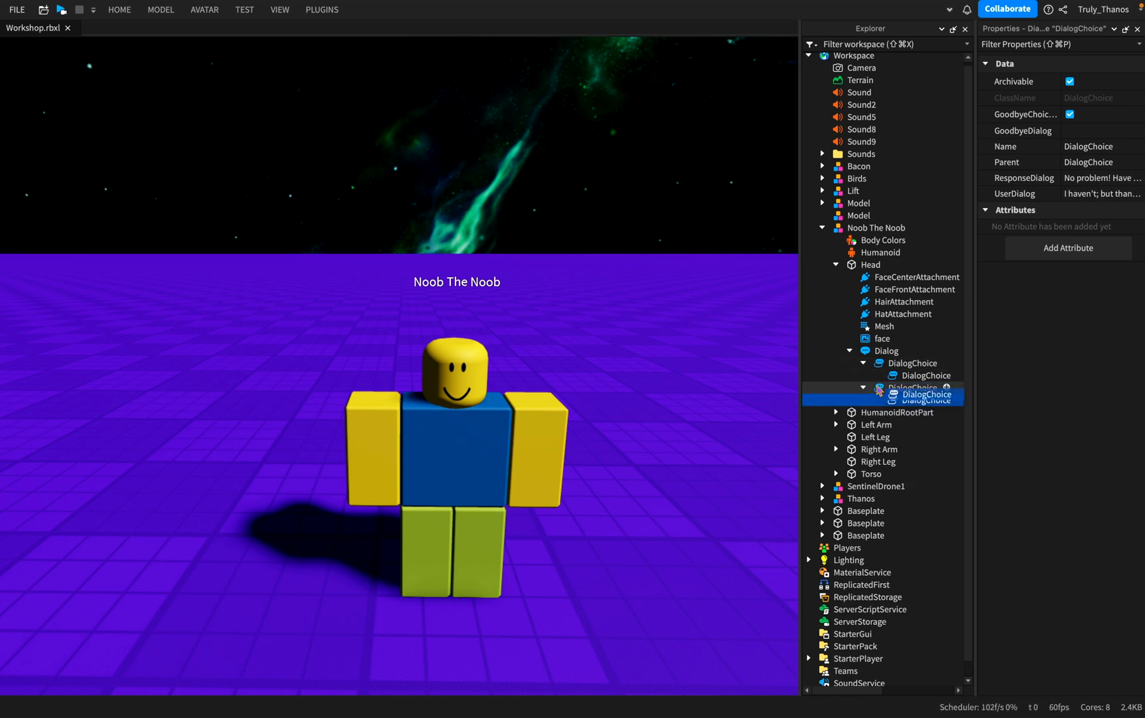
pyautogui.click(913, 364)
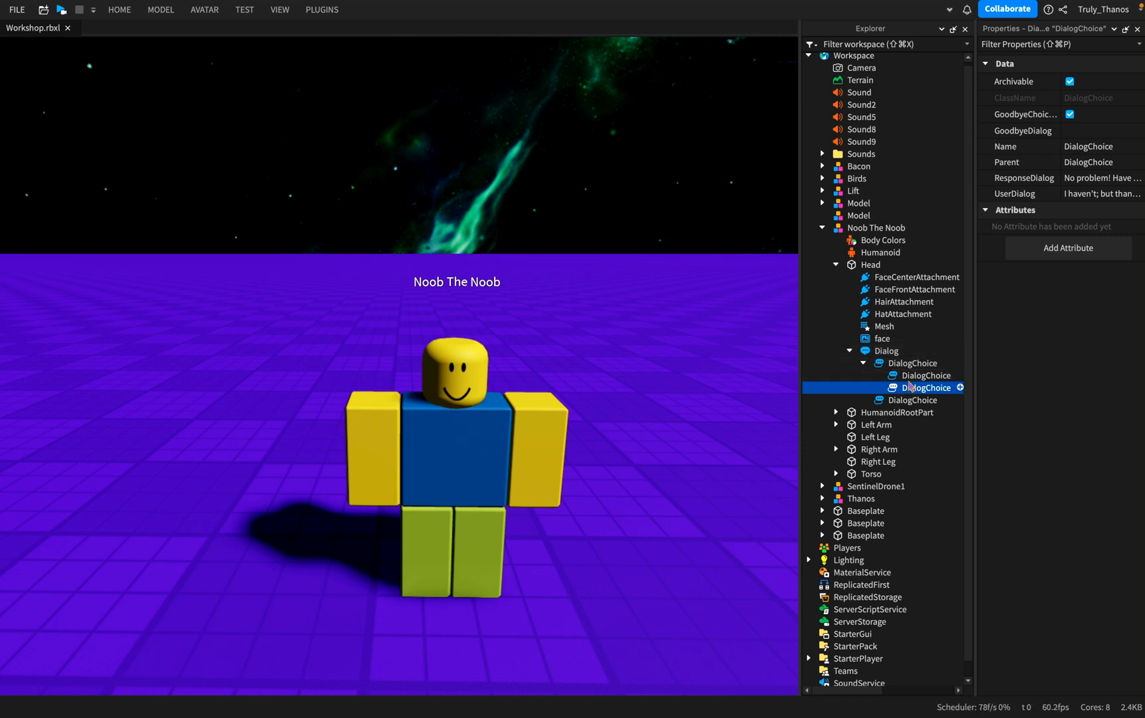
pyautogui.click(924, 399)
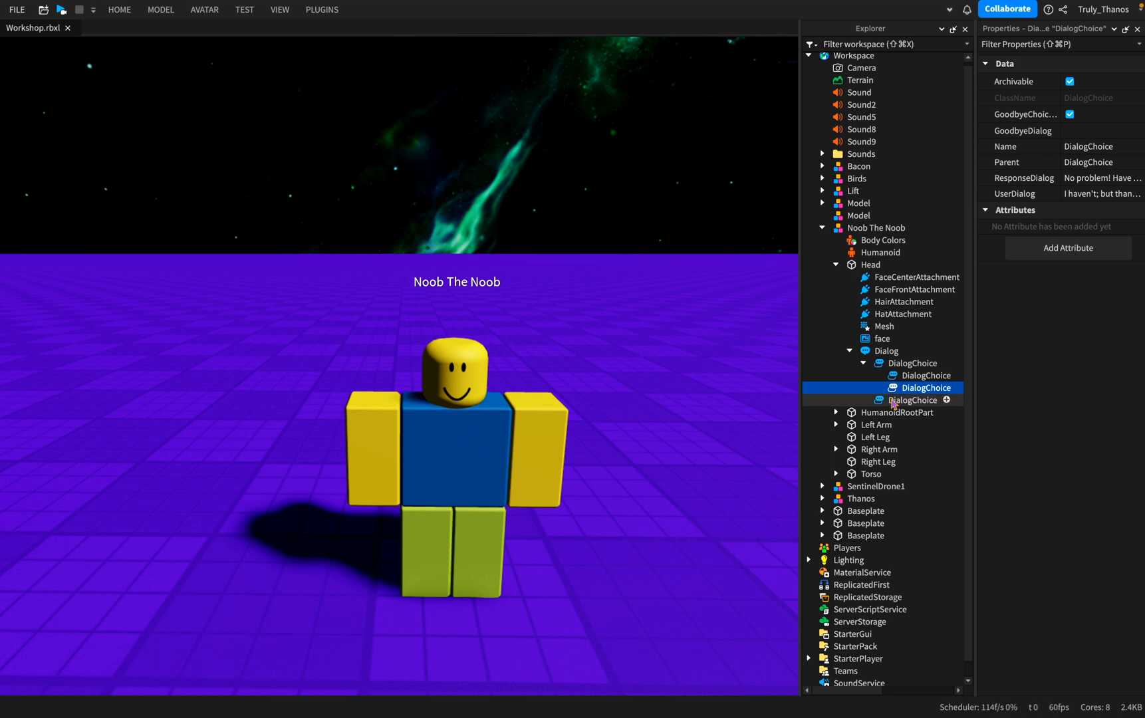
pyautogui.moveTo(917, 356)
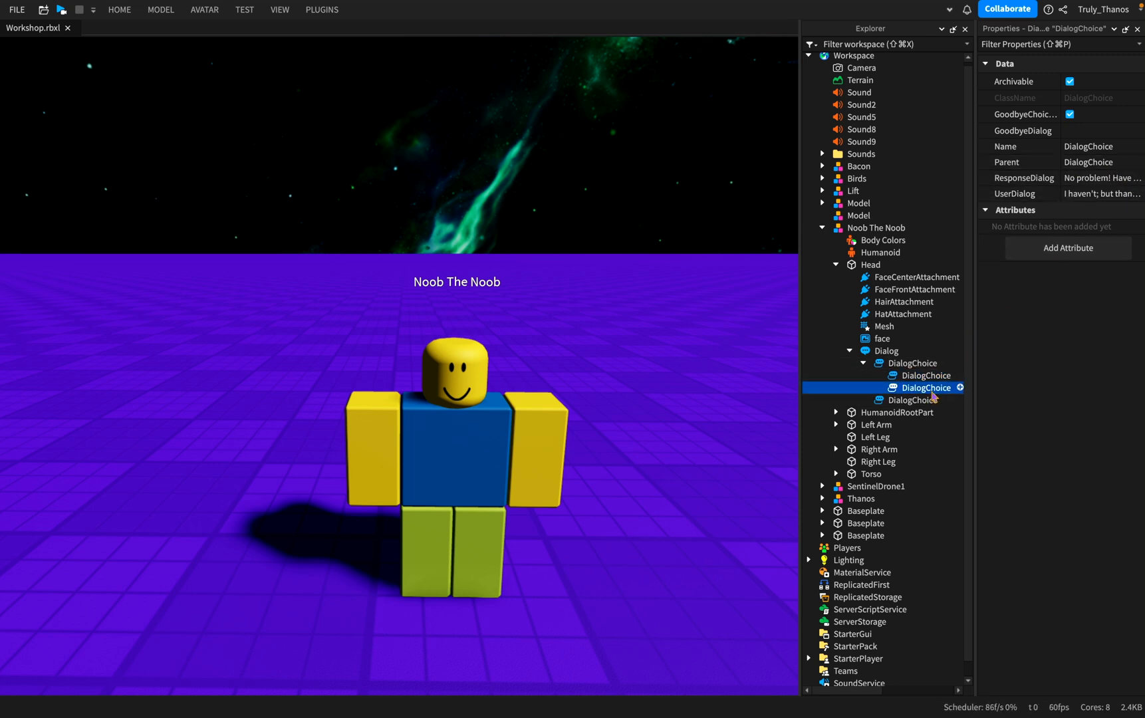
pyautogui.moveTo(882, 337)
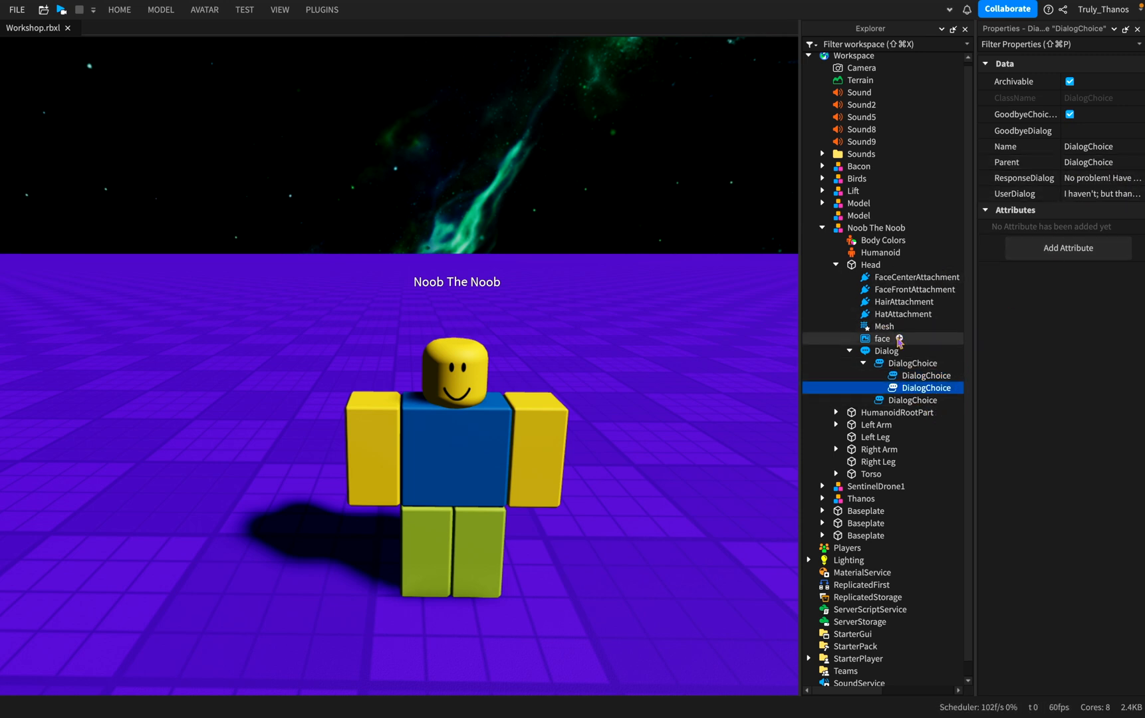
pyautogui.click(886, 351)
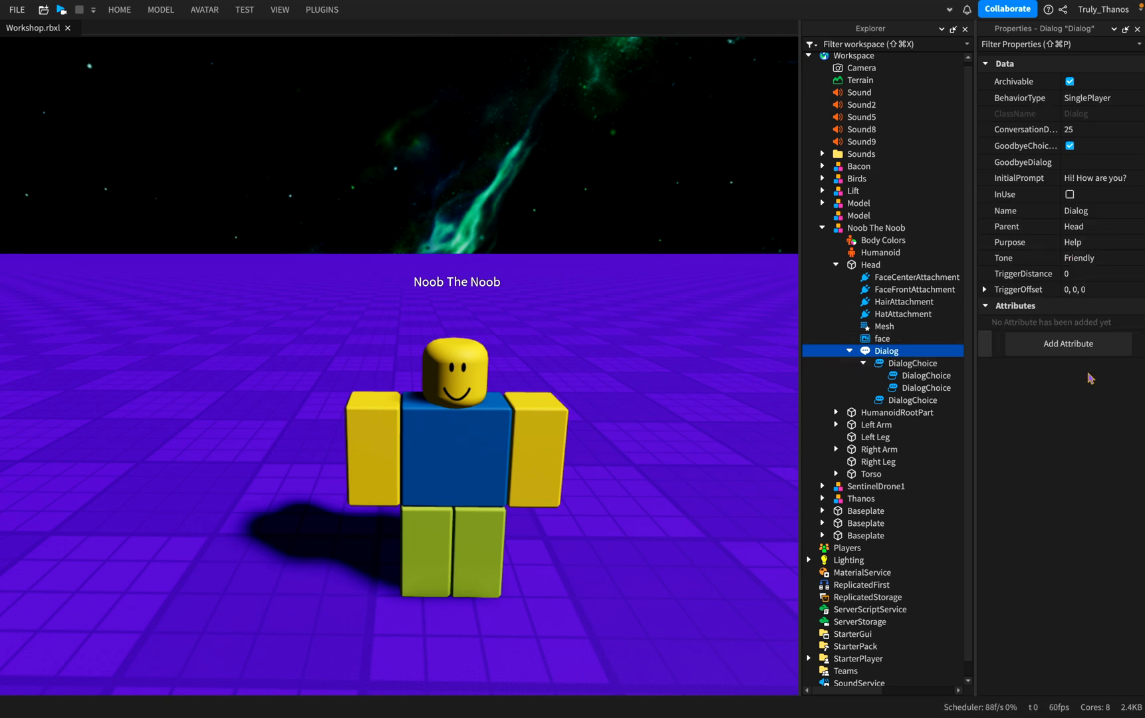
pyautogui.moveTo(791, 318)
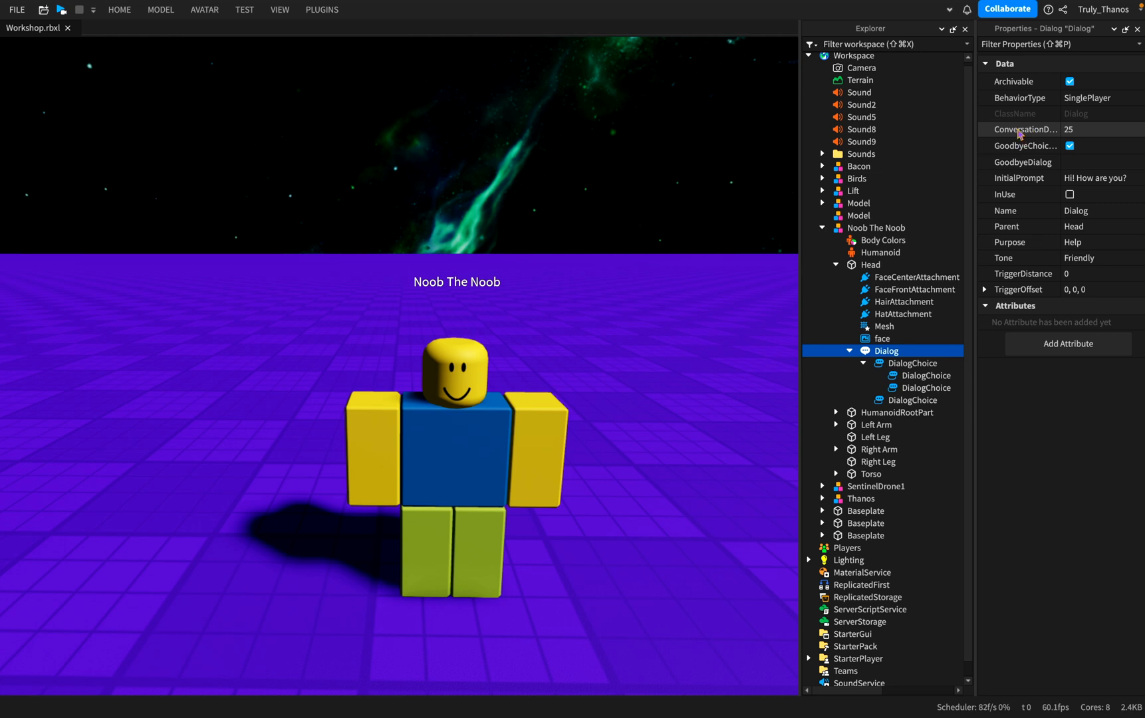
pyautogui.moveTo(1021, 129)
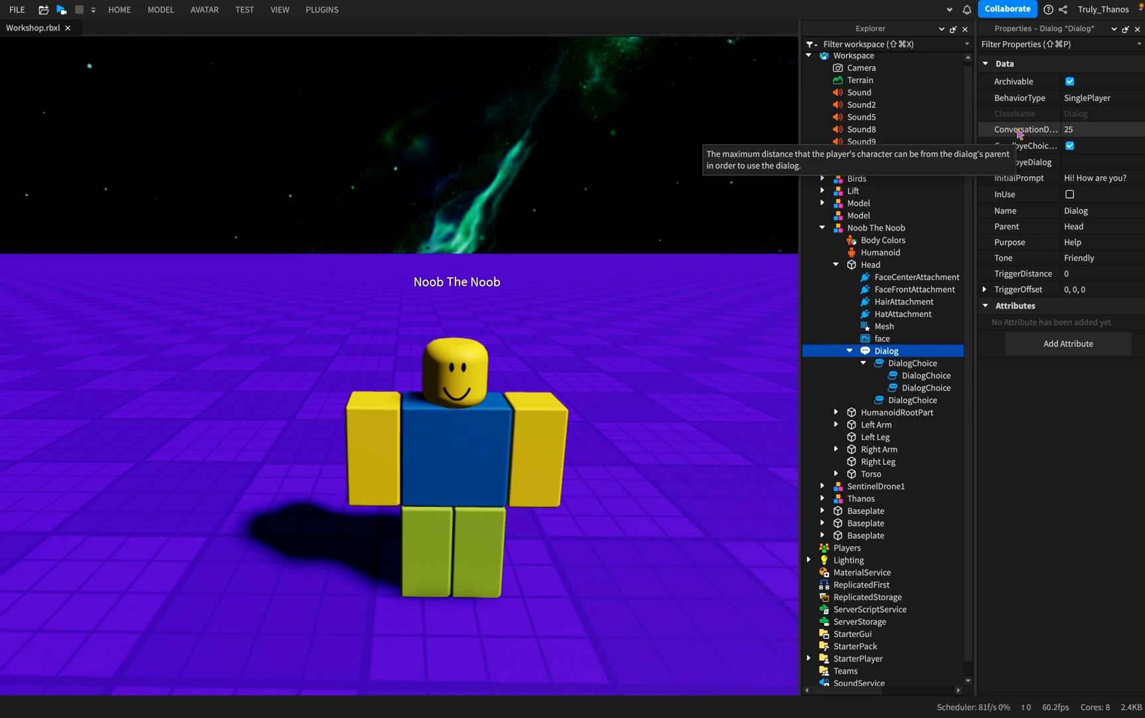
pyautogui.moveTo(683, 514)
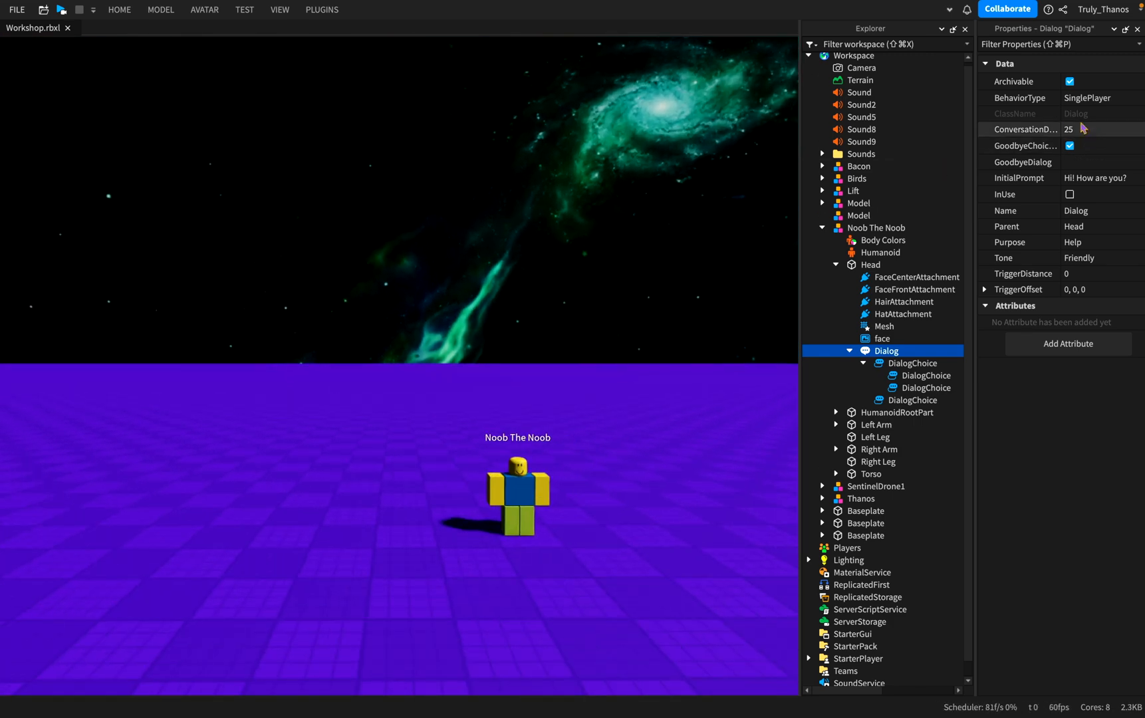
pyautogui.click(1017, 98)
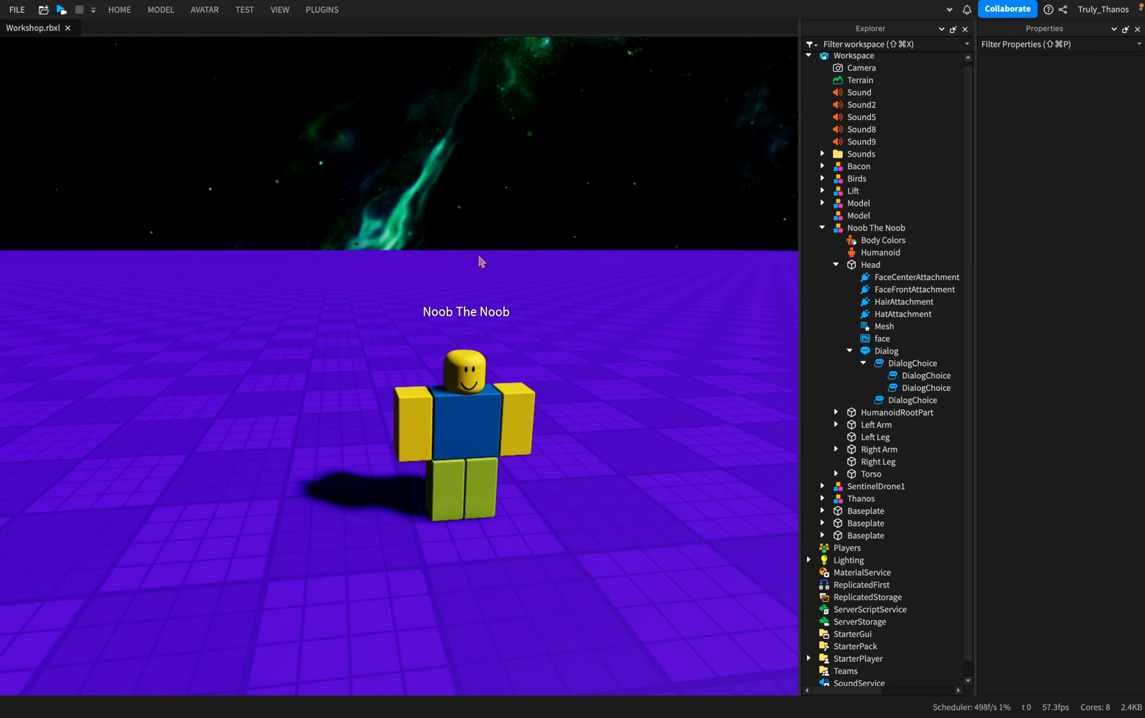
pyautogui.click(885, 351)
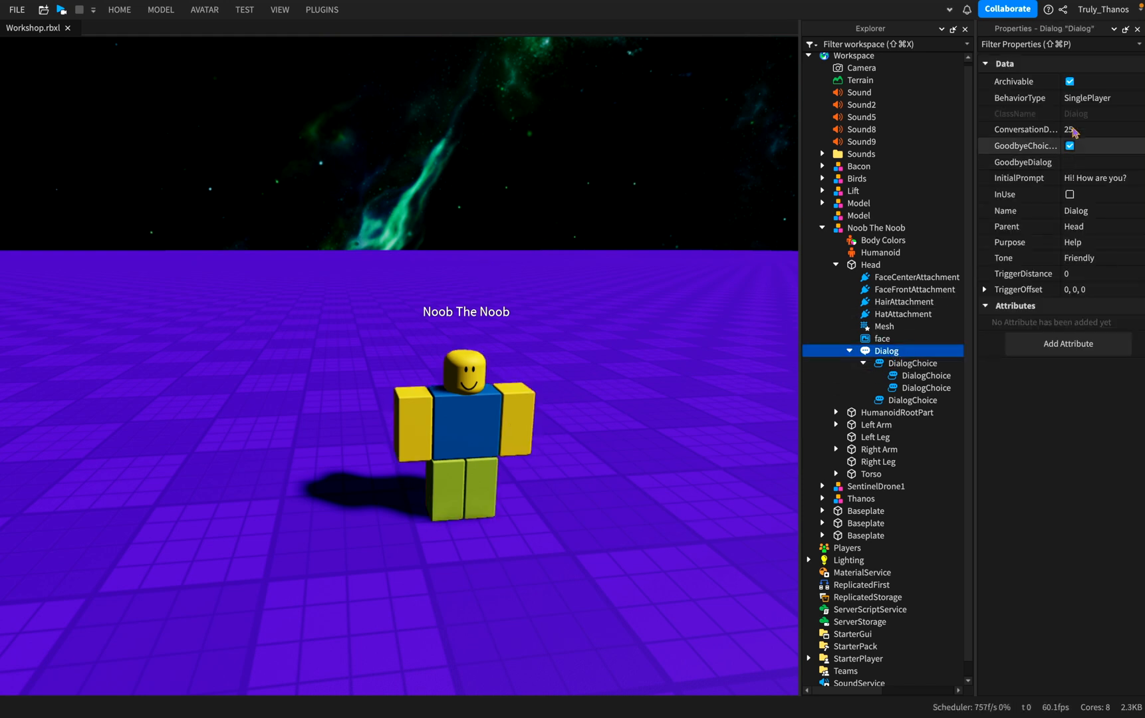
pyautogui.click(1096, 97)
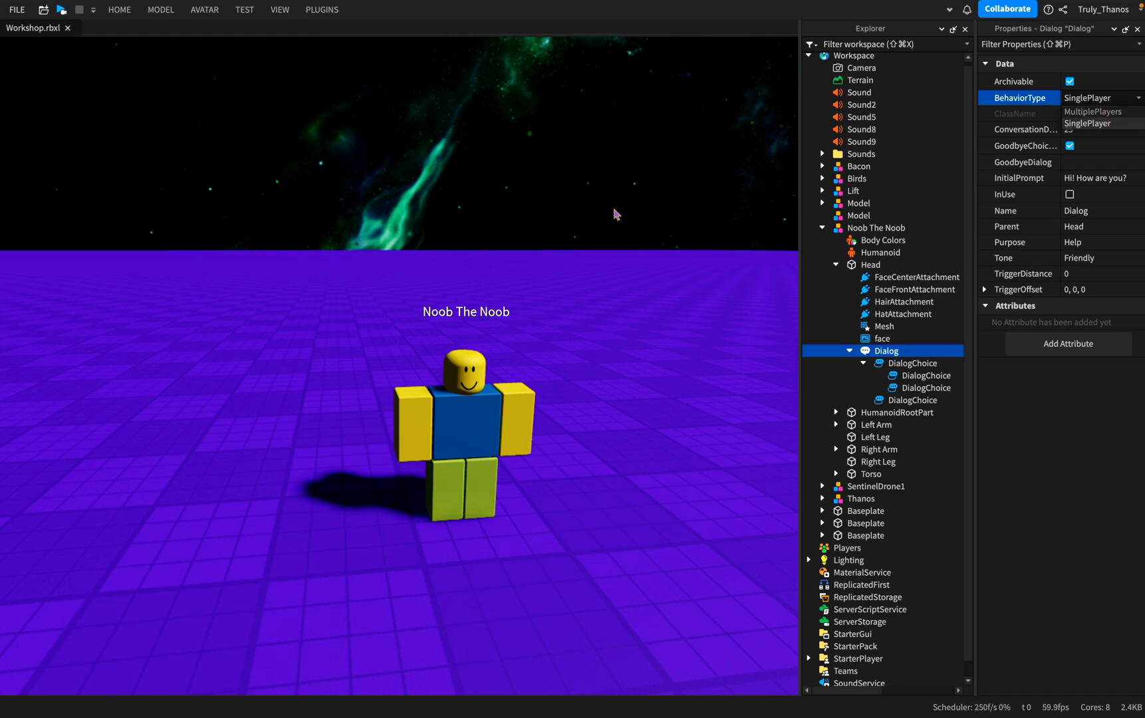
pyautogui.click(1088, 124)
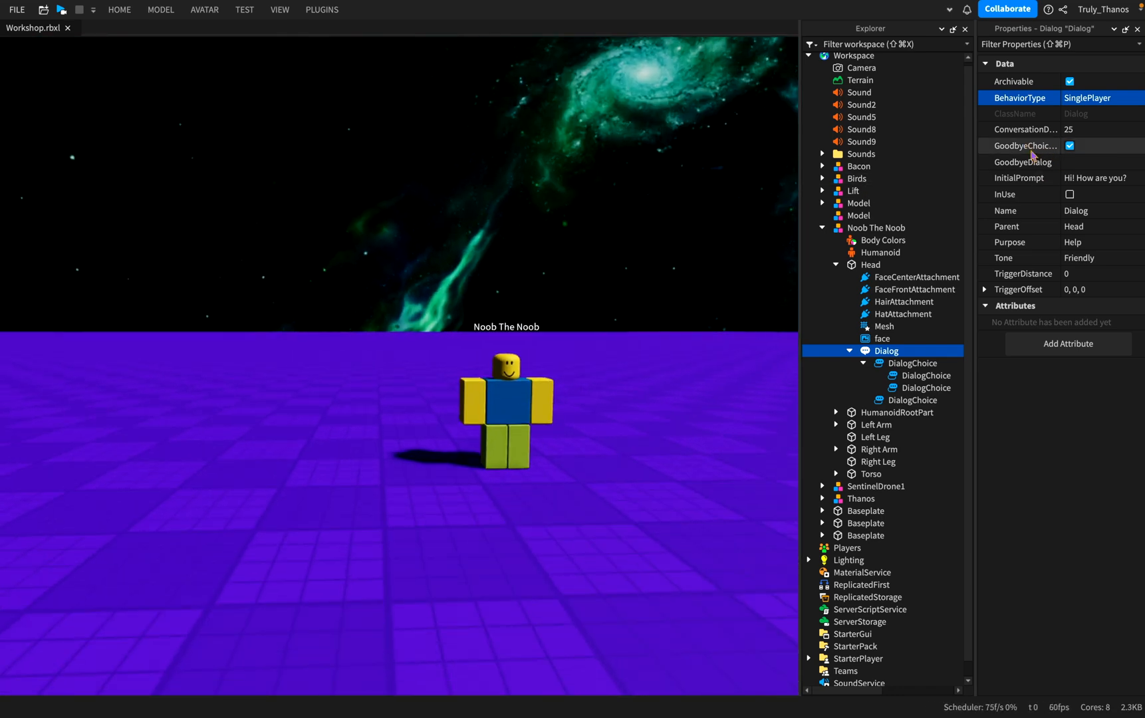
pyautogui.moveTo(596, 416)
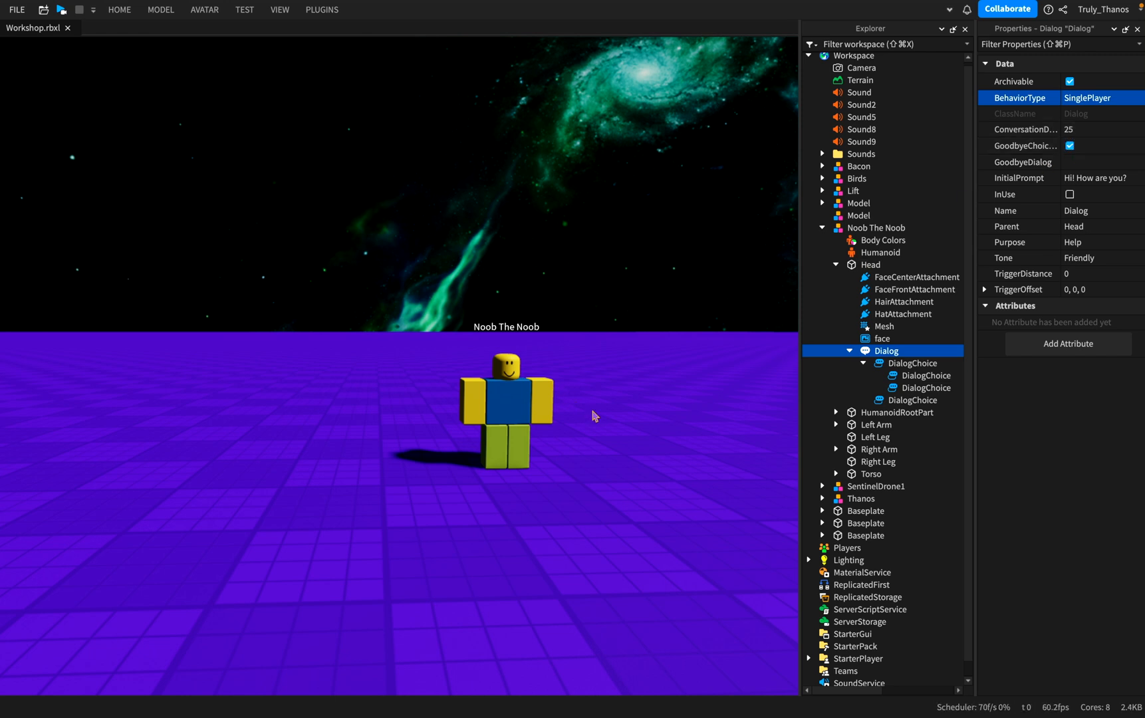
pyautogui.moveTo(353, 490)
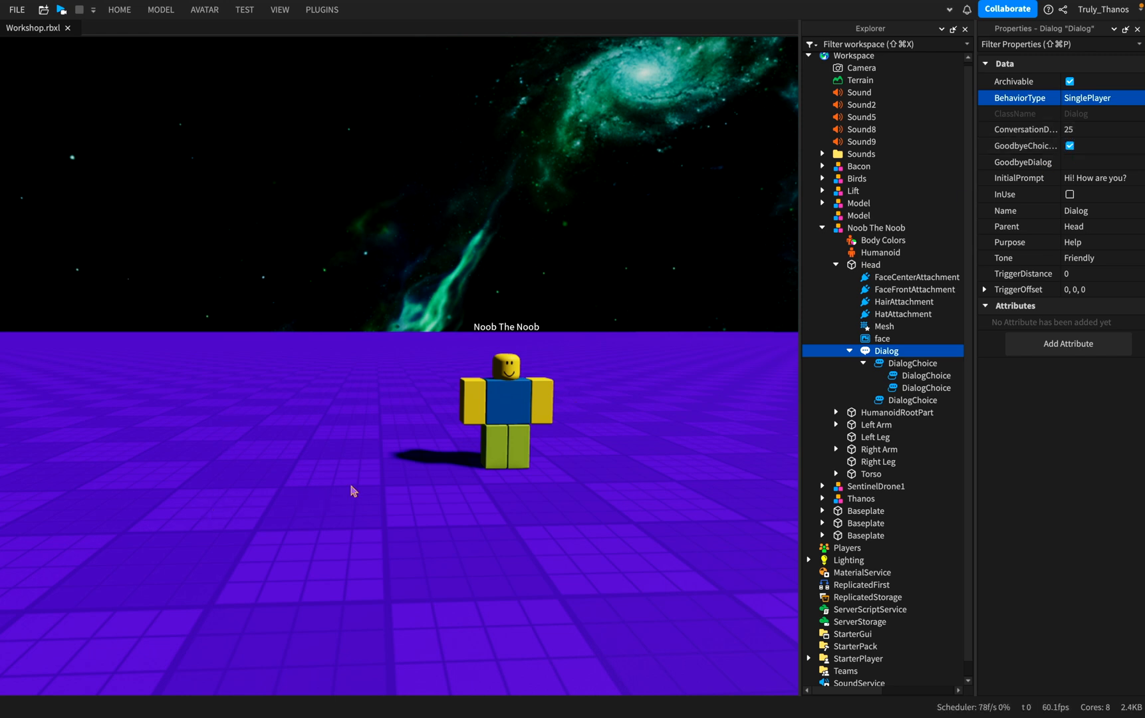
pyautogui.moveTo(1028, 181)
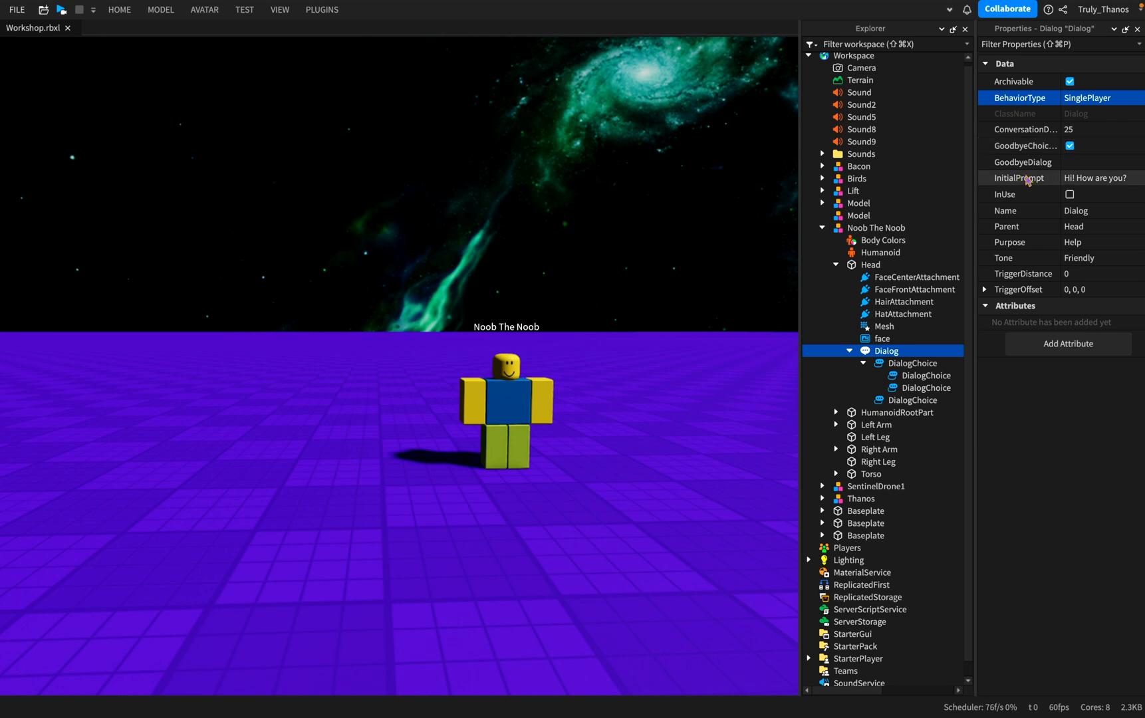
pyautogui.moveTo(1048, 169)
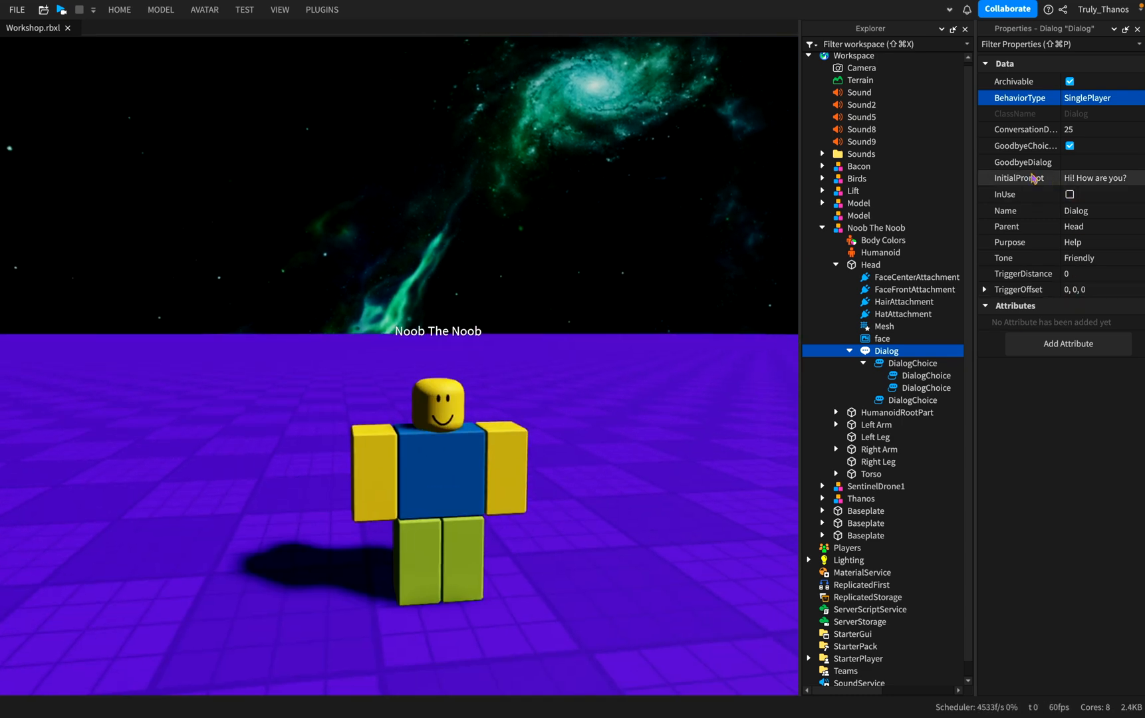
pyautogui.moveTo(882, 338)
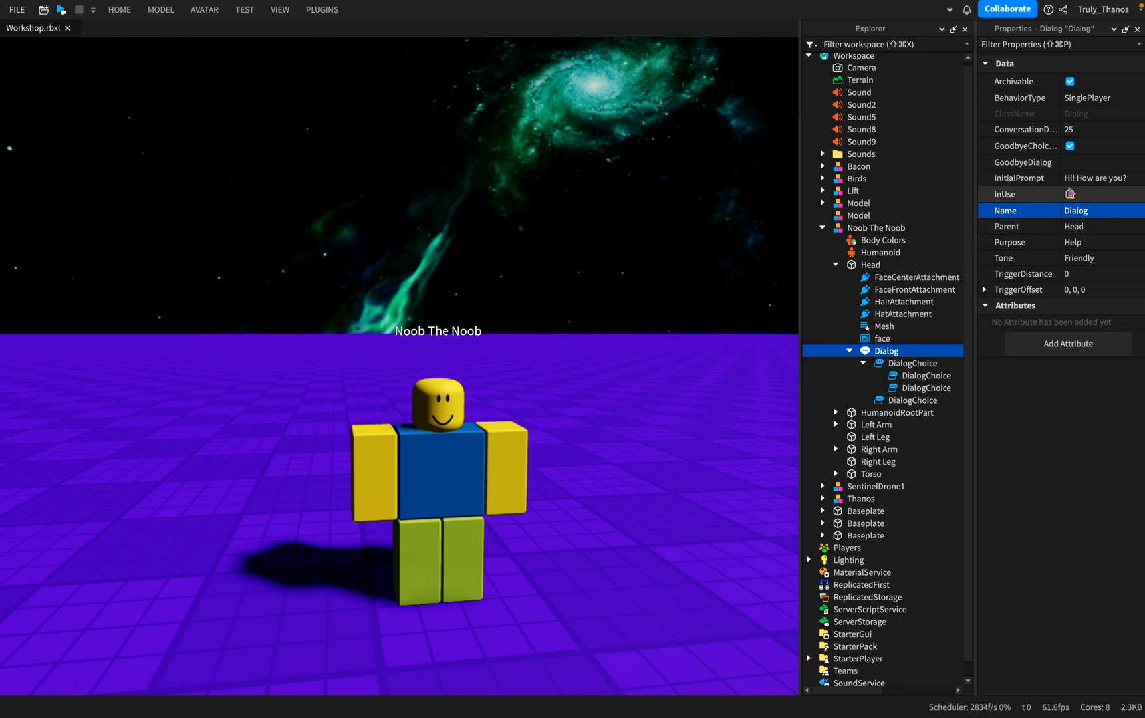
# Change the Dialog's Name property to NoobChat.
pyautogui.click(1069, 194)
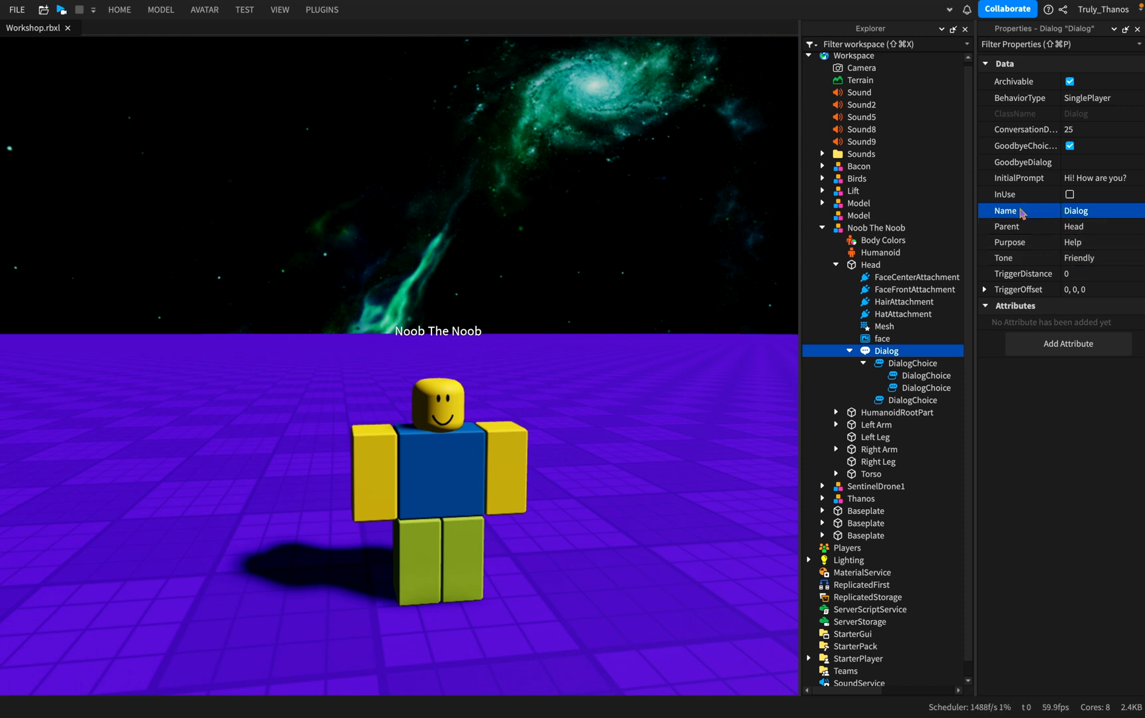
pyautogui.moveTo(1122, 233)
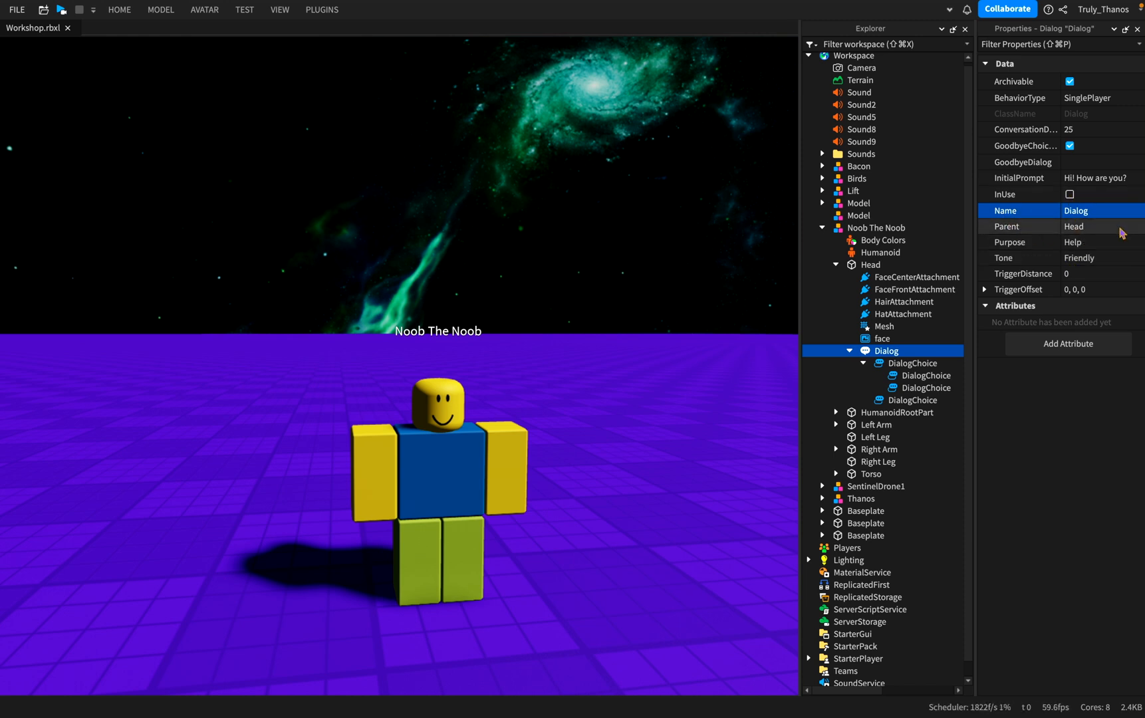
pyautogui.moveTo(1105, 214)
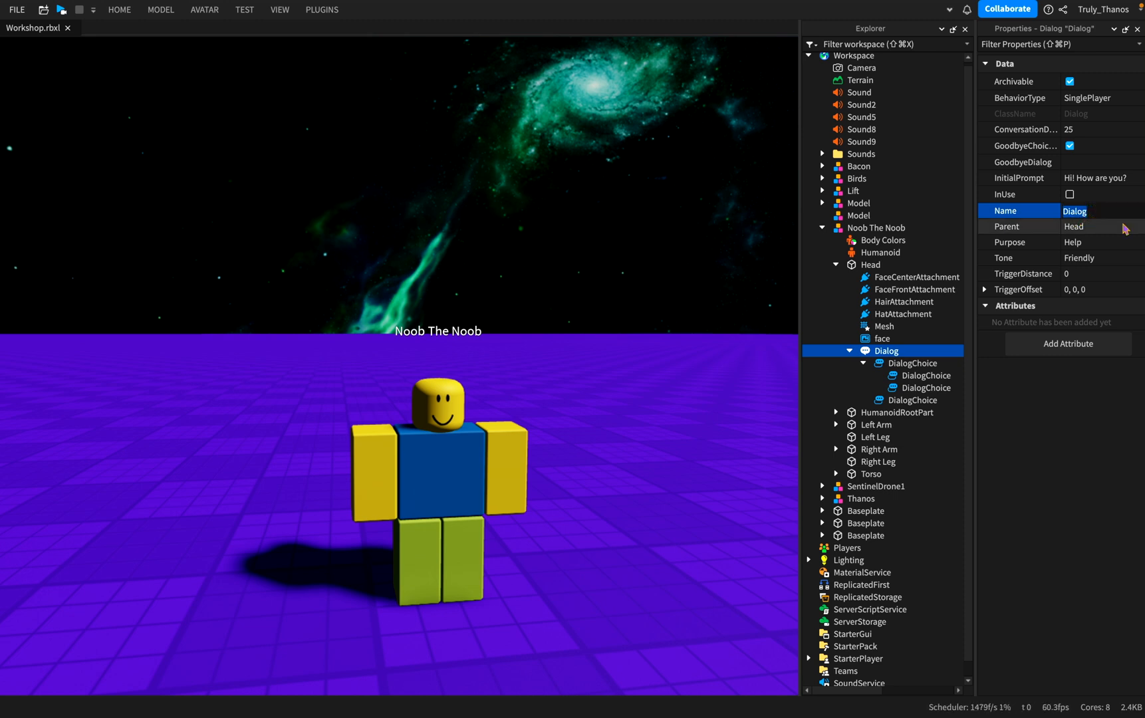
pyautogui.write('NoobChat')
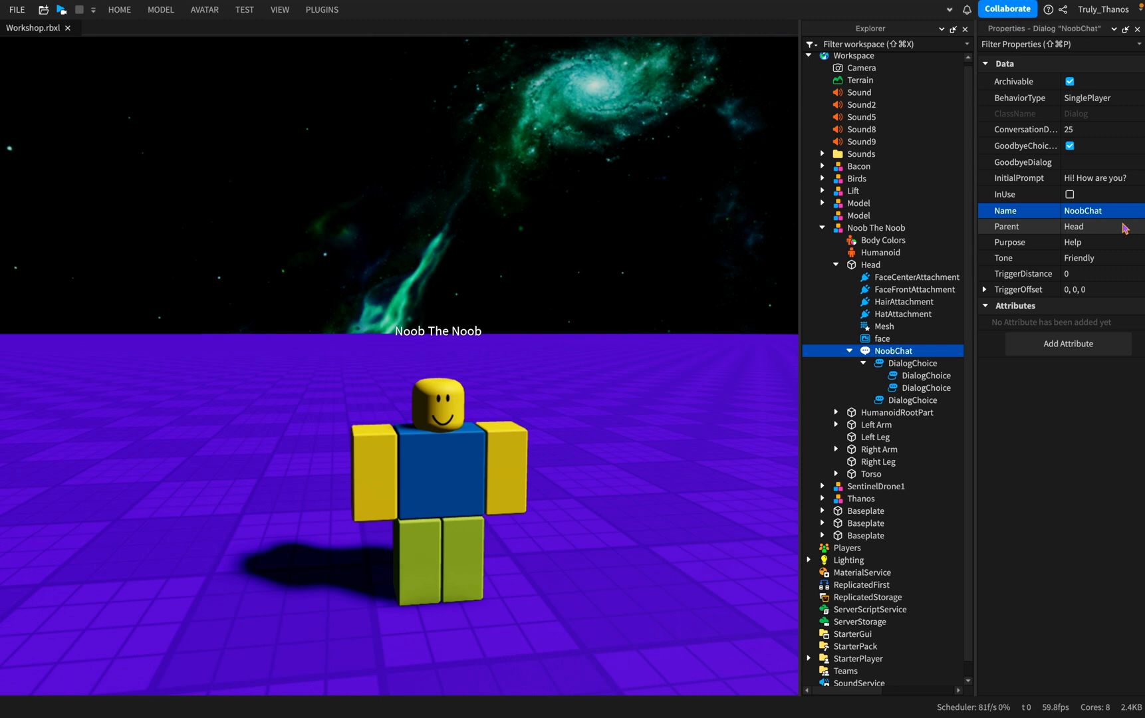
pyautogui.moveTo(897, 356)
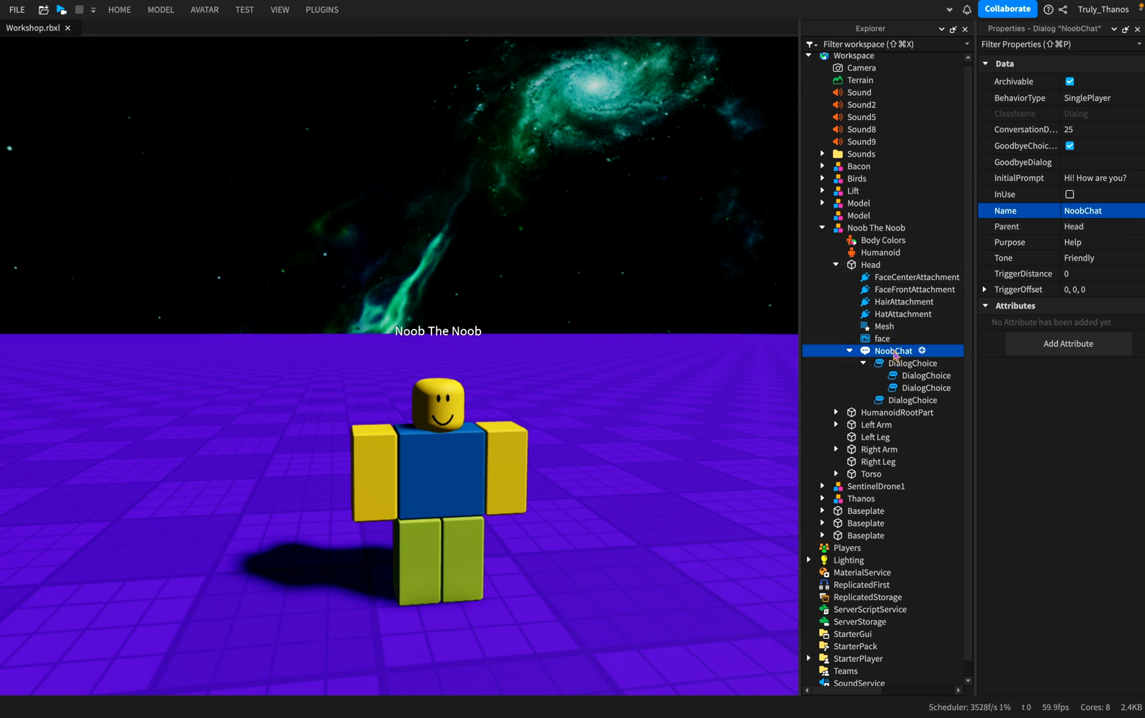
# Name NoobChat's two top-level choices Good and Bad.
pyautogui.click(912, 364)
pyautogui.write('Good')
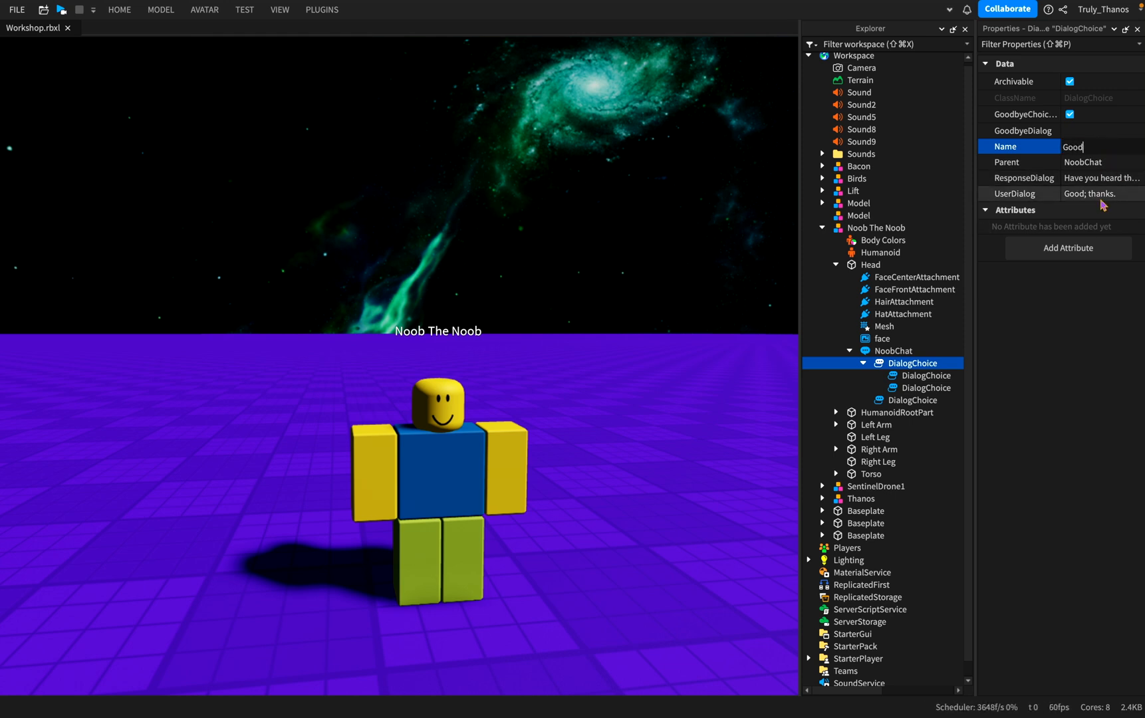
pyautogui.click(911, 399)
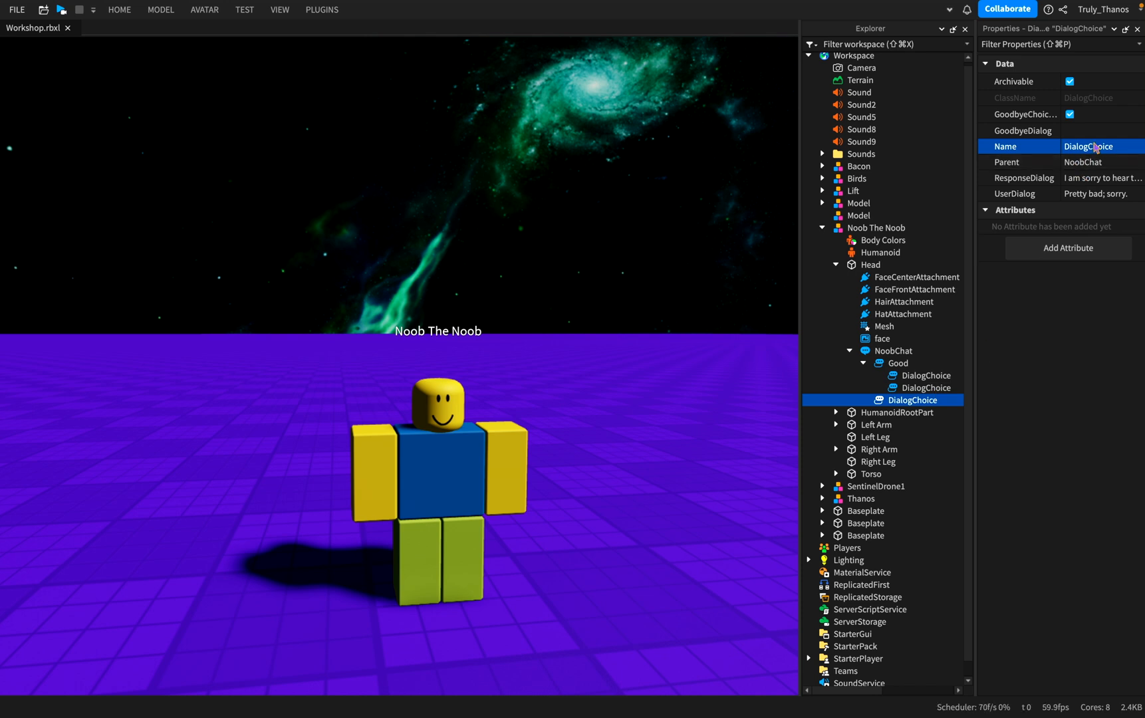
pyautogui.write('Bad')
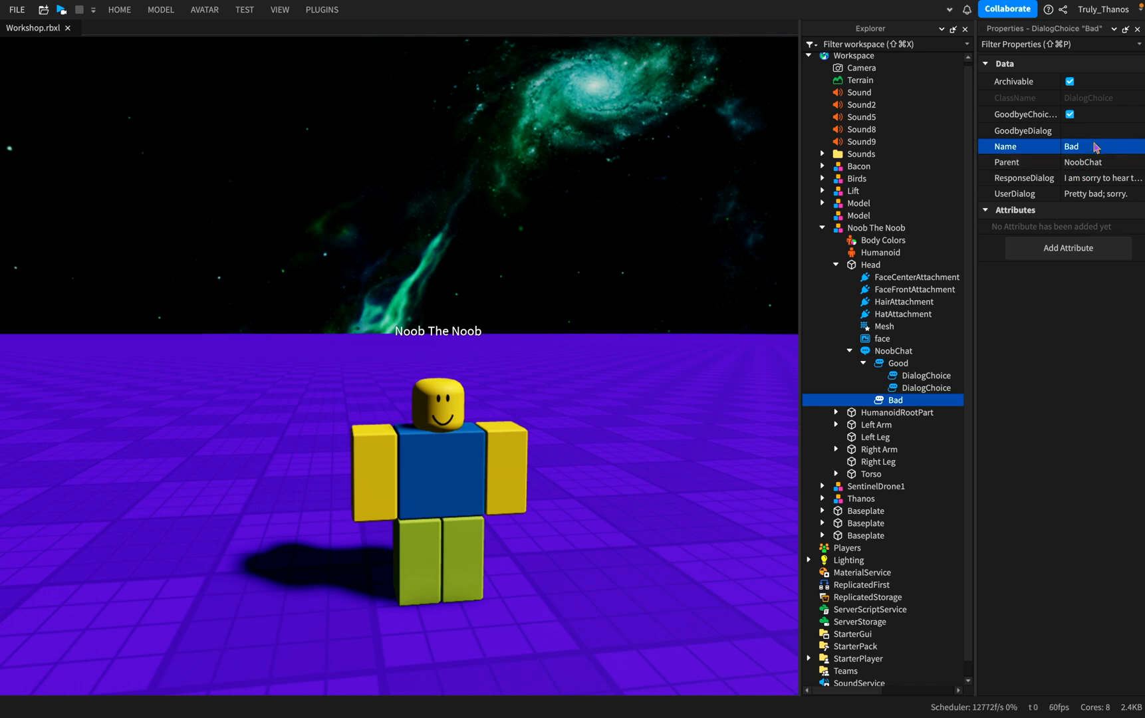
# Name Good's two nested choices IHave and IHaveNot.
pyautogui.click(921, 375)
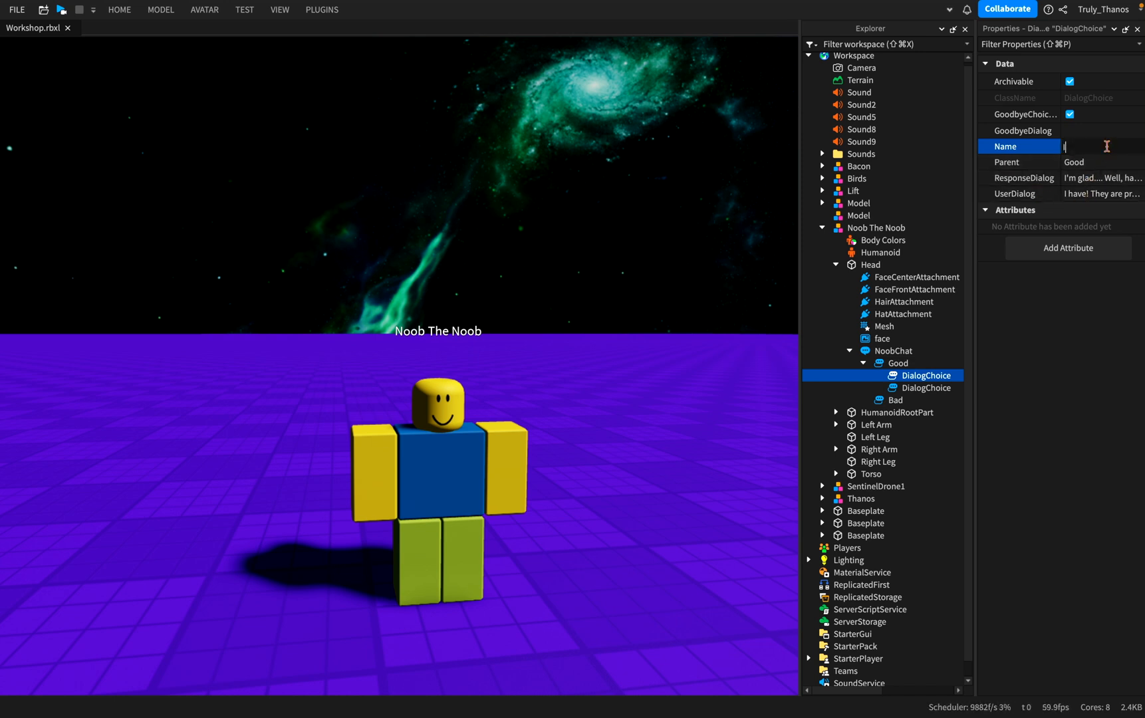
pyautogui.write('IHave')
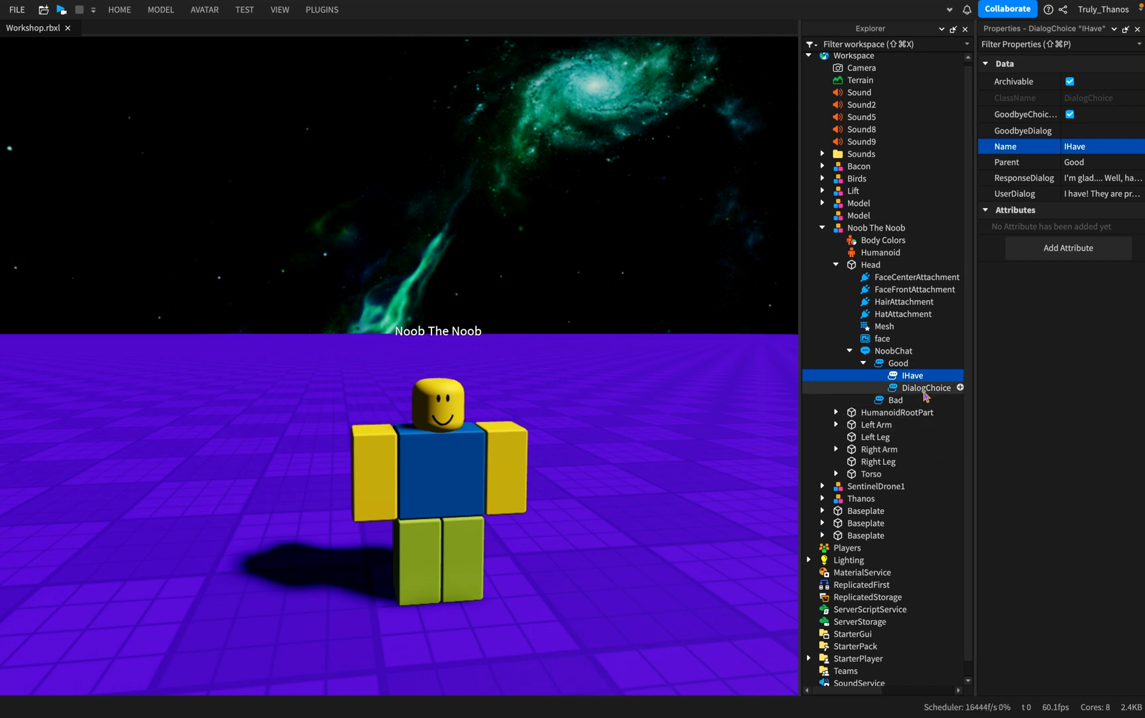
pyautogui.click(925, 387)
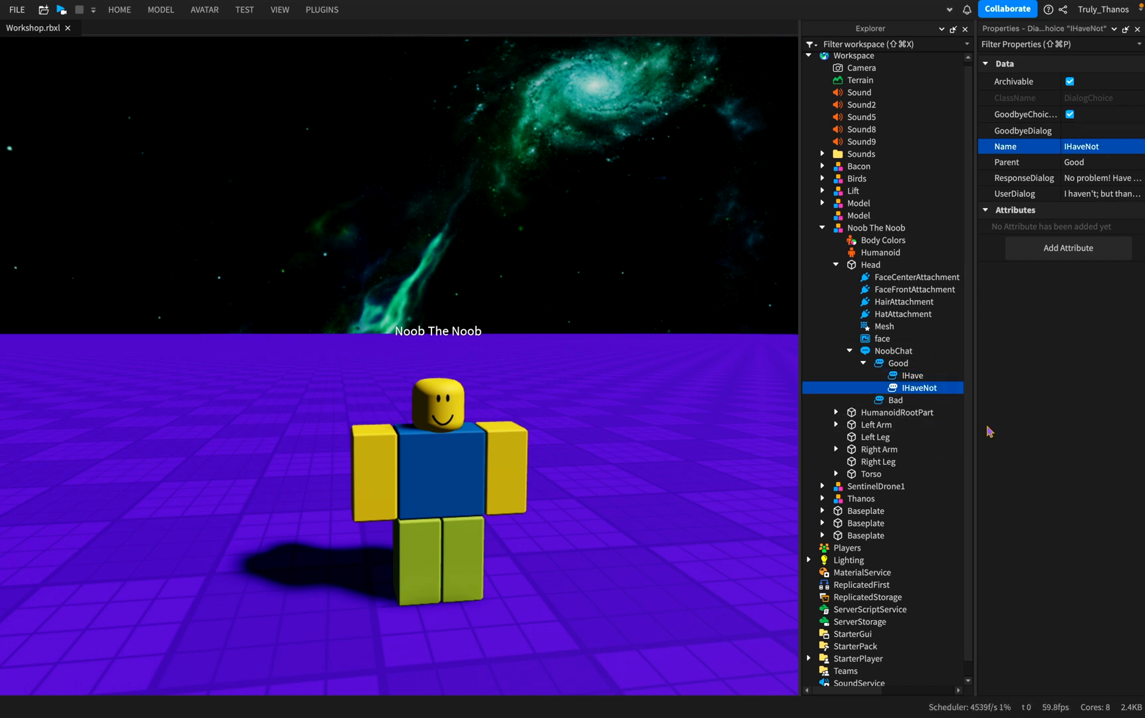
pyautogui.moveTo(911, 375)
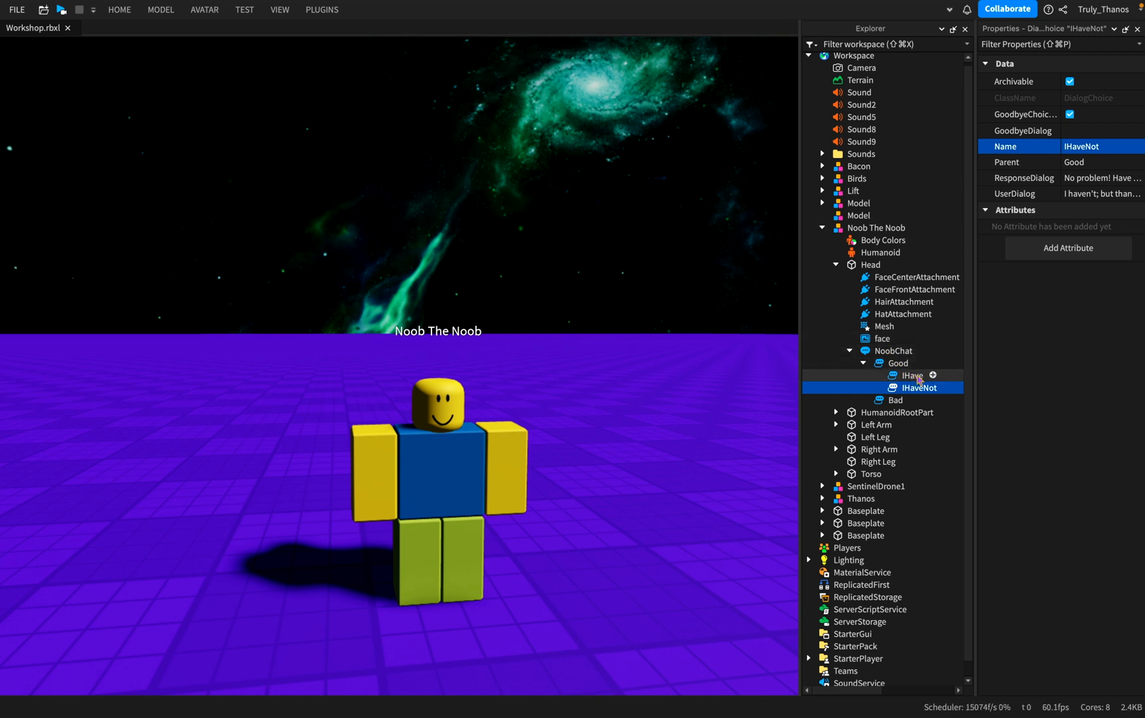
pyautogui.moveTo(910, 341)
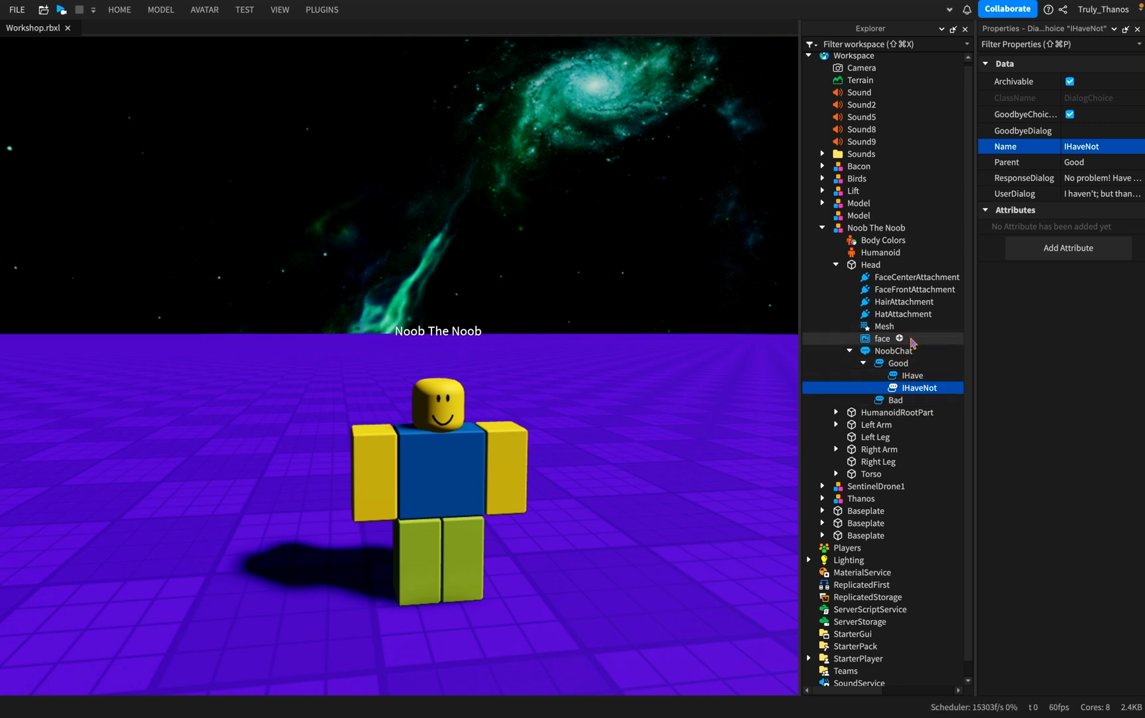
pyautogui.click(864, 363)
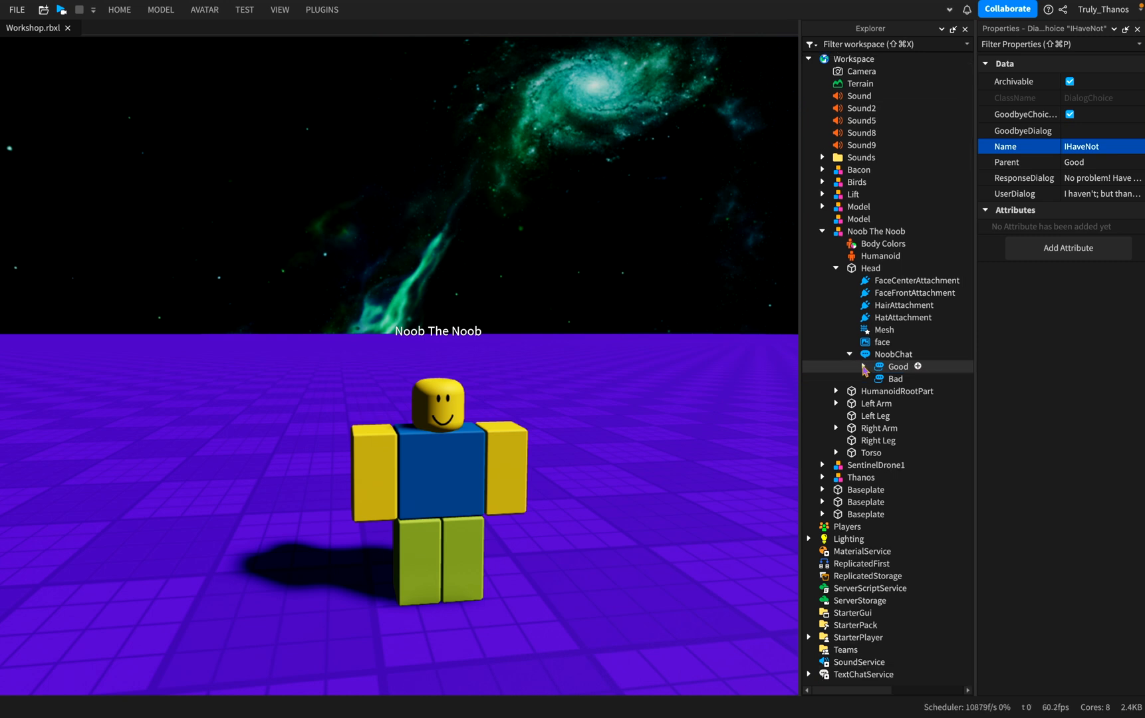
pyautogui.click(849, 354)
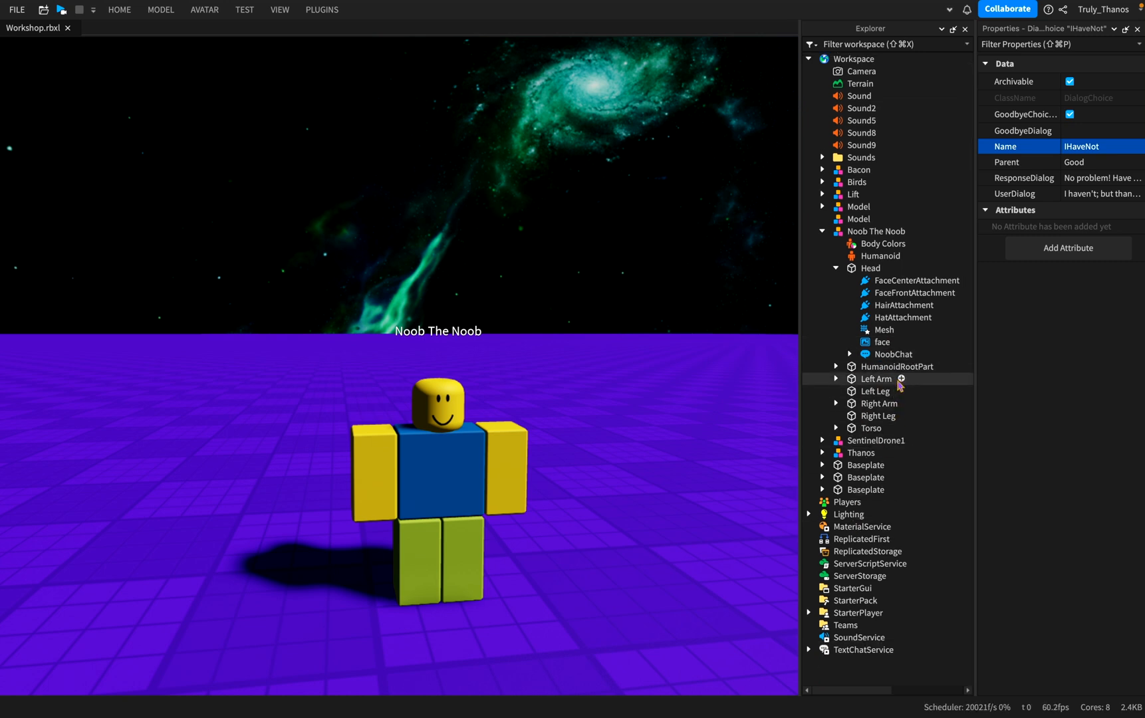
pyautogui.click(850, 354)
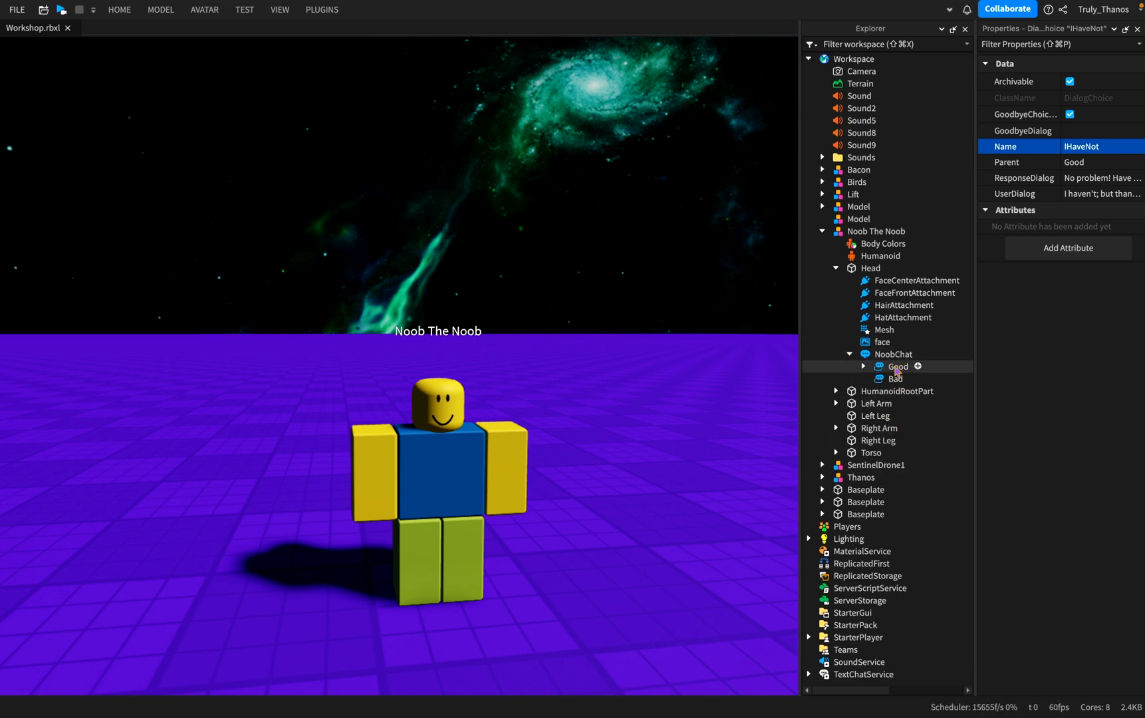
pyautogui.moveTo(927, 403)
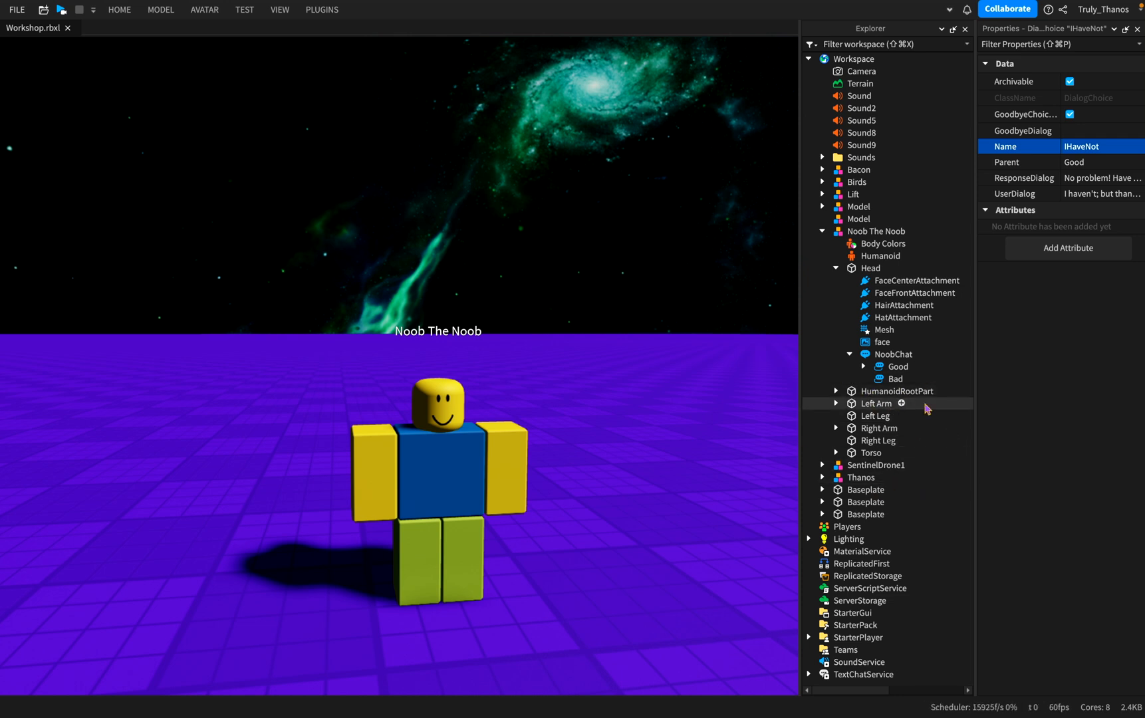
pyautogui.click(864, 366)
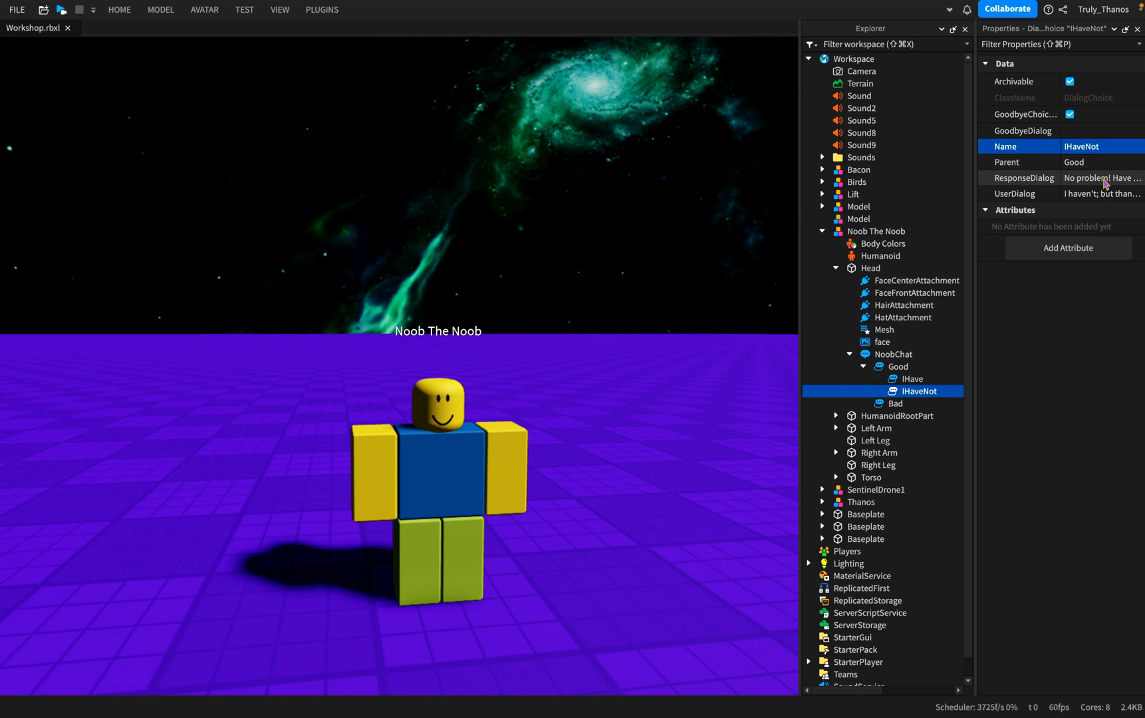
pyautogui.click(1027, 177)
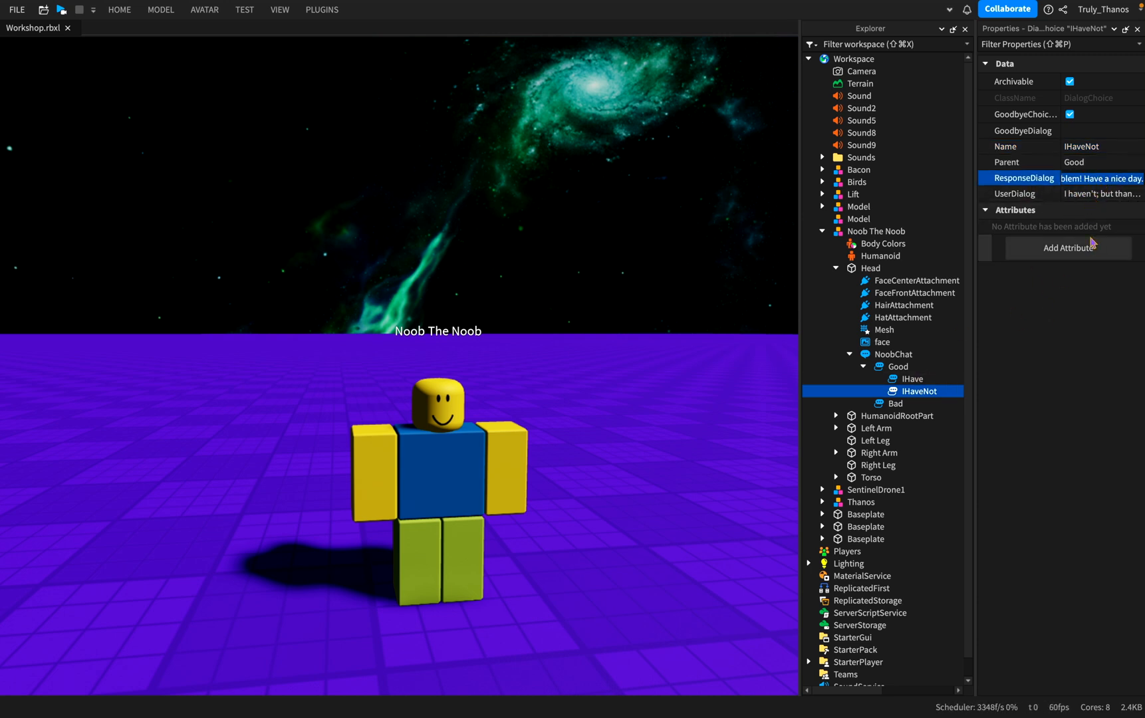
pyautogui.click(1023, 194)
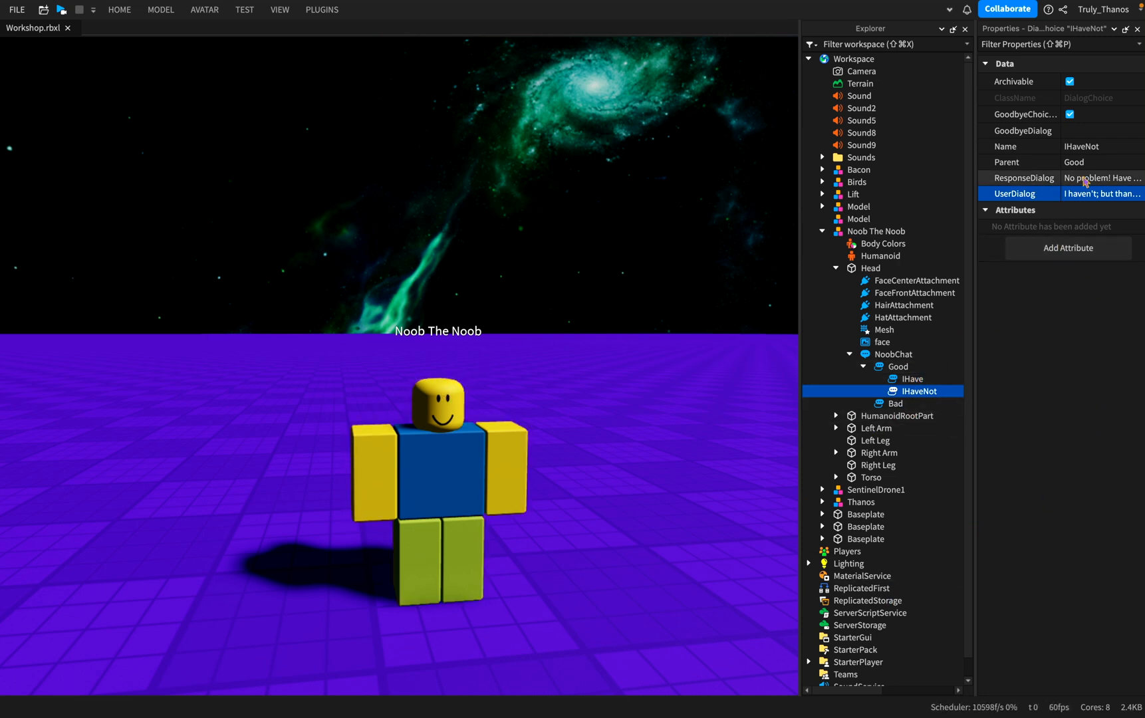
pyautogui.click(1024, 177)
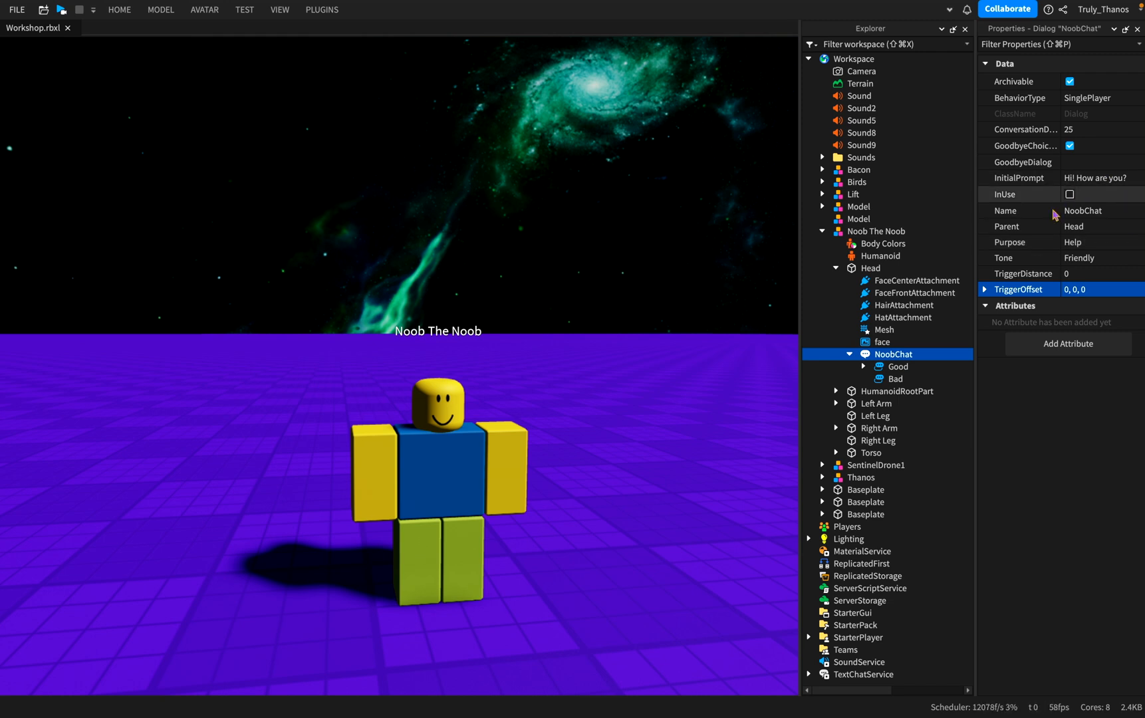
pyautogui.moveTo(1096, 240)
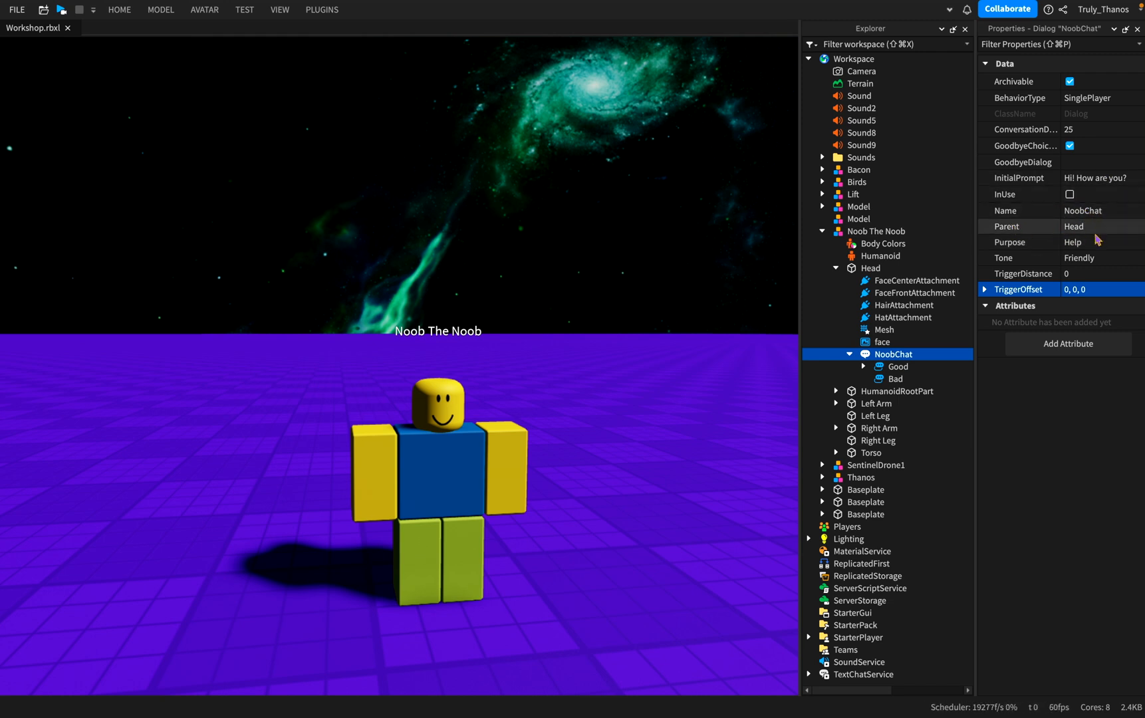
pyautogui.moveTo(433, 306)
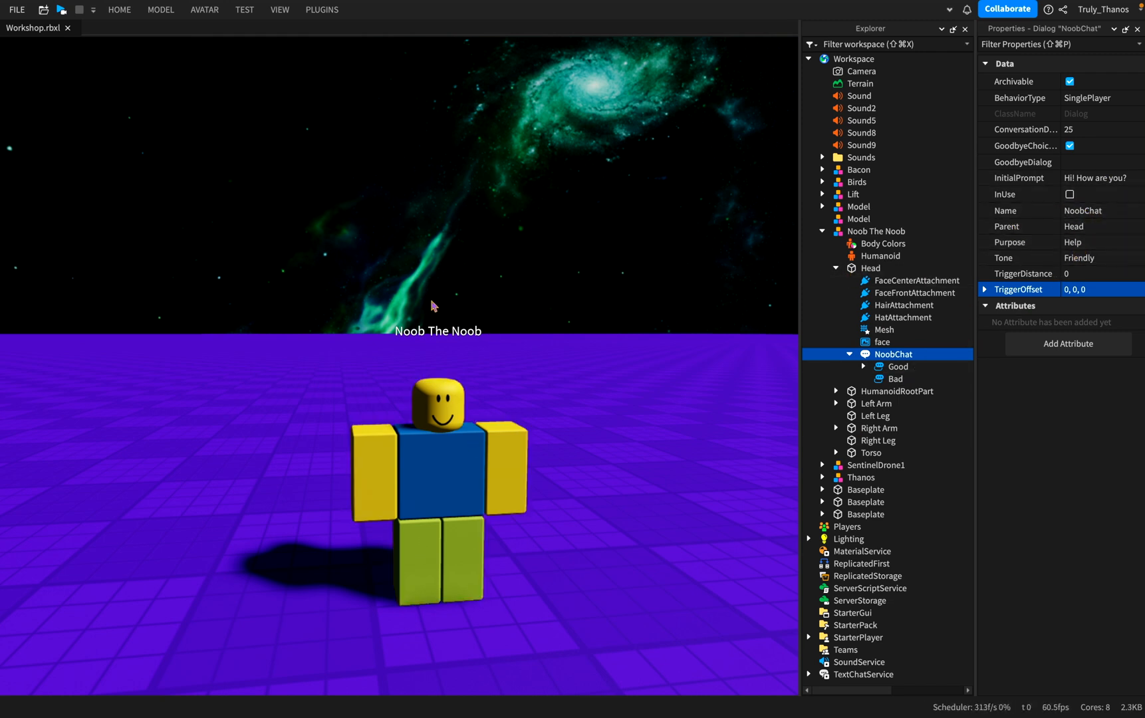
pyautogui.moveTo(556, 295)
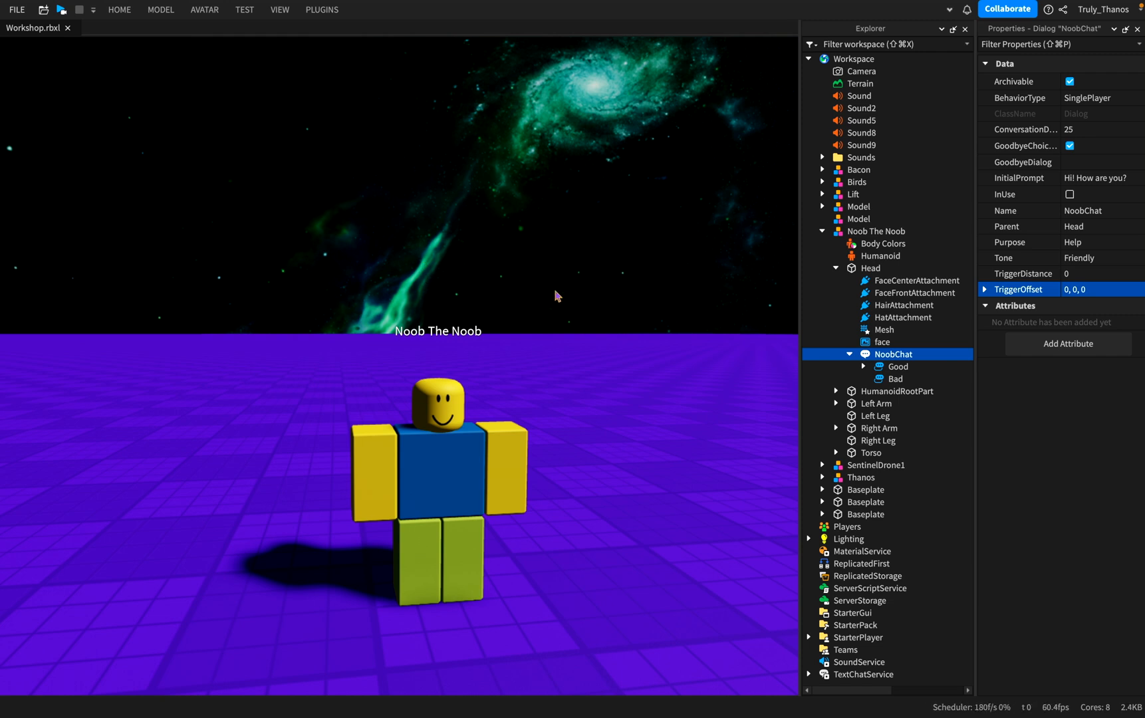
pyautogui.moveTo(900, 332)
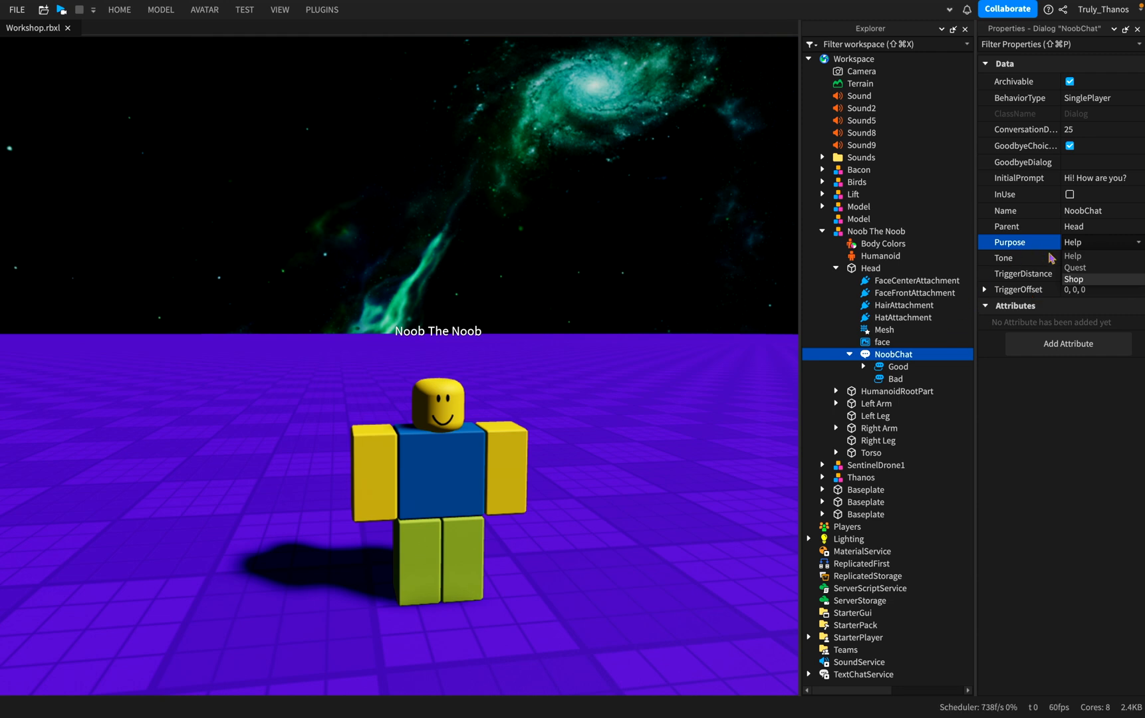
pyautogui.moveTo(457, 338)
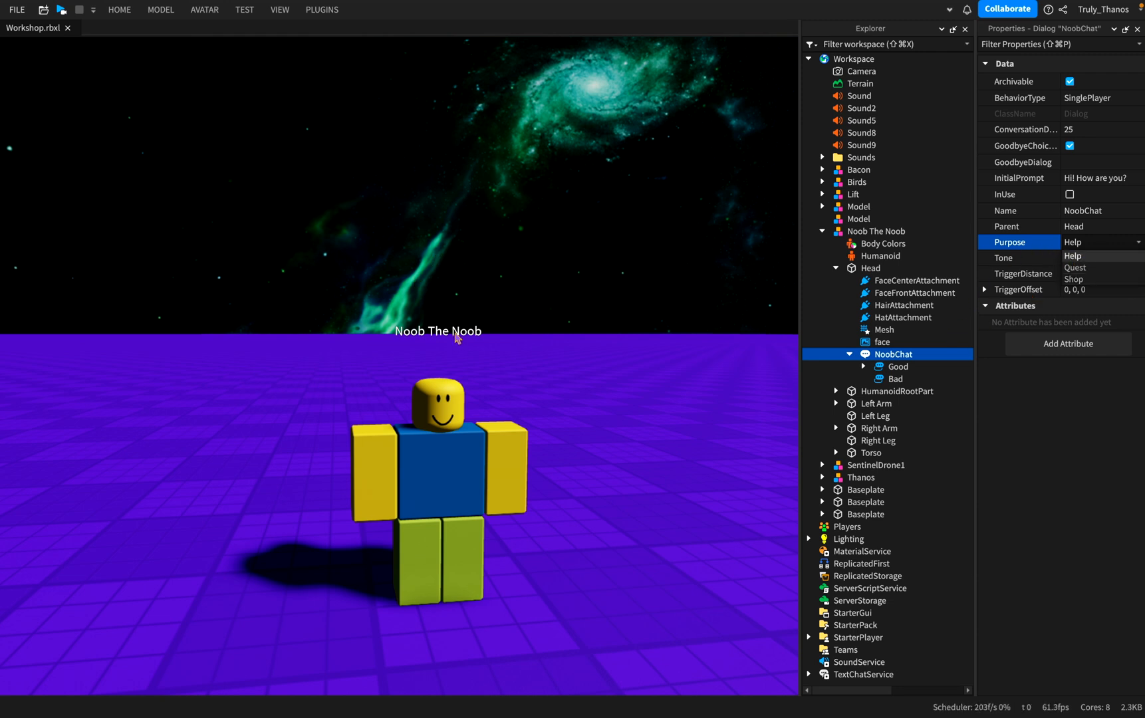
pyautogui.moveTo(1101, 268)
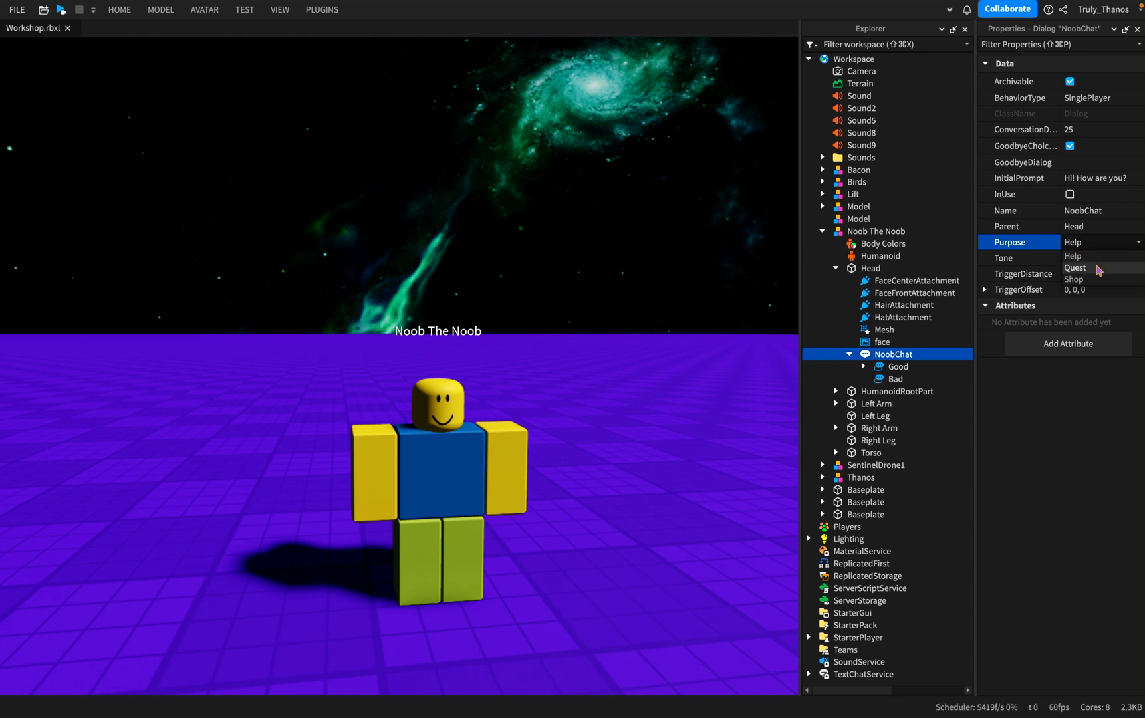
pyautogui.click(1075, 268)
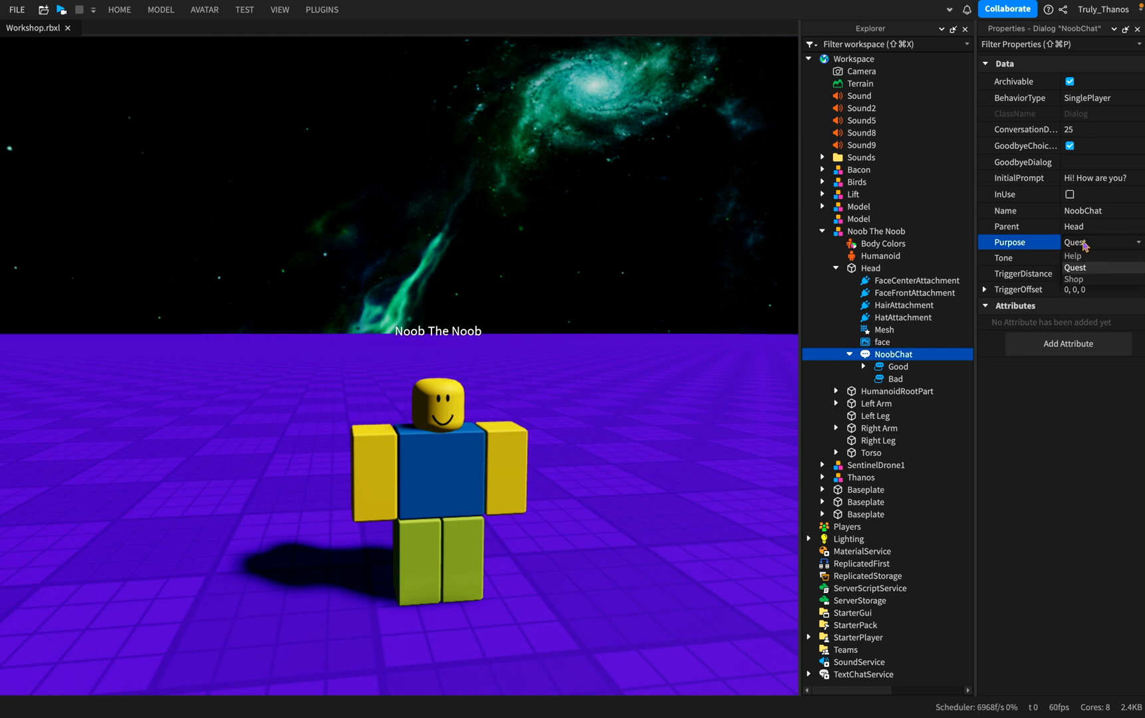
pyautogui.click(1073, 279)
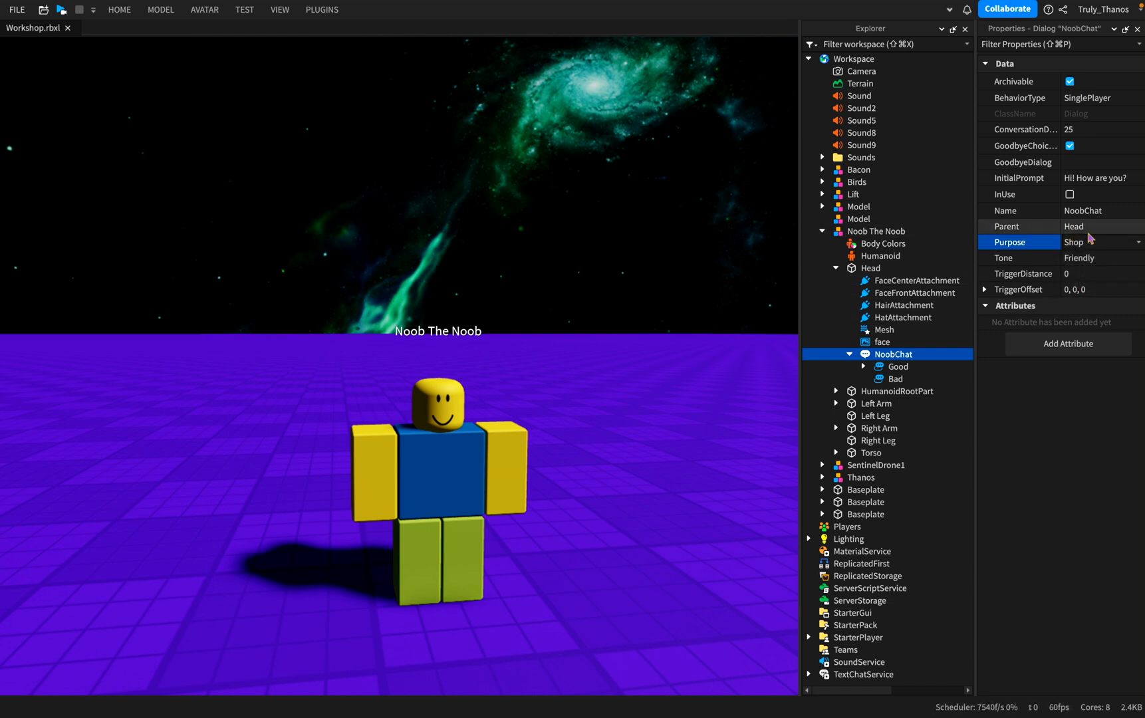
pyautogui.click(1102, 242)
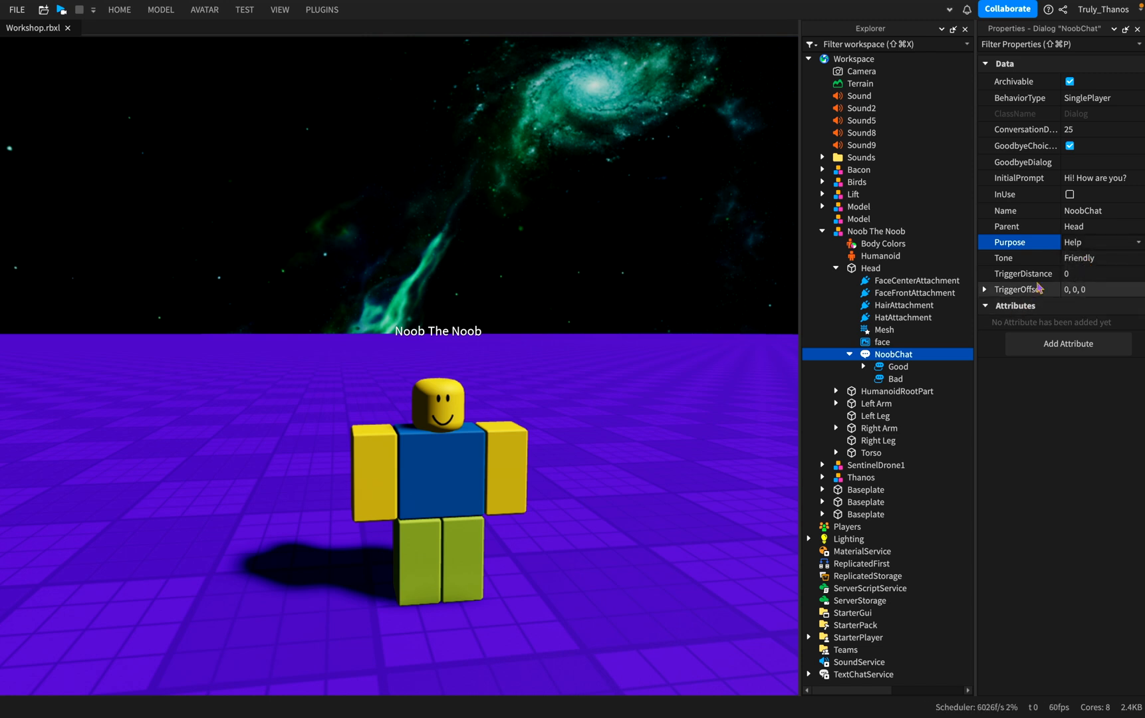
pyautogui.moveTo(1127, 254)
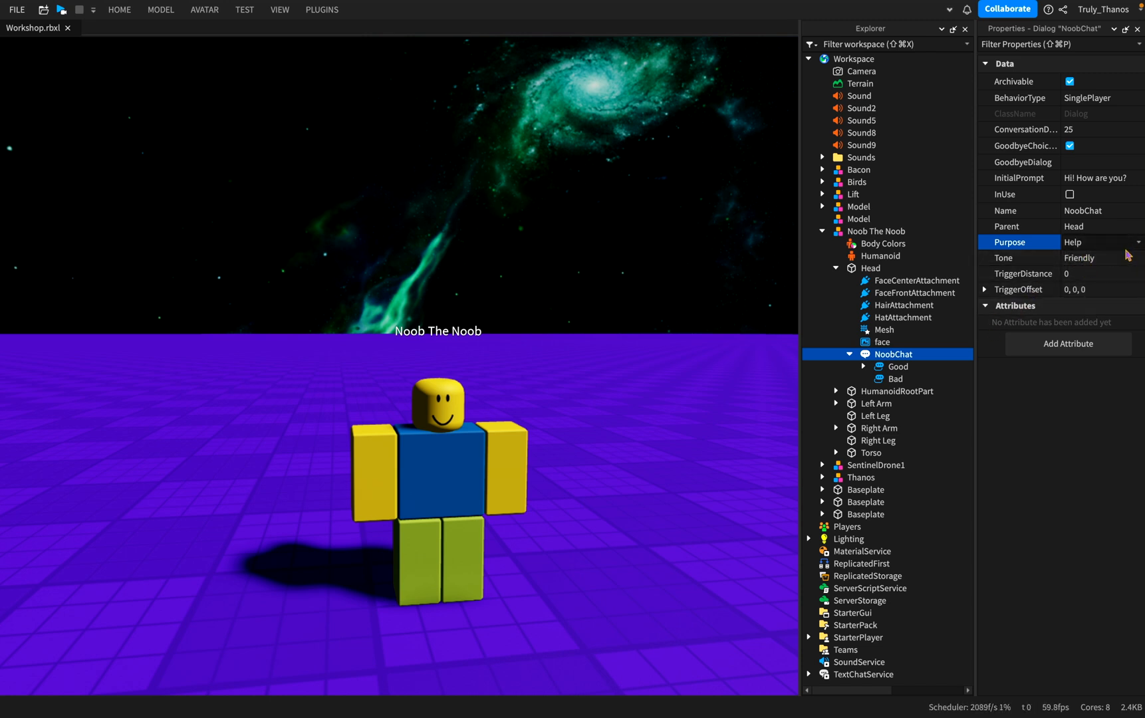
pyautogui.click(1018, 258)
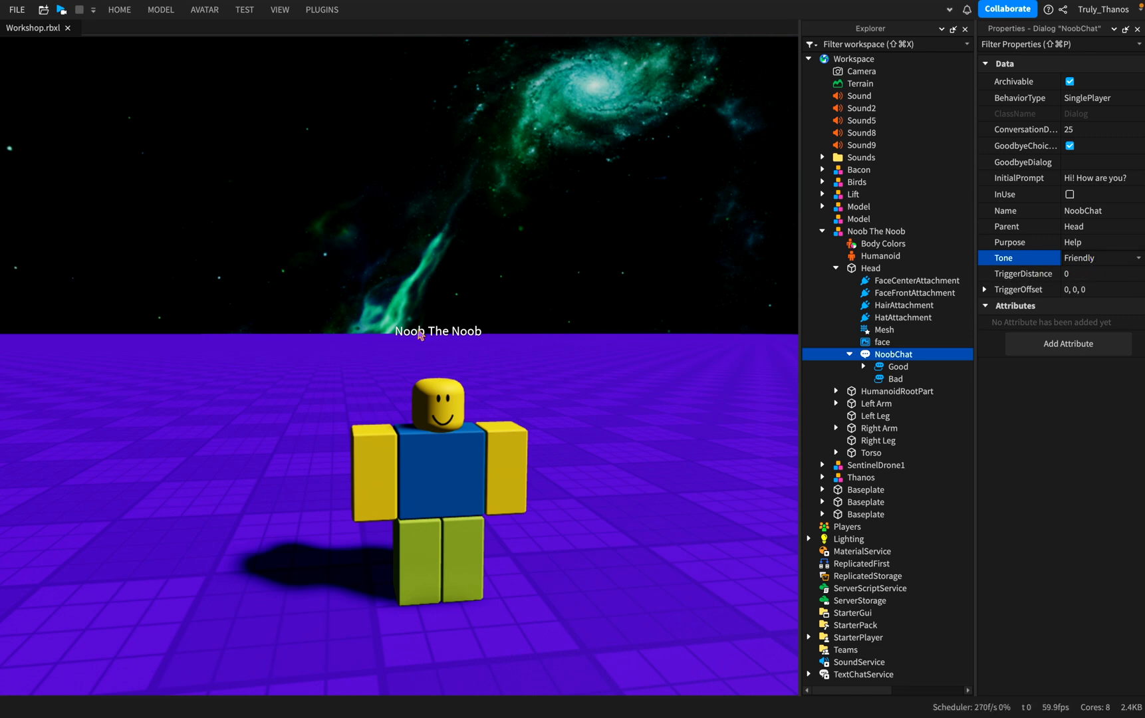
pyautogui.moveTo(431, 304)
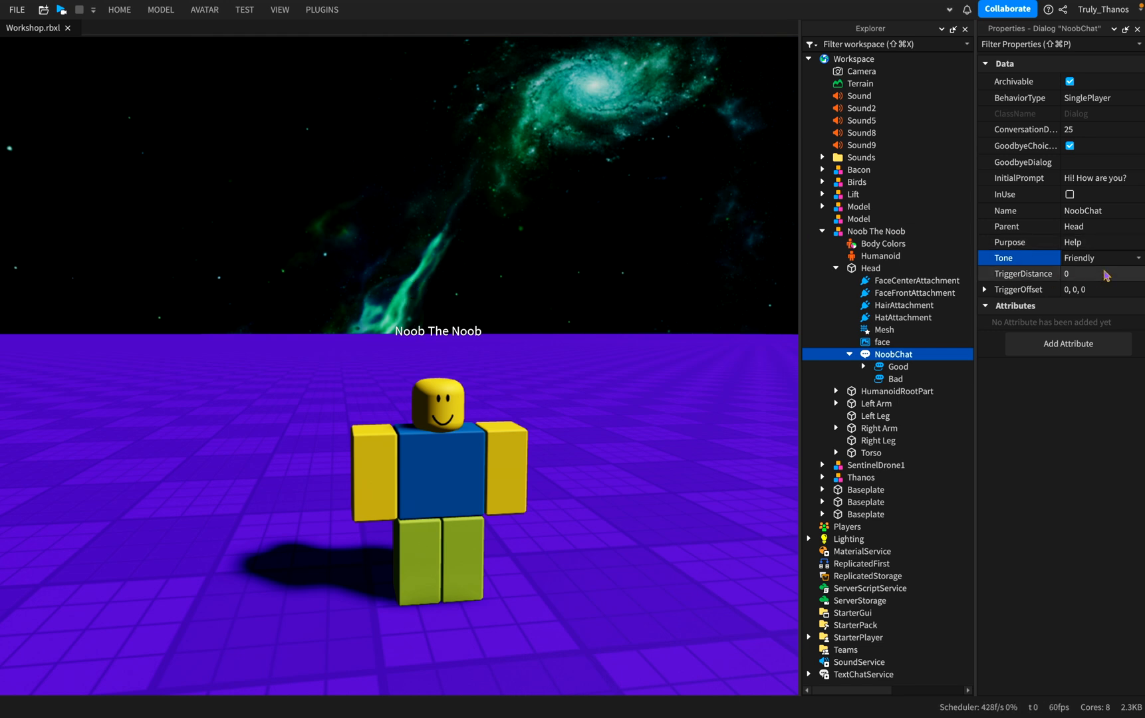
pyautogui.click(1098, 257)
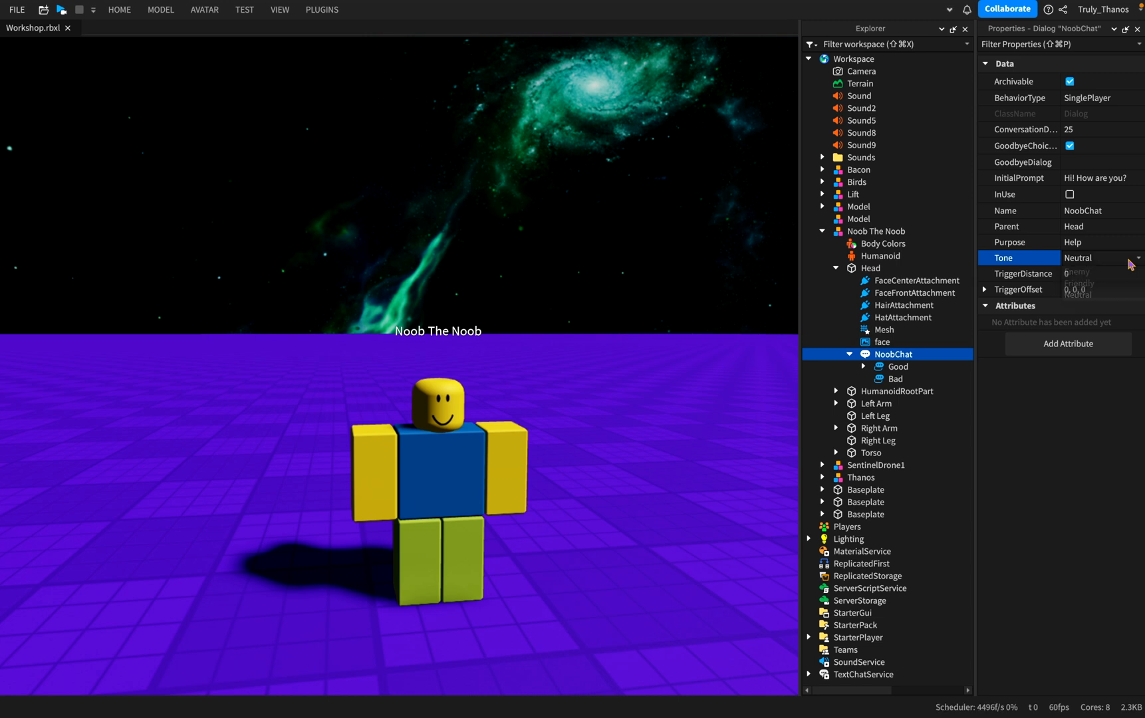
pyautogui.click(1075, 272)
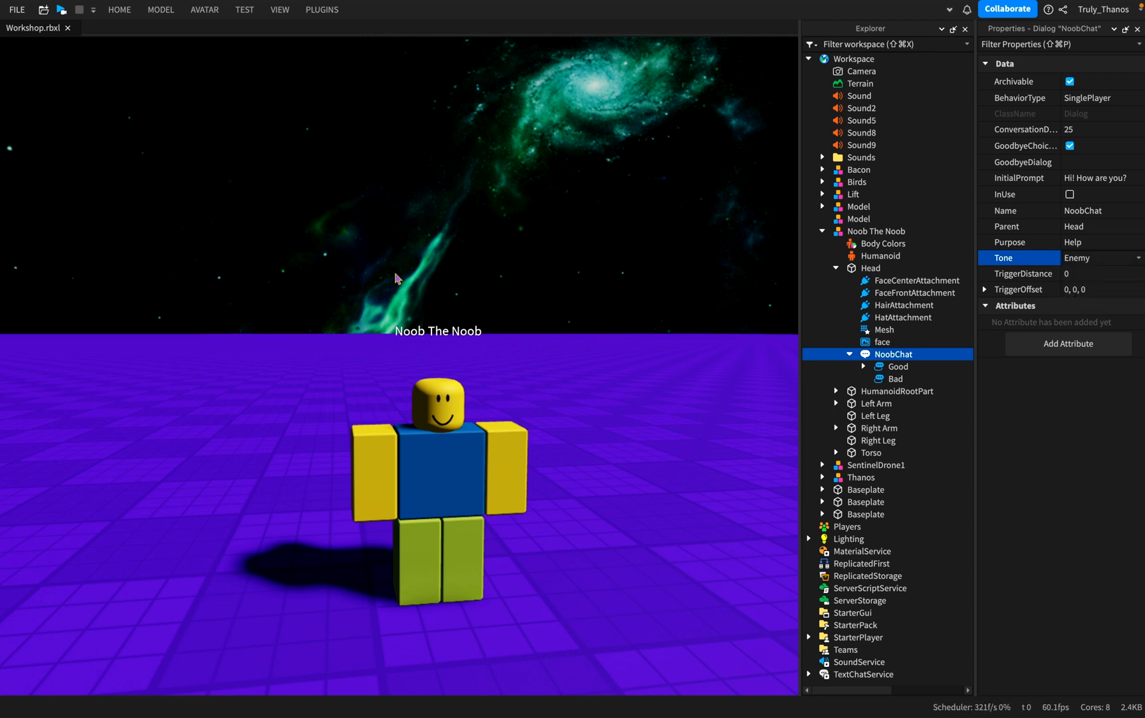
pyautogui.click(1101, 257)
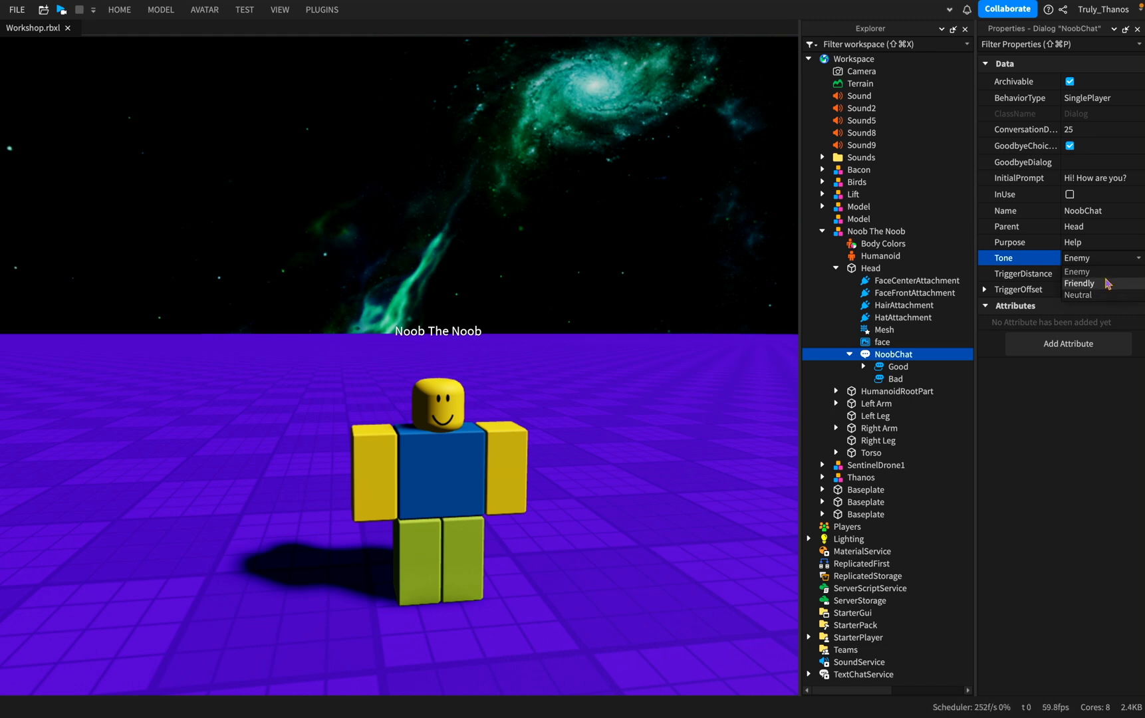
pyautogui.moveTo(1077, 294)
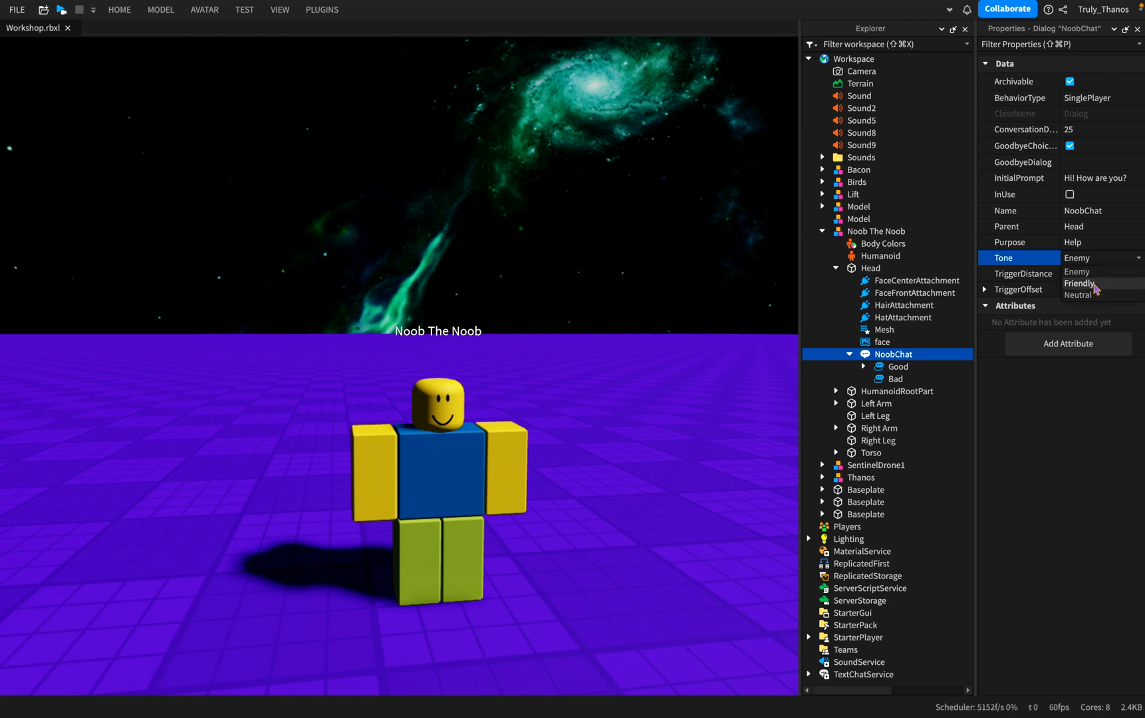
pyautogui.click(1080, 284)
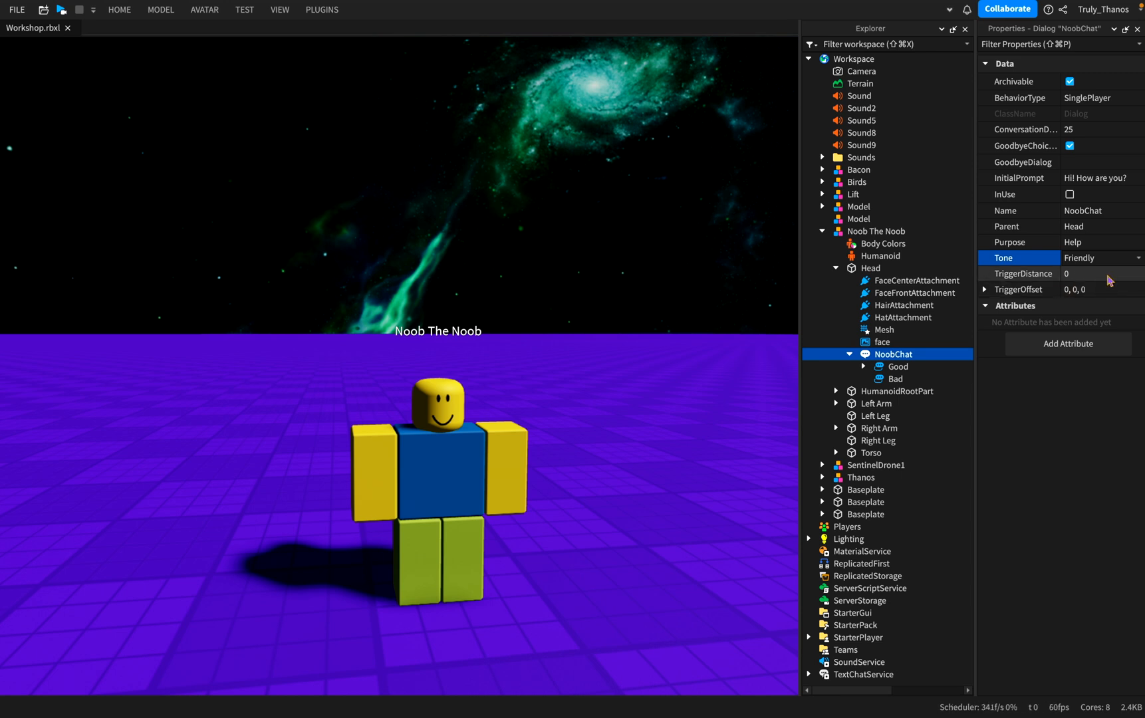
pyautogui.moveTo(1084, 278)
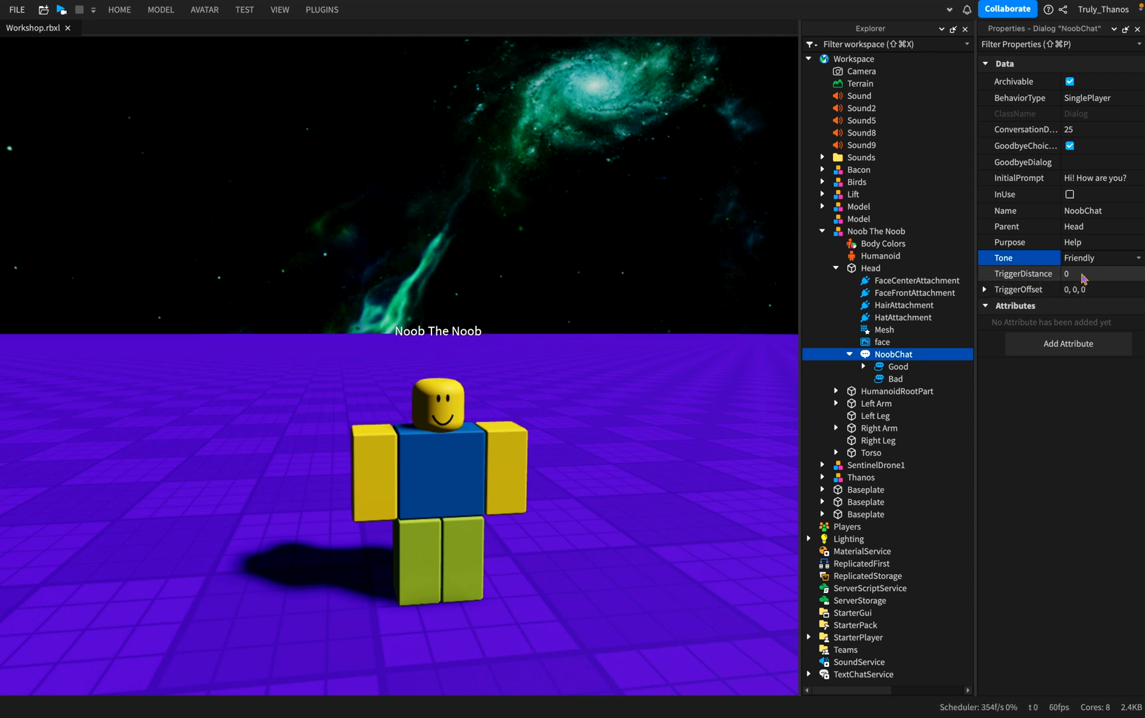
# Enter 10 in NoobChat's TriggerDistance property.
pyautogui.click(1099, 272)
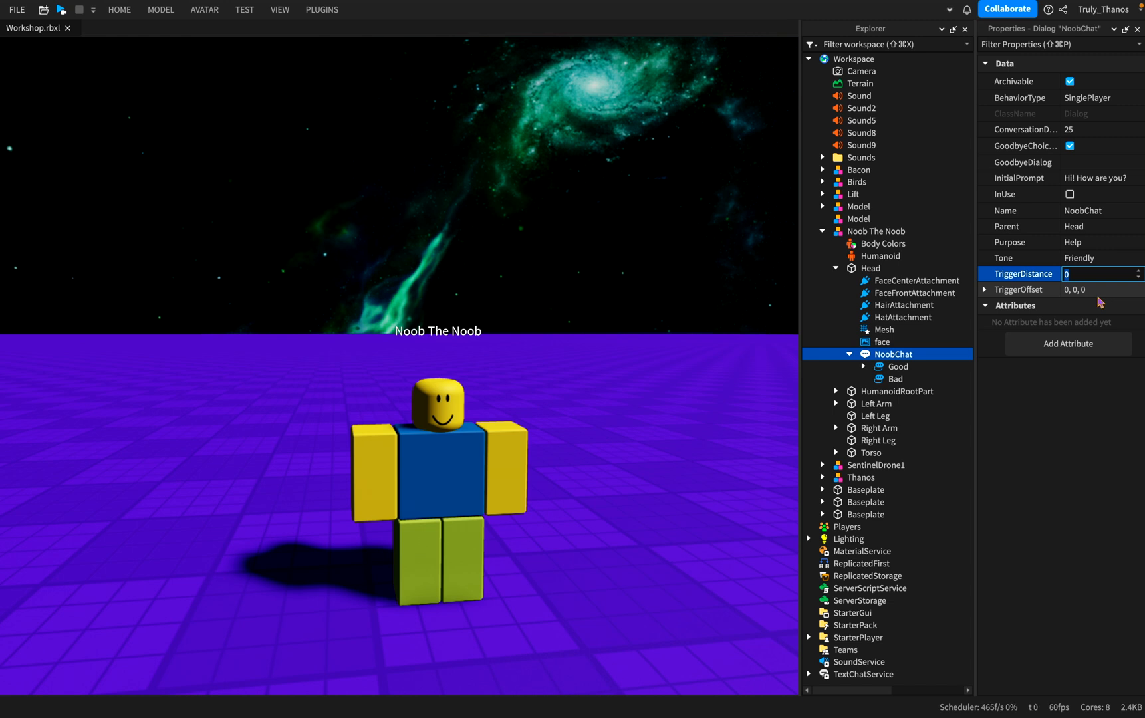
pyautogui.write('10')
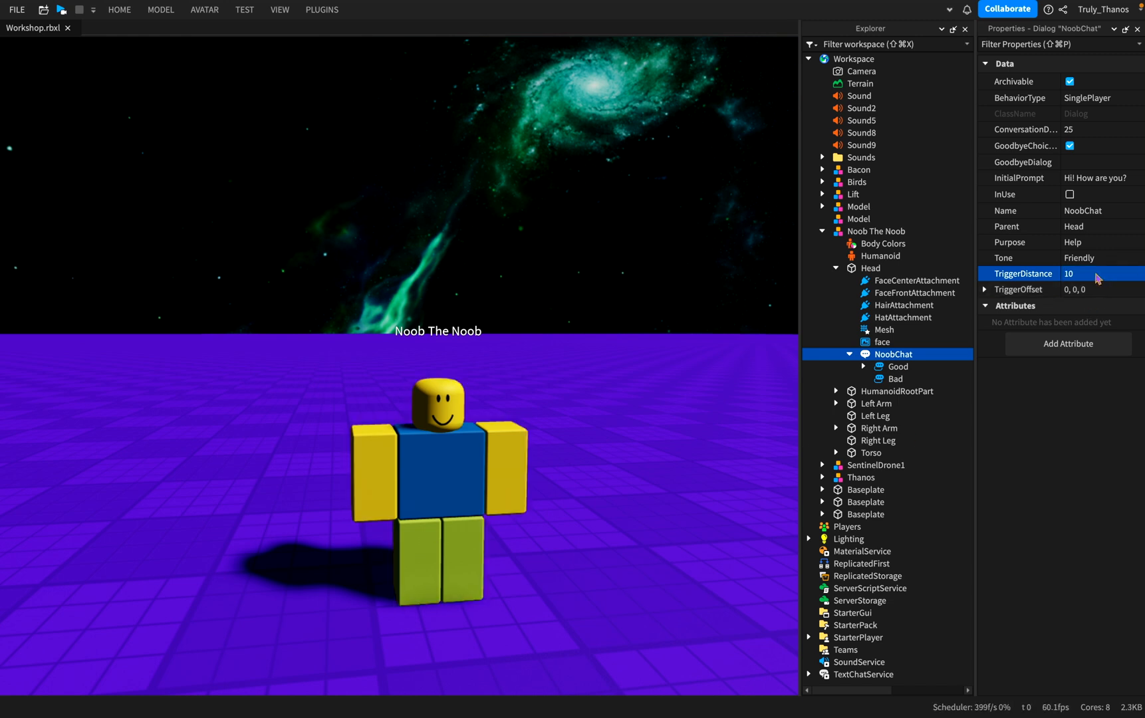
pyautogui.click(1096, 273)
pyautogui.write('0')
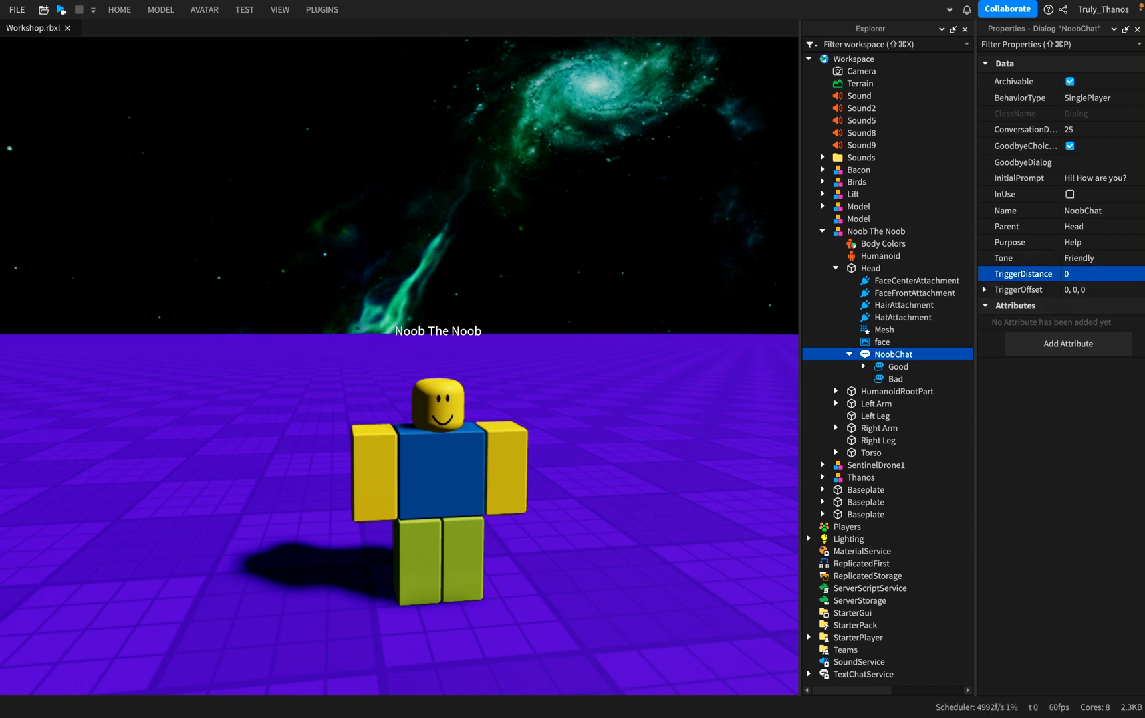
# Select the Good choice under NoobChat to show its properties.
pyautogui.click(897, 366)
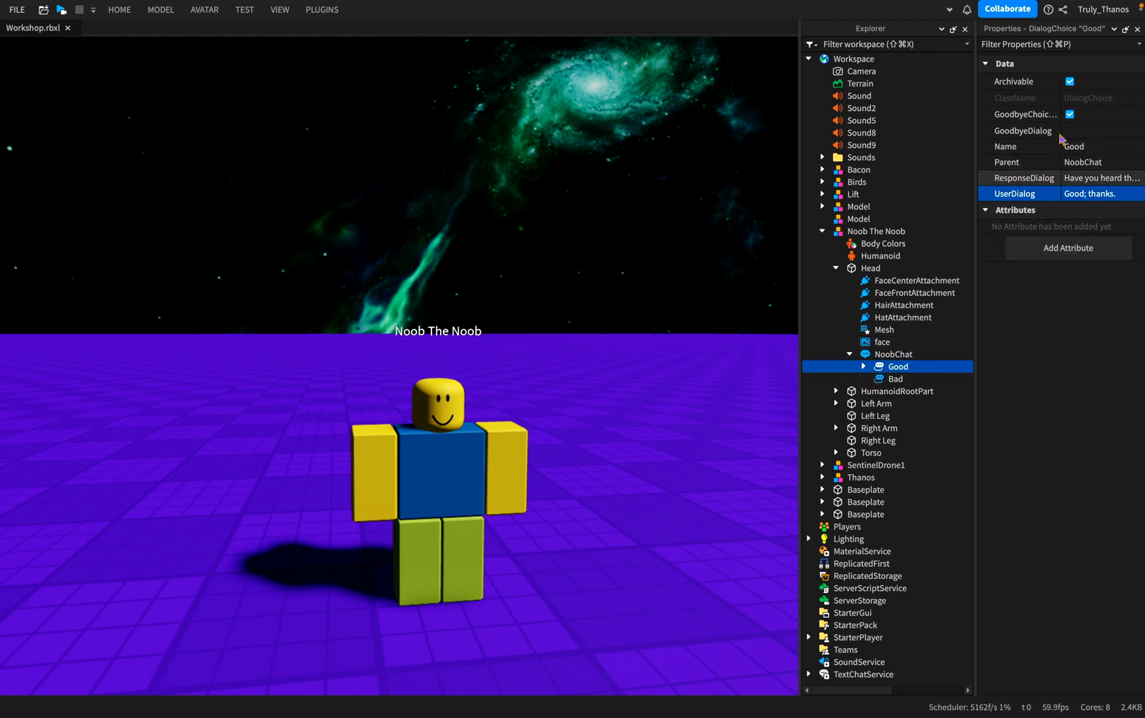
pyautogui.moveTo(1098, 189)
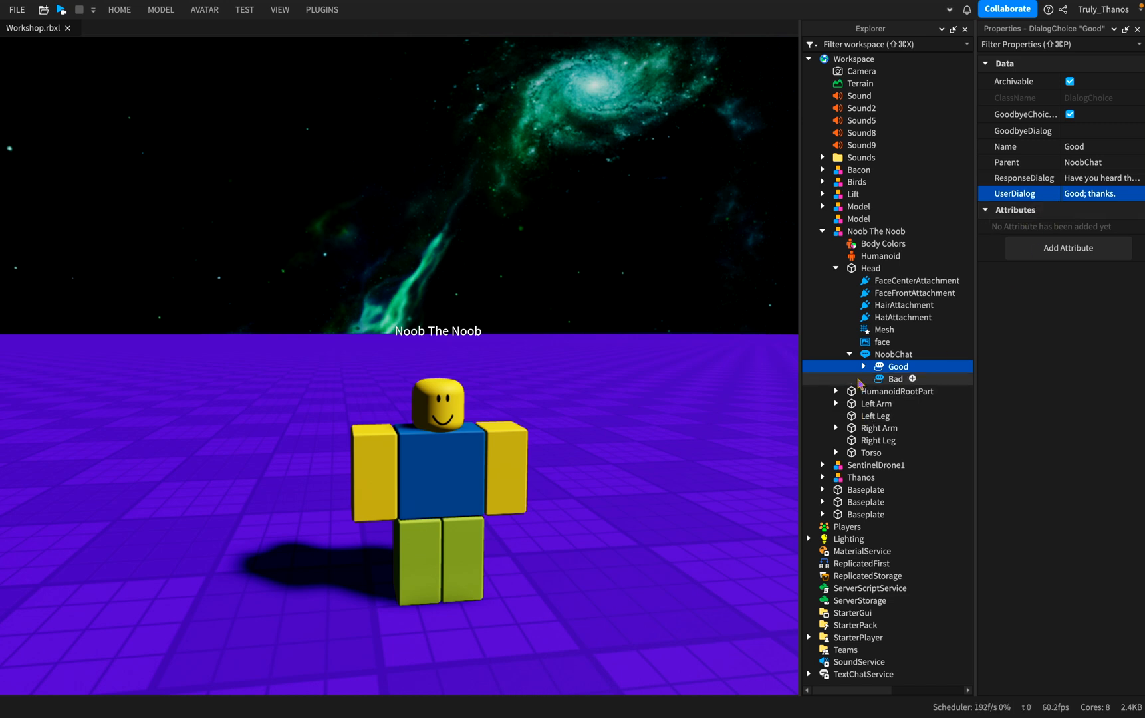
pyautogui.click(863, 365)
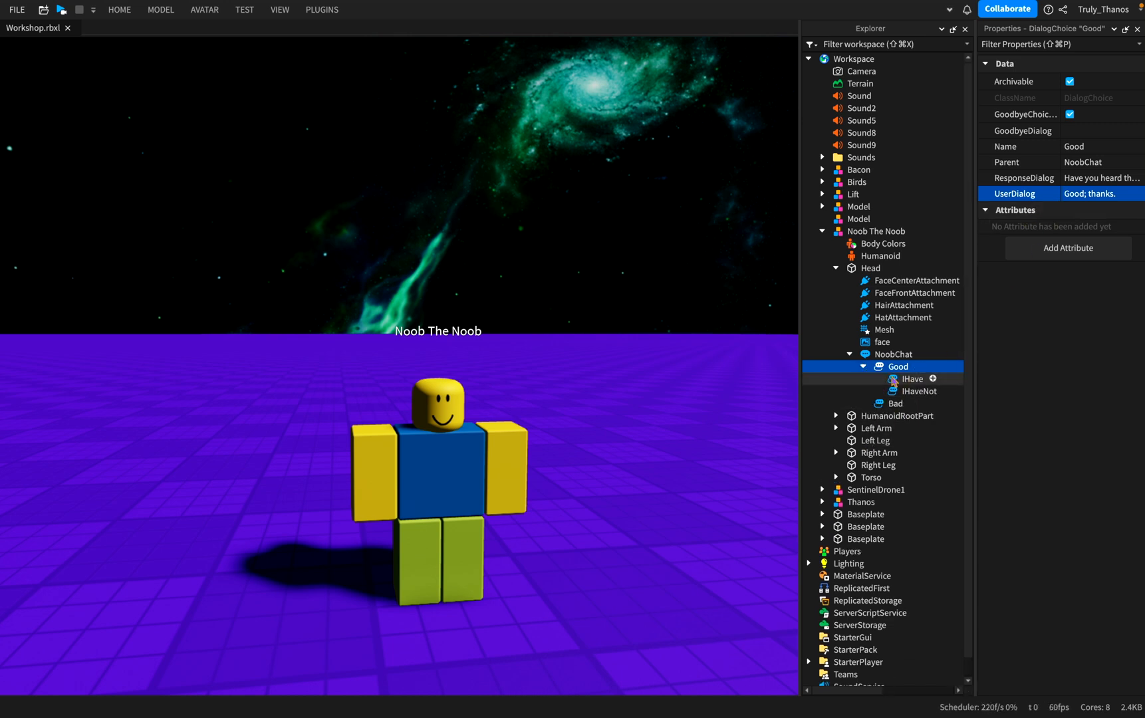
pyautogui.click(895, 403)
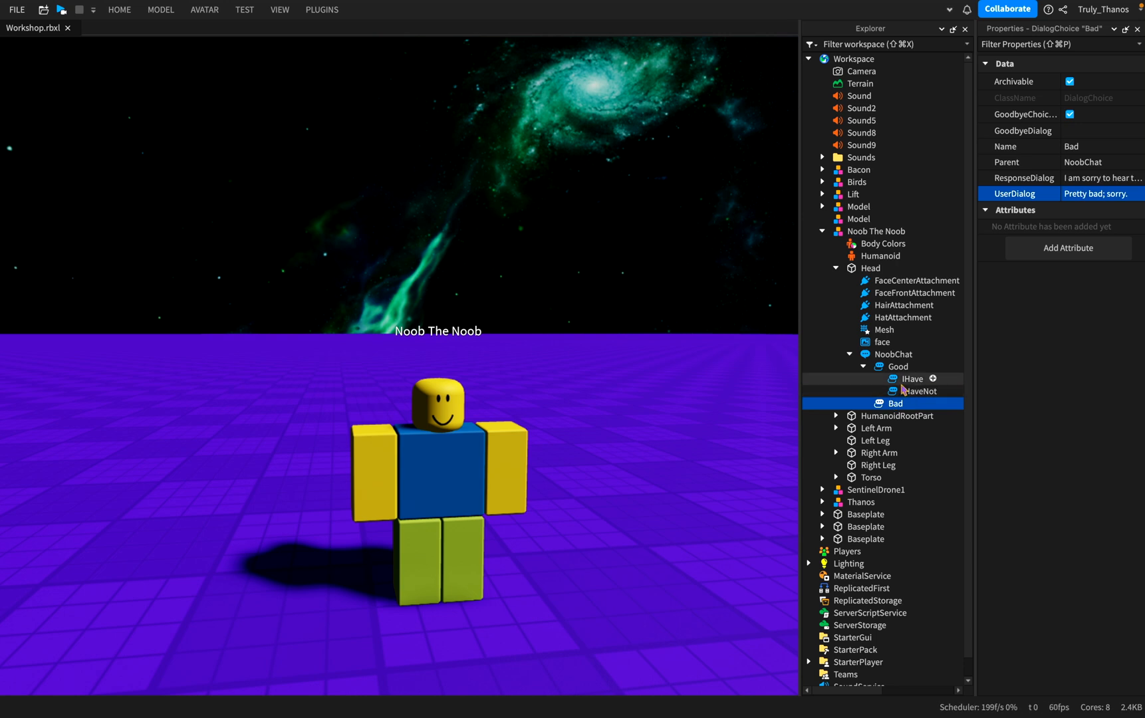
pyautogui.click(898, 365)
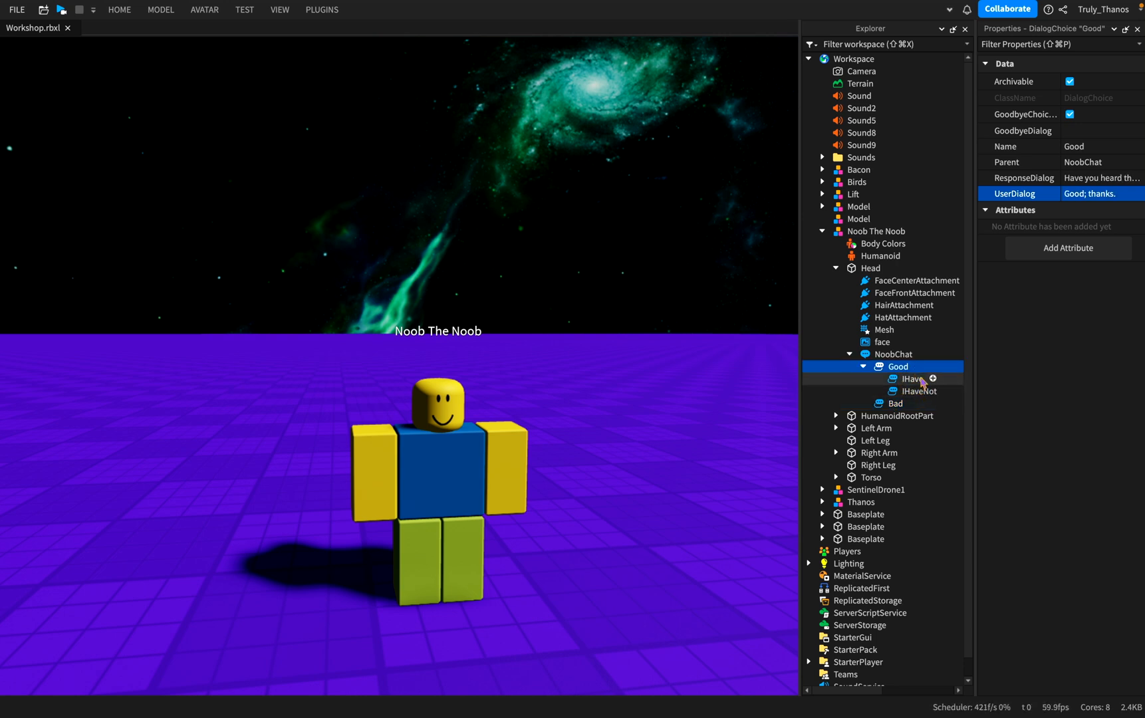
pyautogui.moveTo(915, 401)
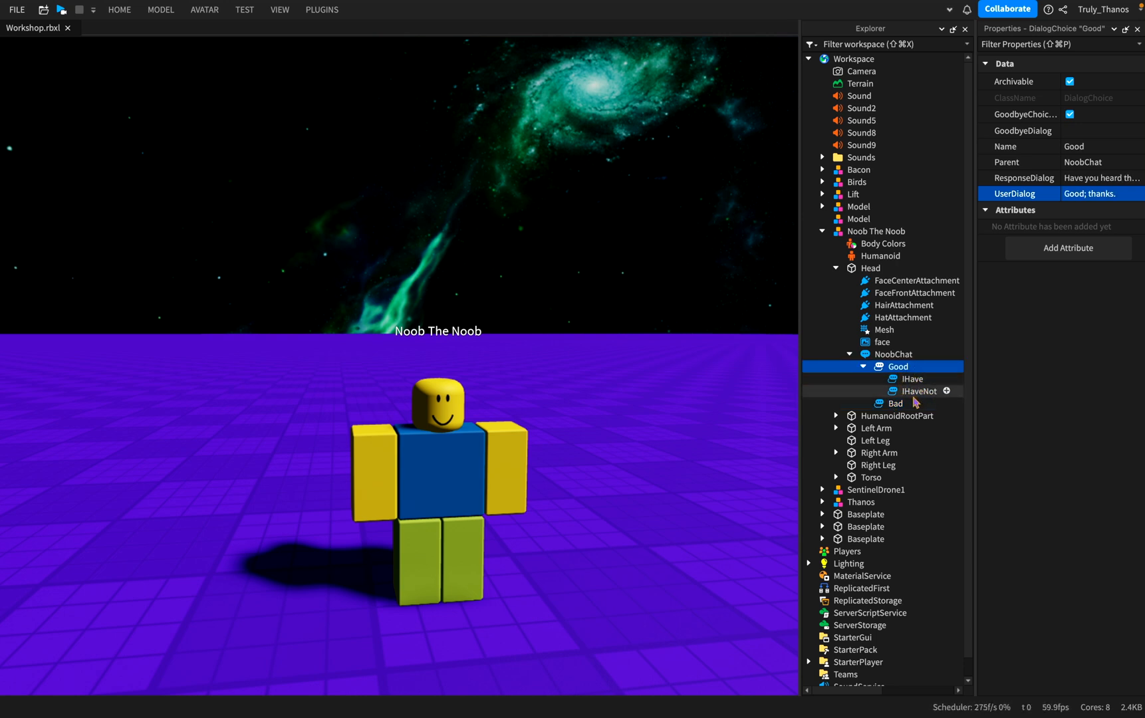
pyautogui.moveTo(924, 396)
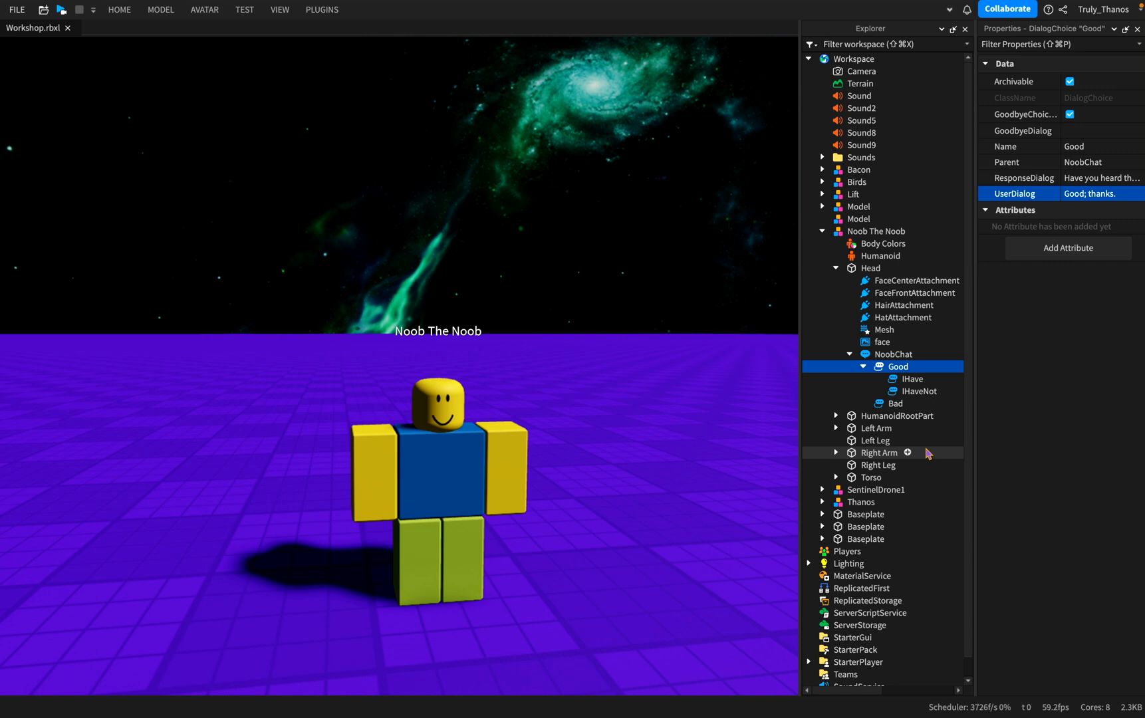
pyautogui.moveTo(970, 543)
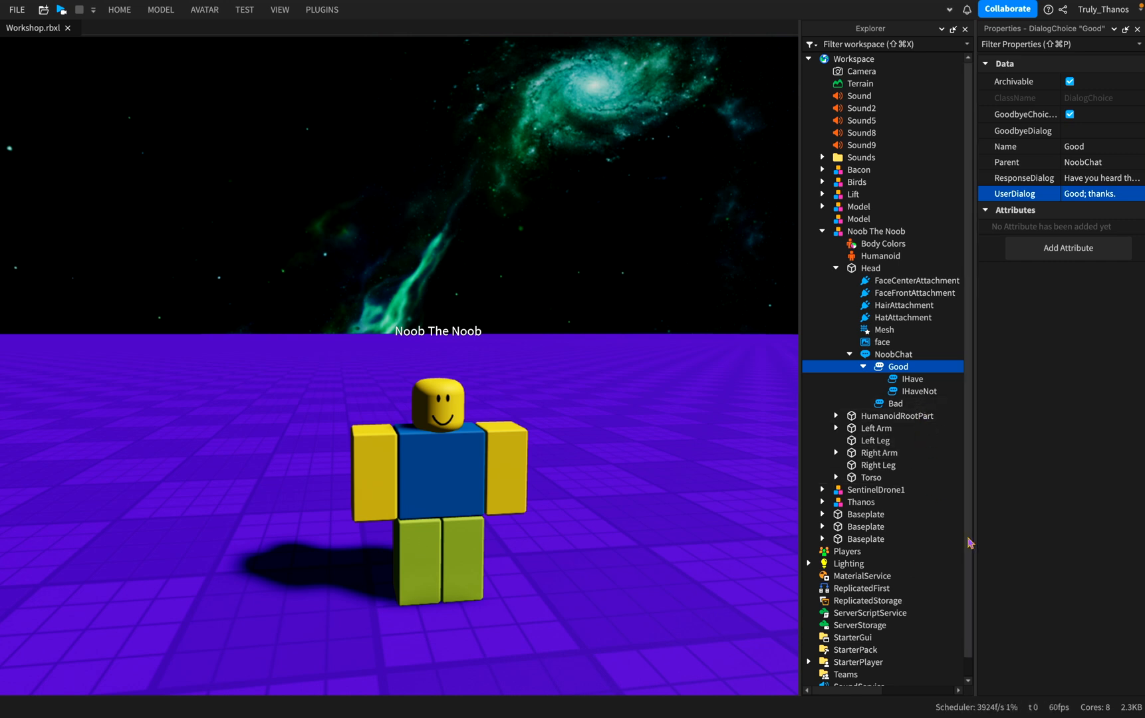
pyautogui.moveTo(412, 616)
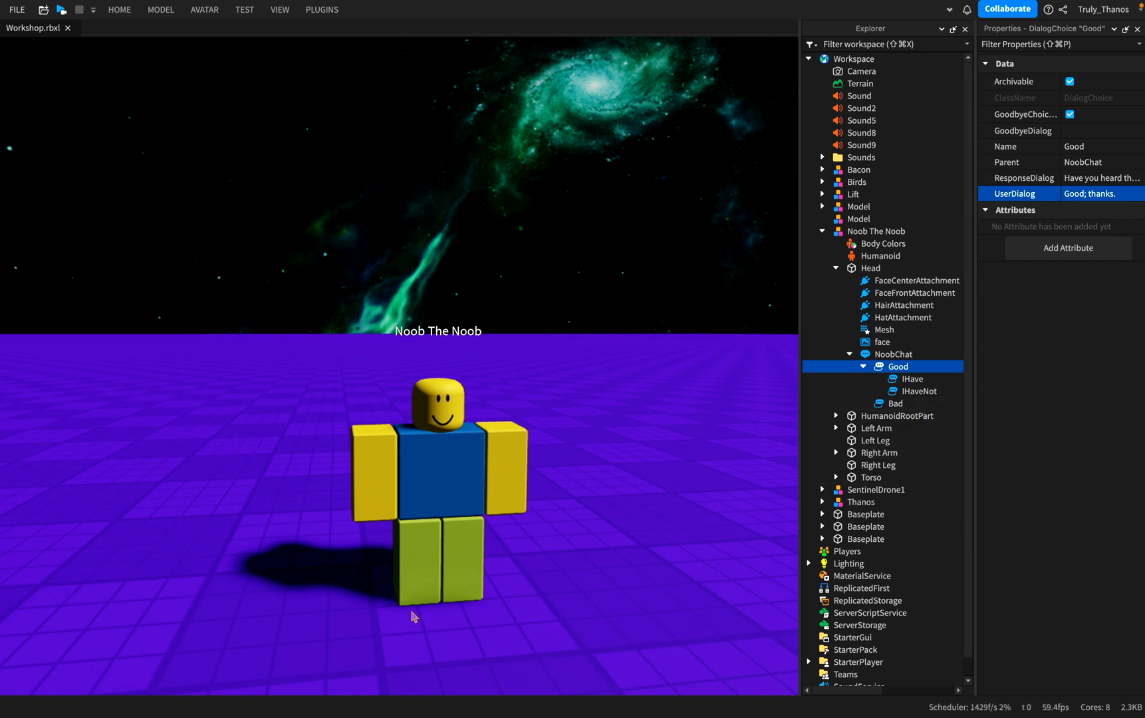
pyautogui.moveTo(919, 391)
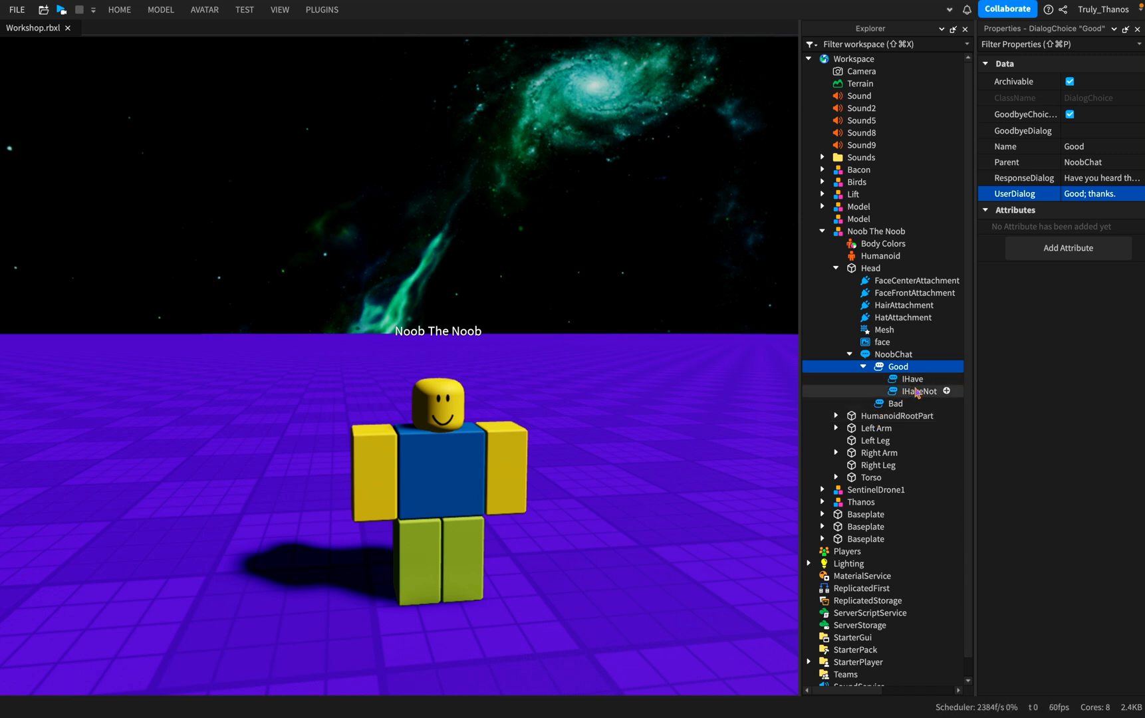
pyautogui.moveTo(981, 568)
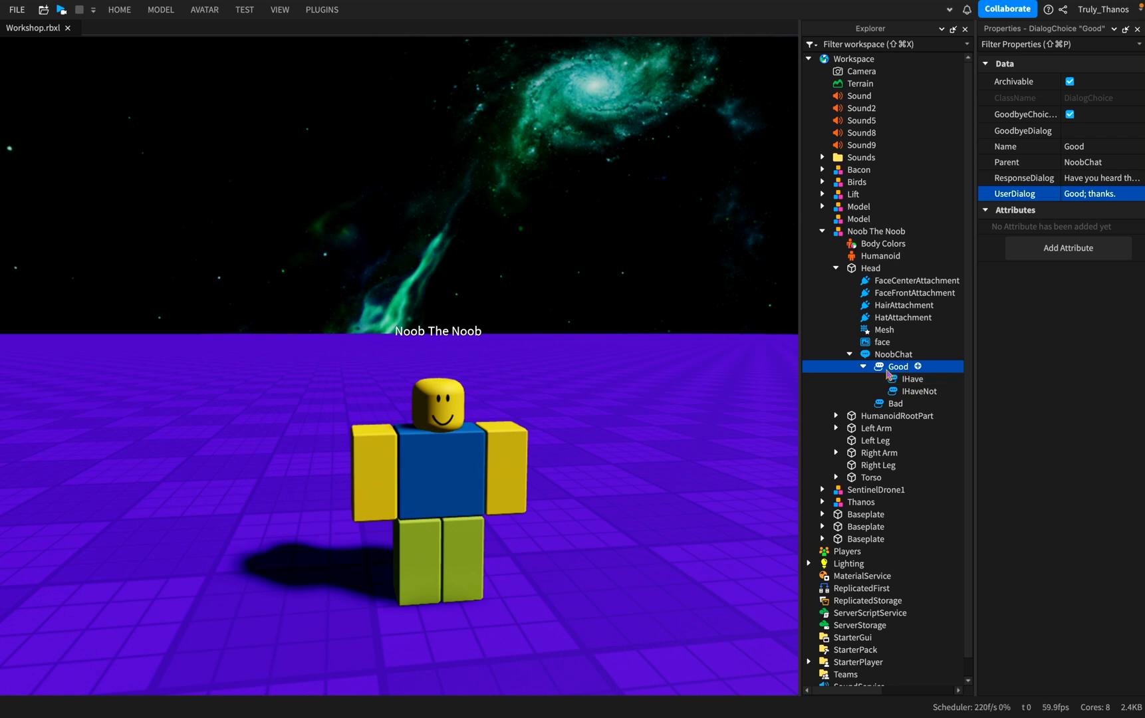
pyautogui.click(891, 354)
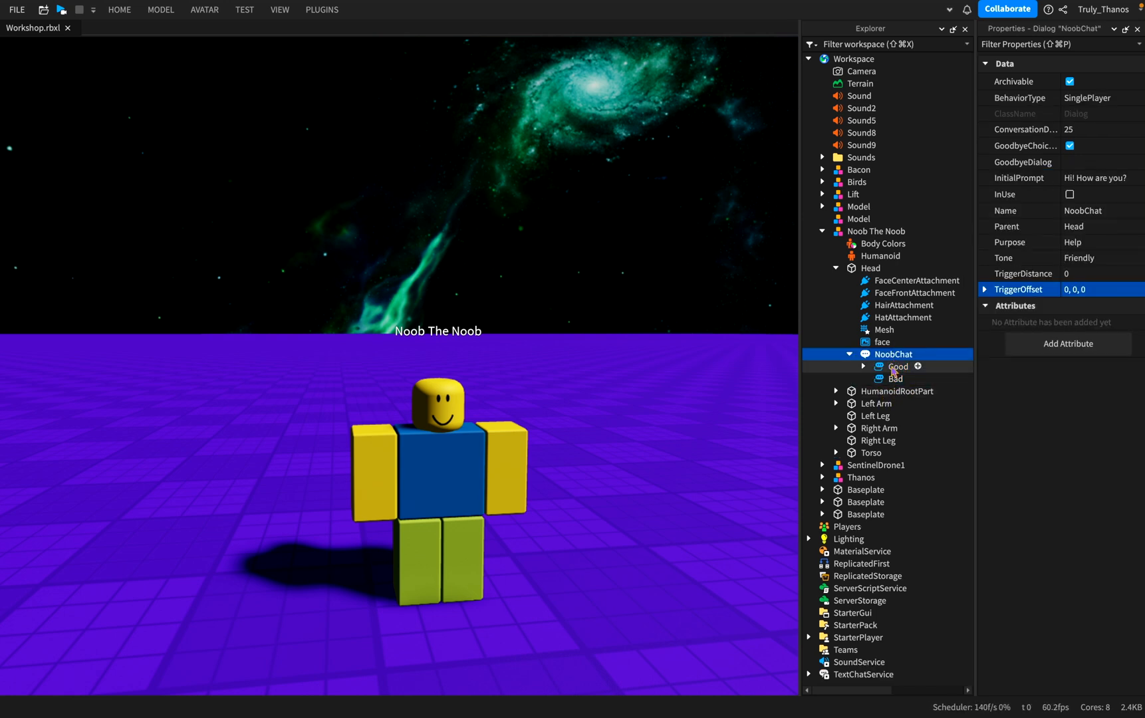
pyautogui.click(895, 403)
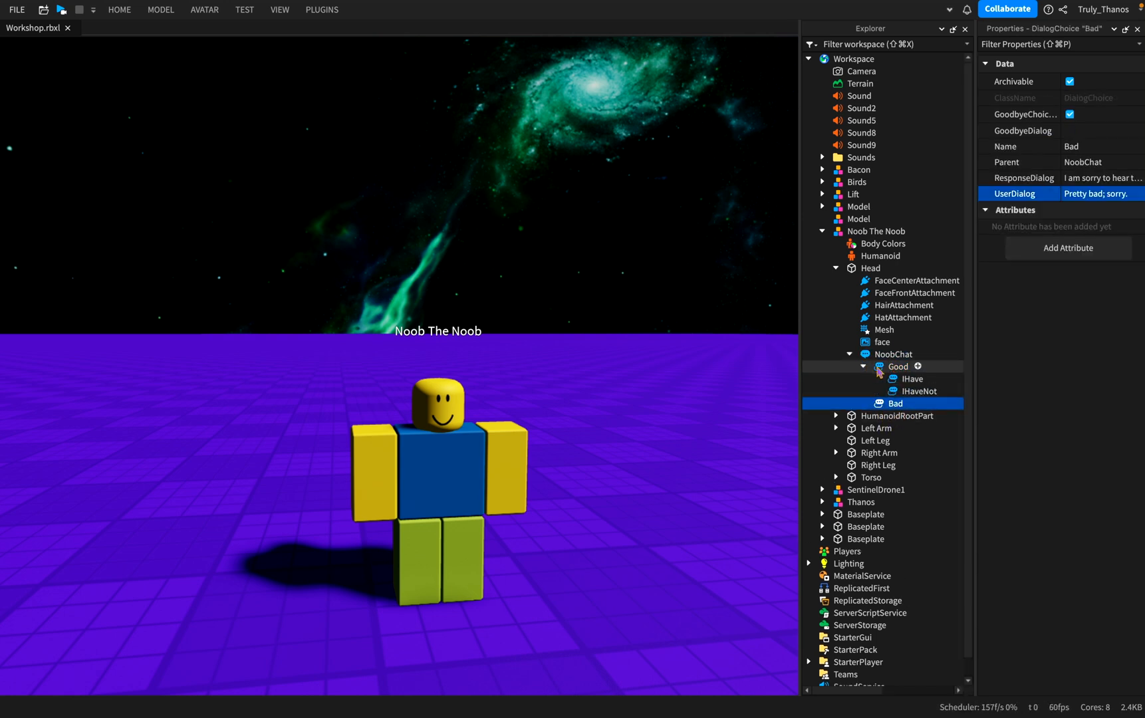
pyautogui.click(911, 379)
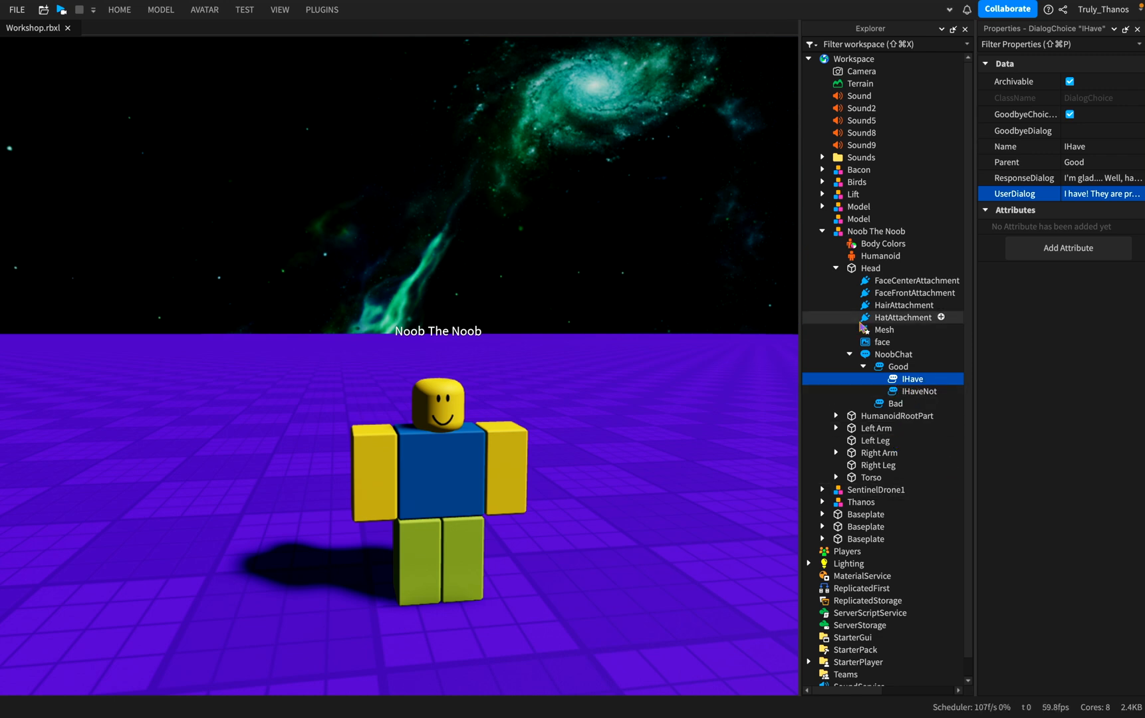
pyautogui.click(897, 366)
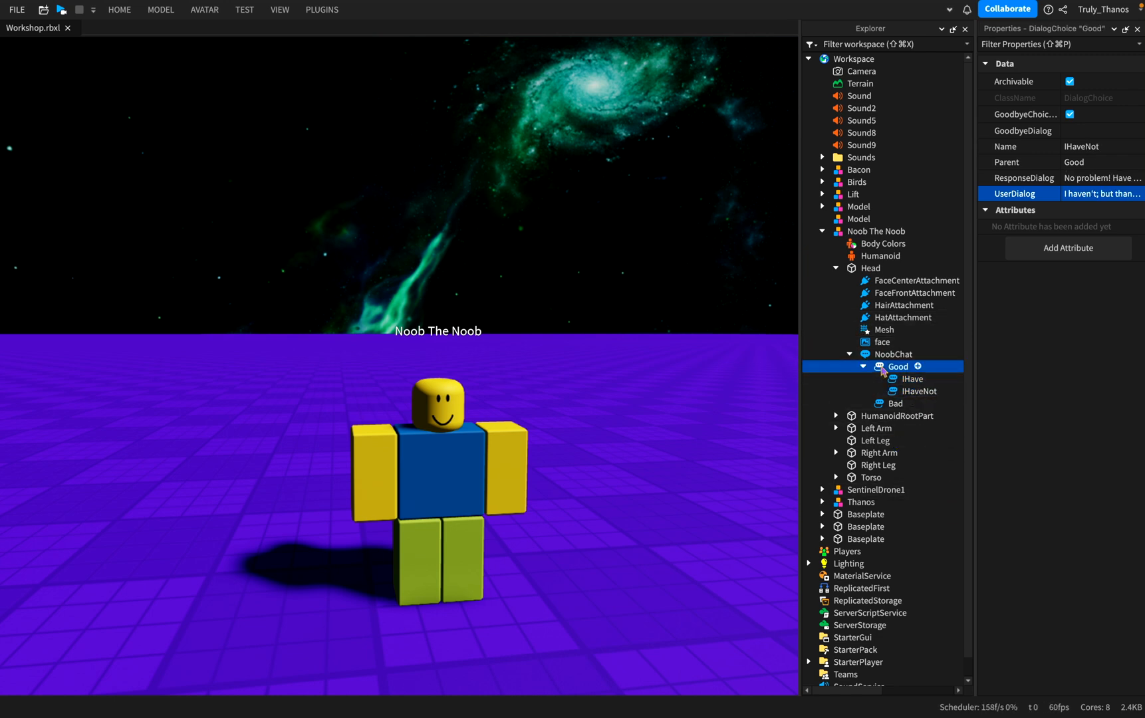
pyautogui.click(911, 379)
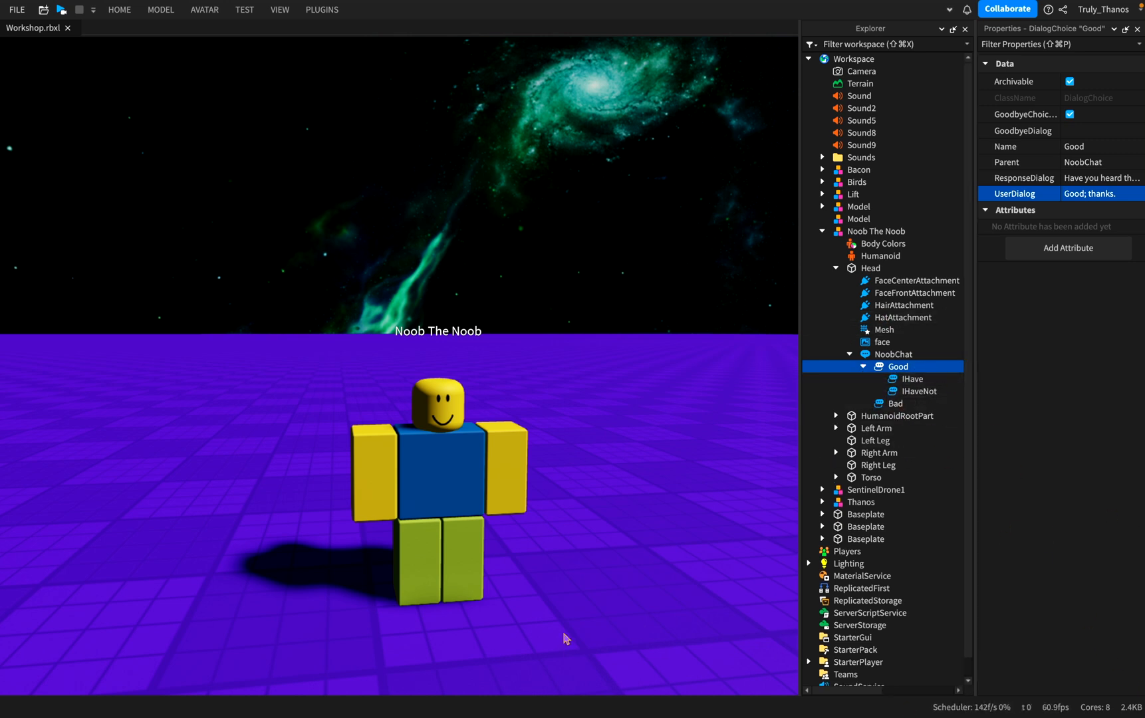
pyautogui.moveTo(825, 395)
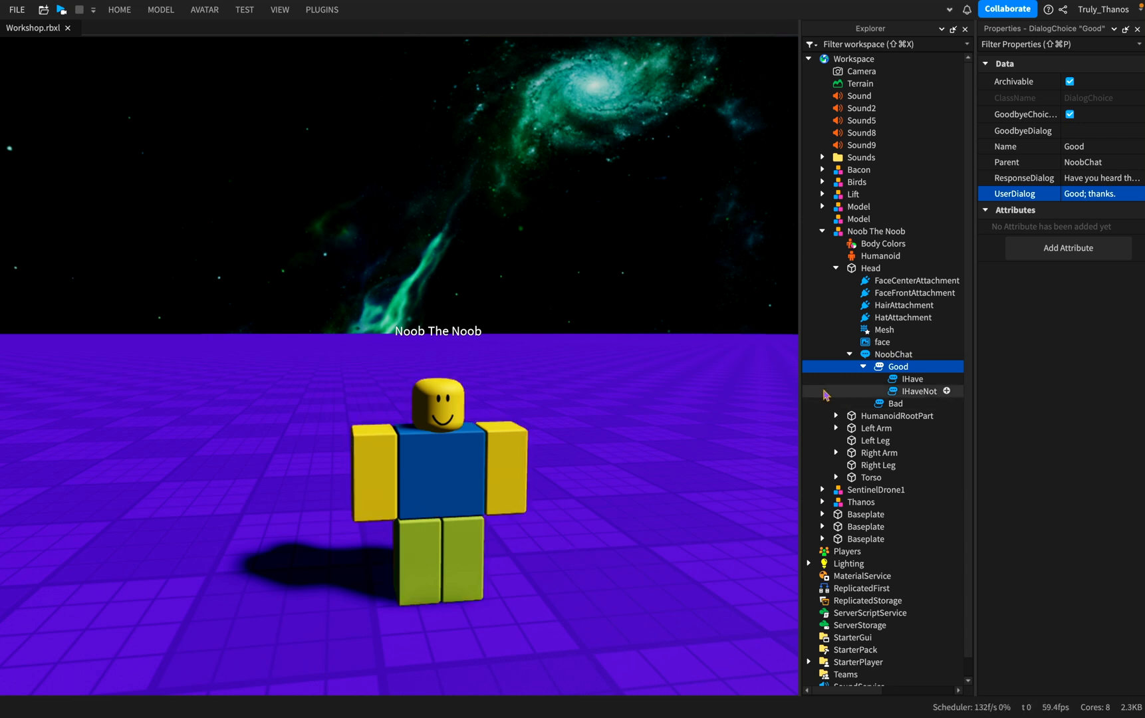
pyautogui.click(850, 354)
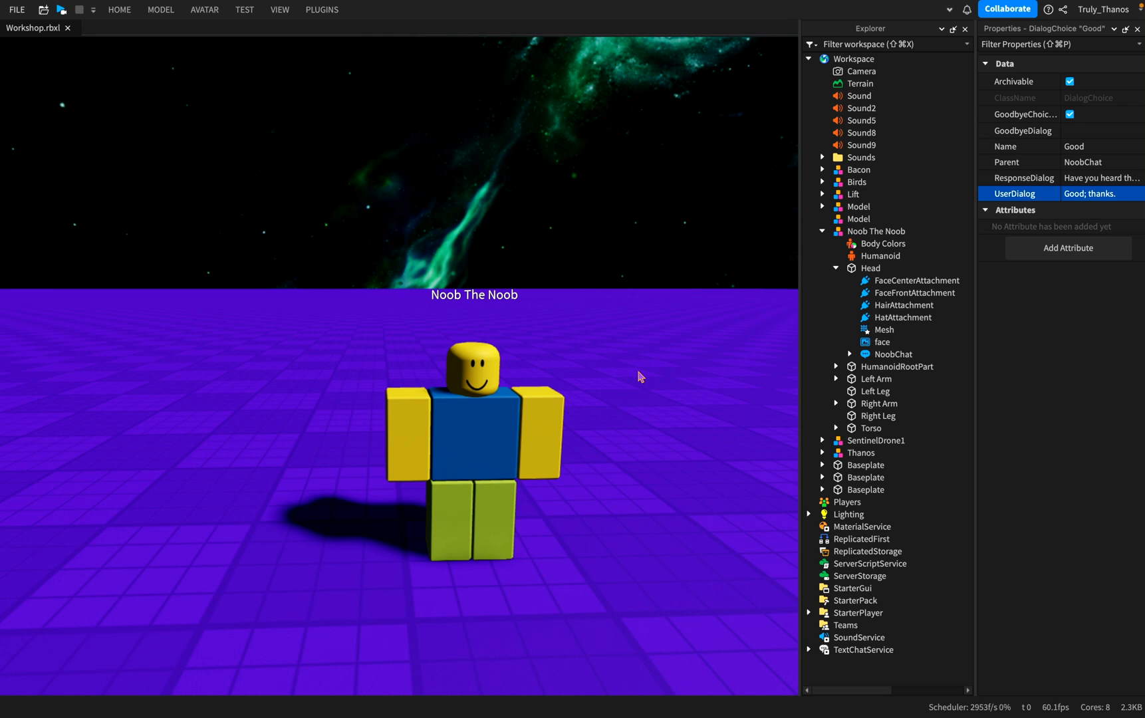
pyautogui.moveTo(881, 308)
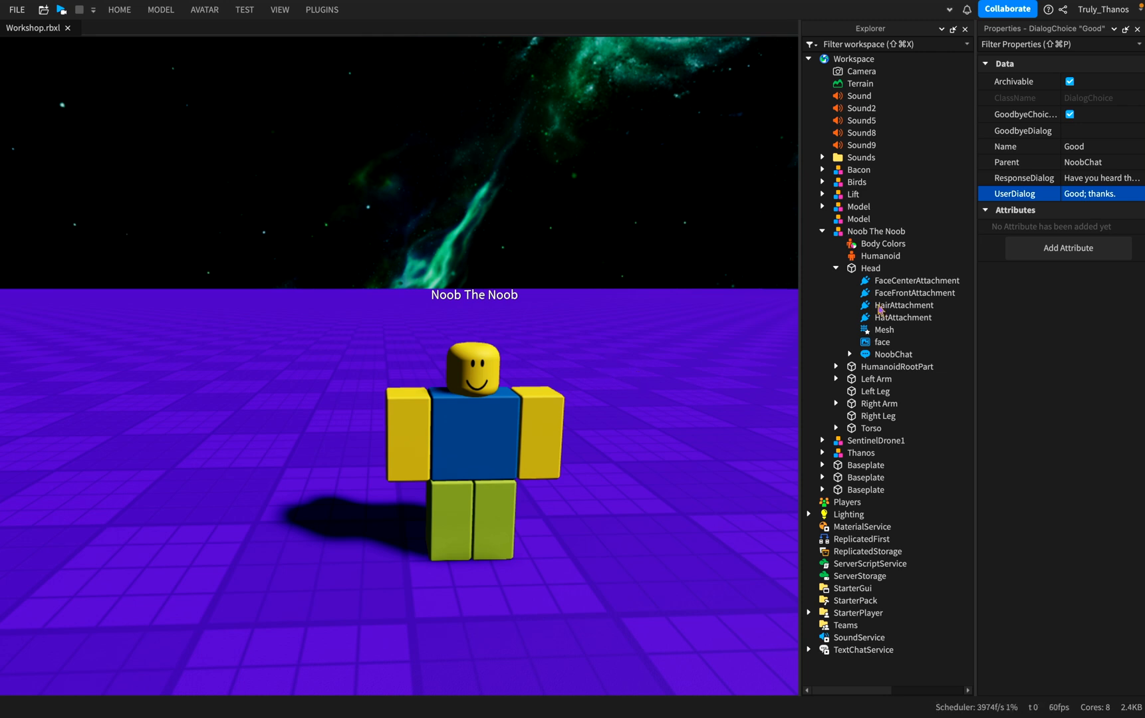
pyautogui.click(849, 354)
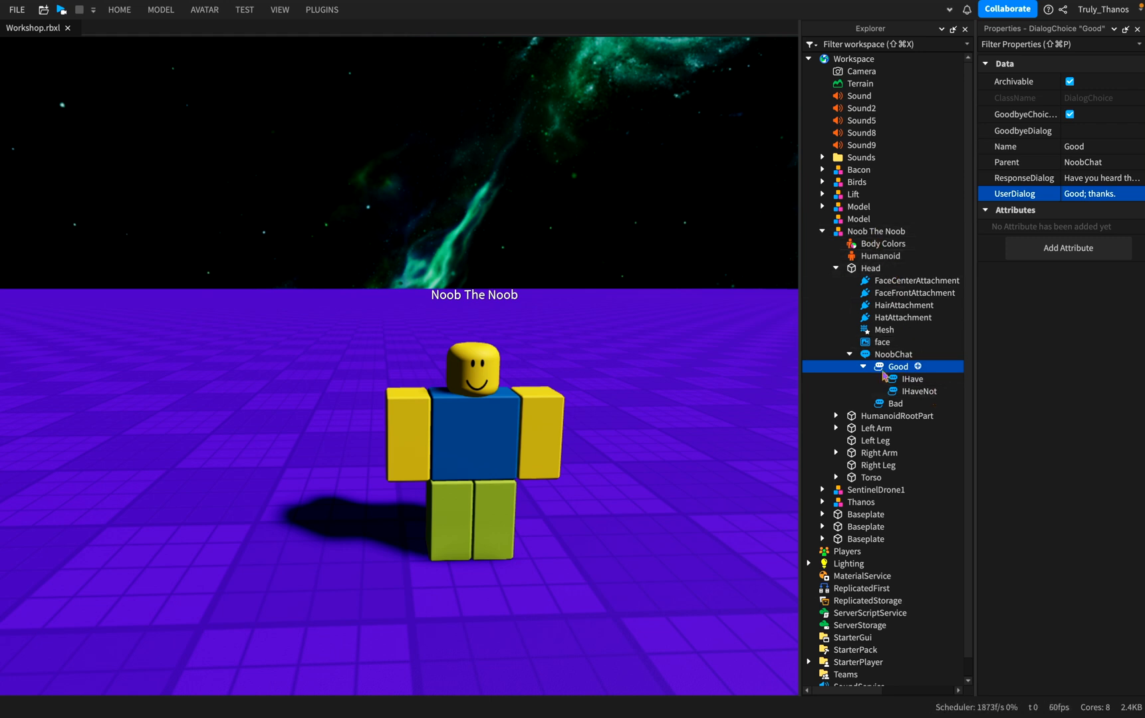
pyautogui.moveTo(469, 254)
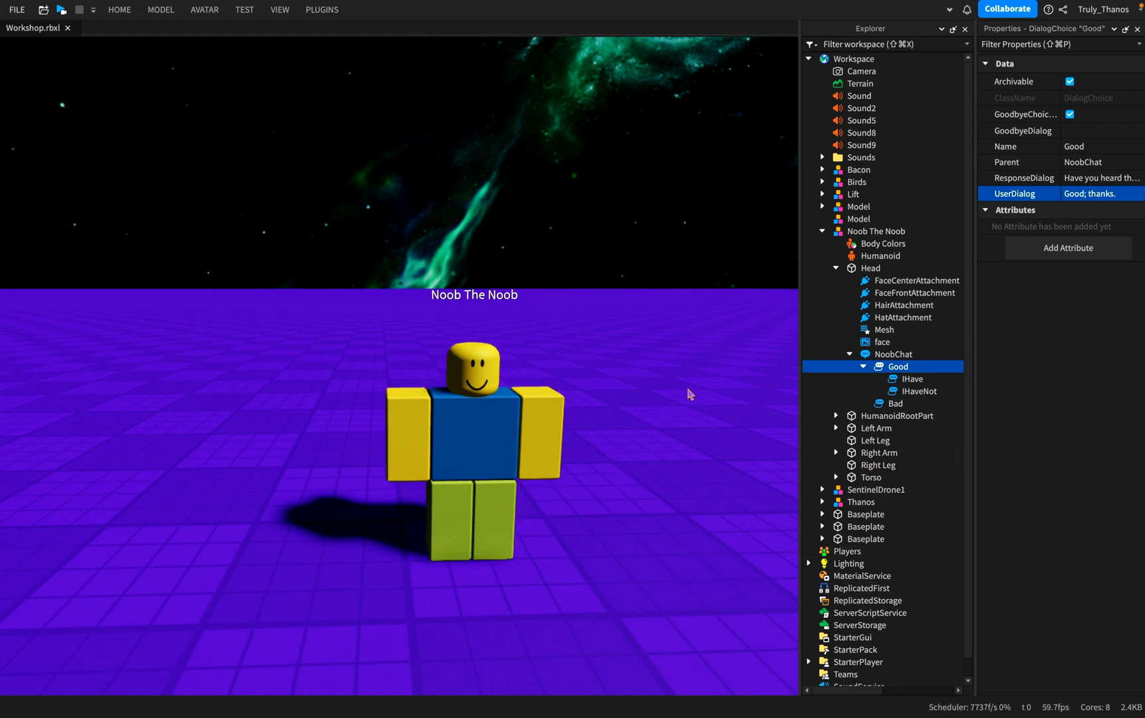
pyautogui.moveTo(696, 391)
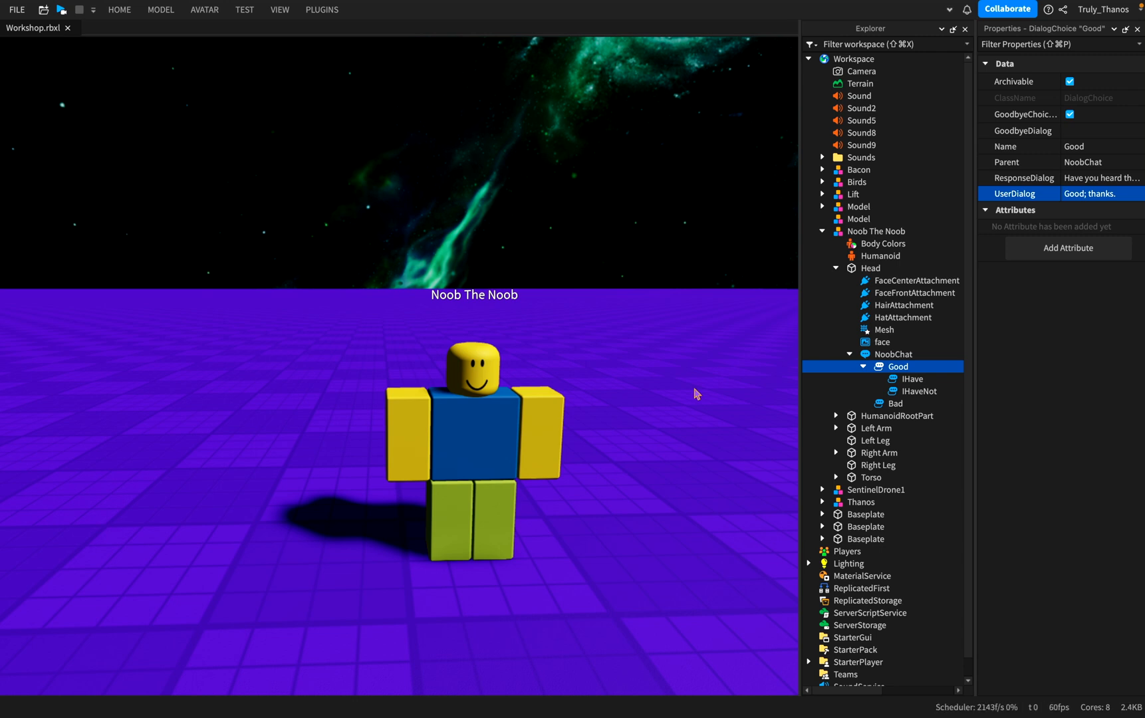
pyautogui.moveTo(926, 363)
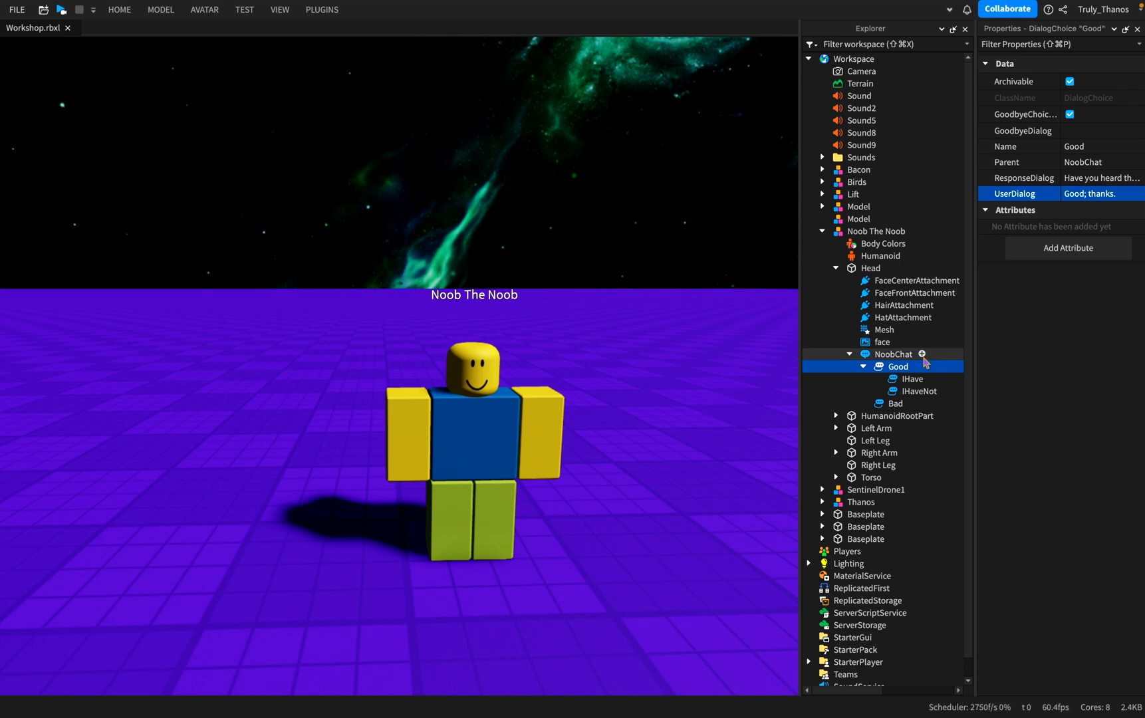
pyautogui.click(911, 379)
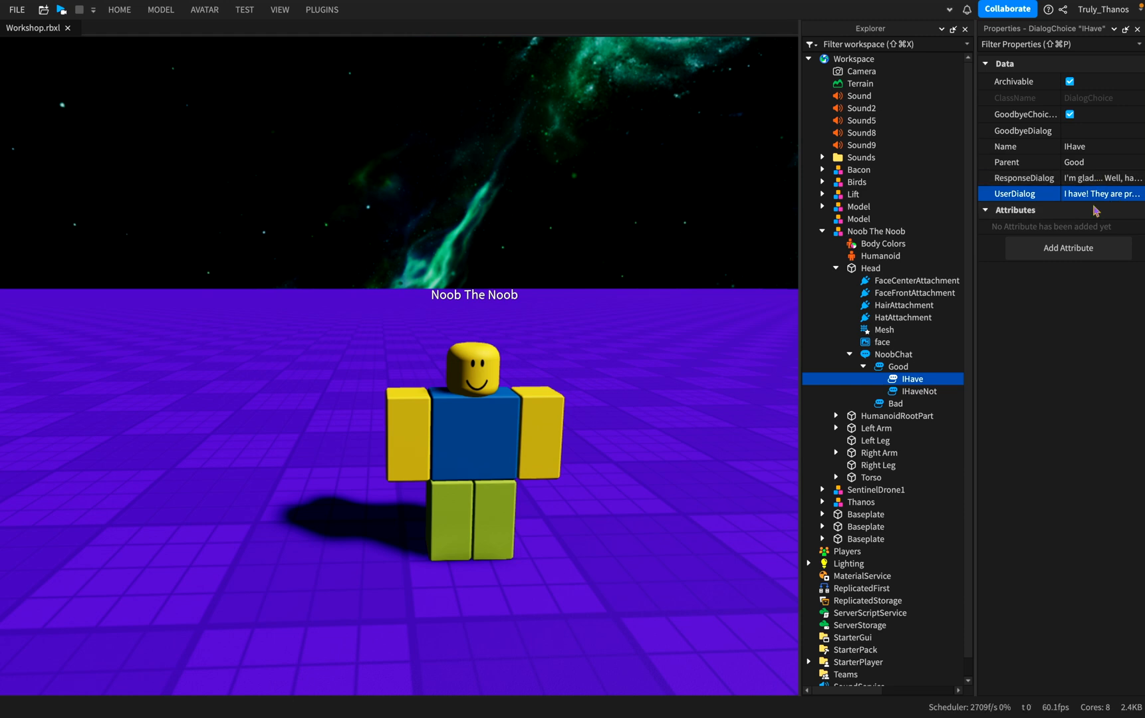
pyautogui.moveTo(716, 339)
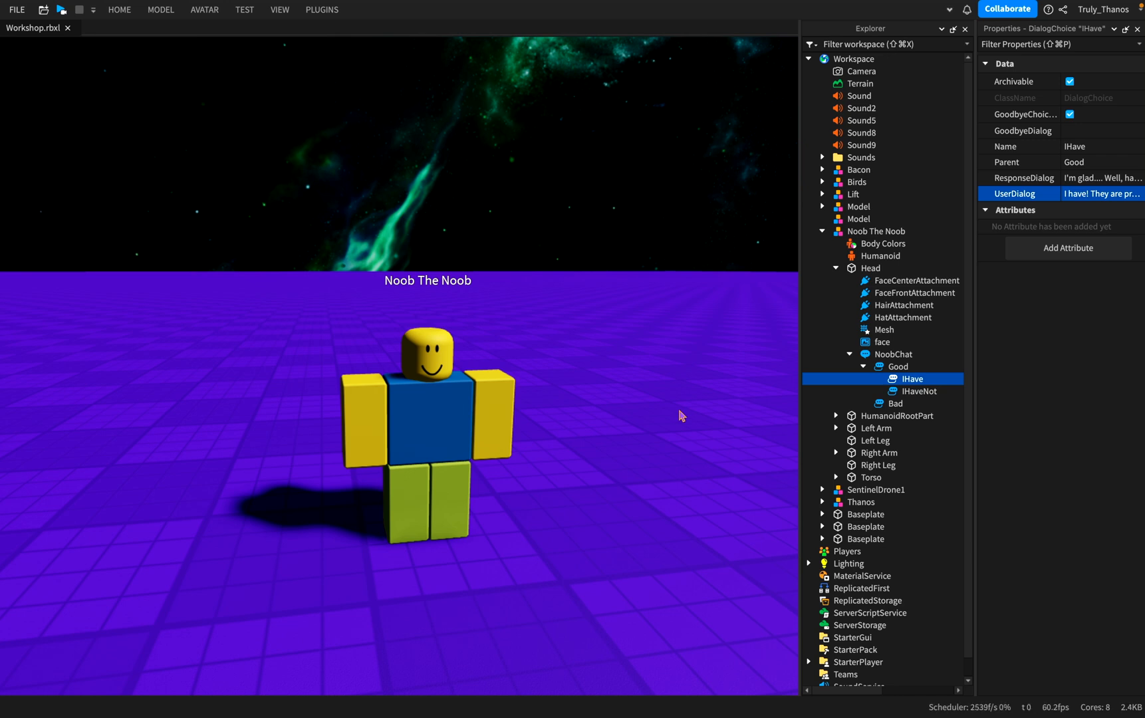
pyautogui.moveTo(681, 416)
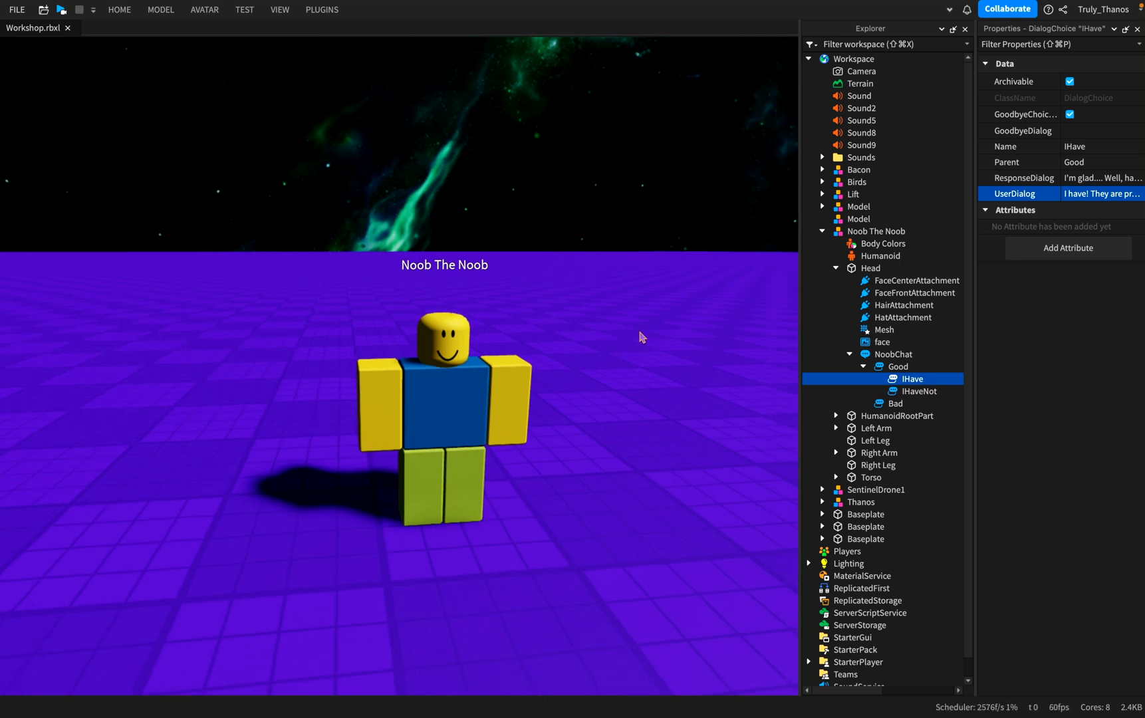
pyautogui.moveTo(679, 327)
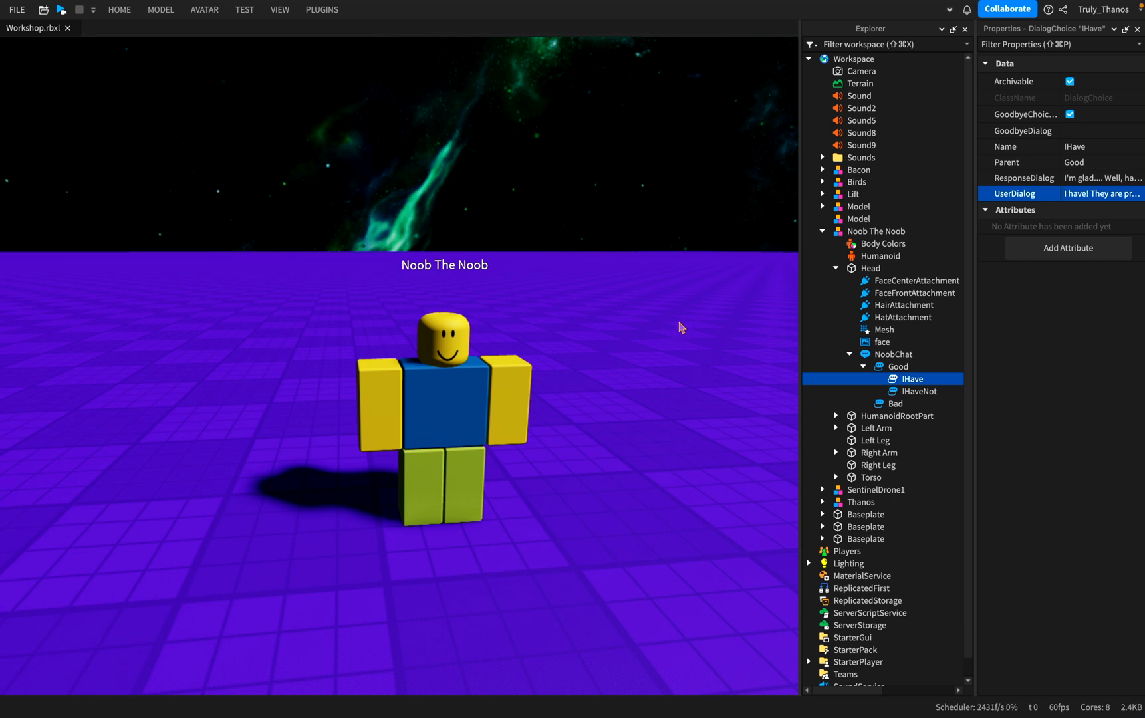
pyautogui.moveTo(612, 382)
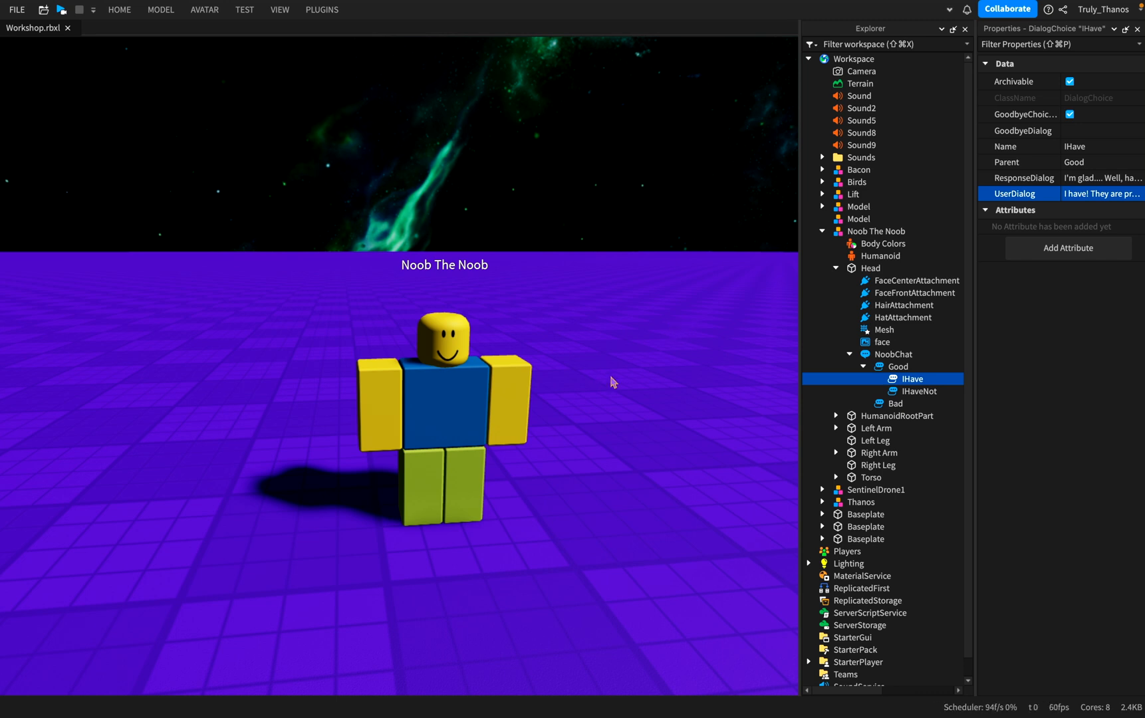
pyautogui.moveTo(625, 379)
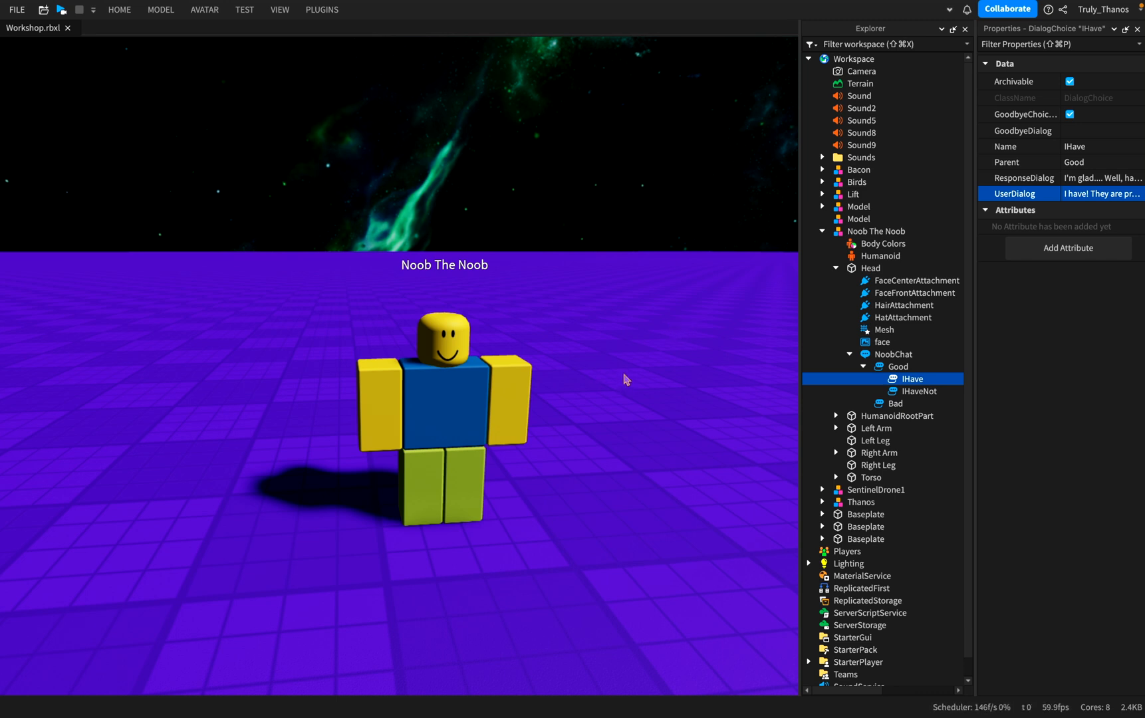
pyautogui.moveTo(579, 410)
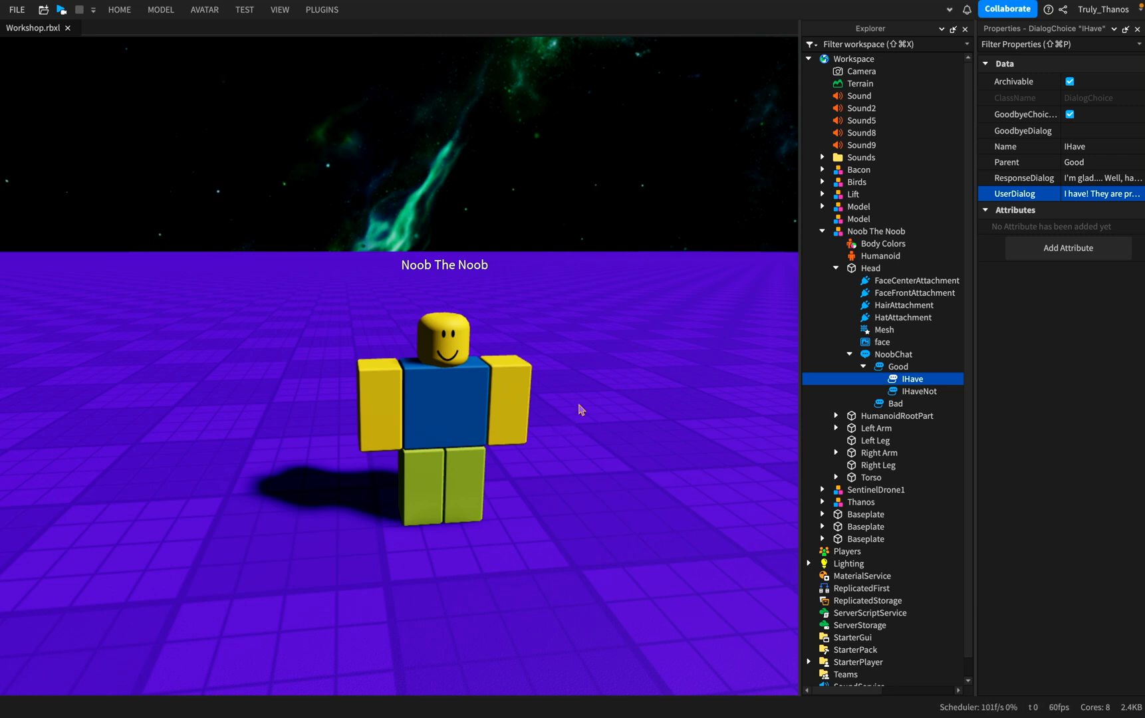
pyautogui.moveTo(650, 366)
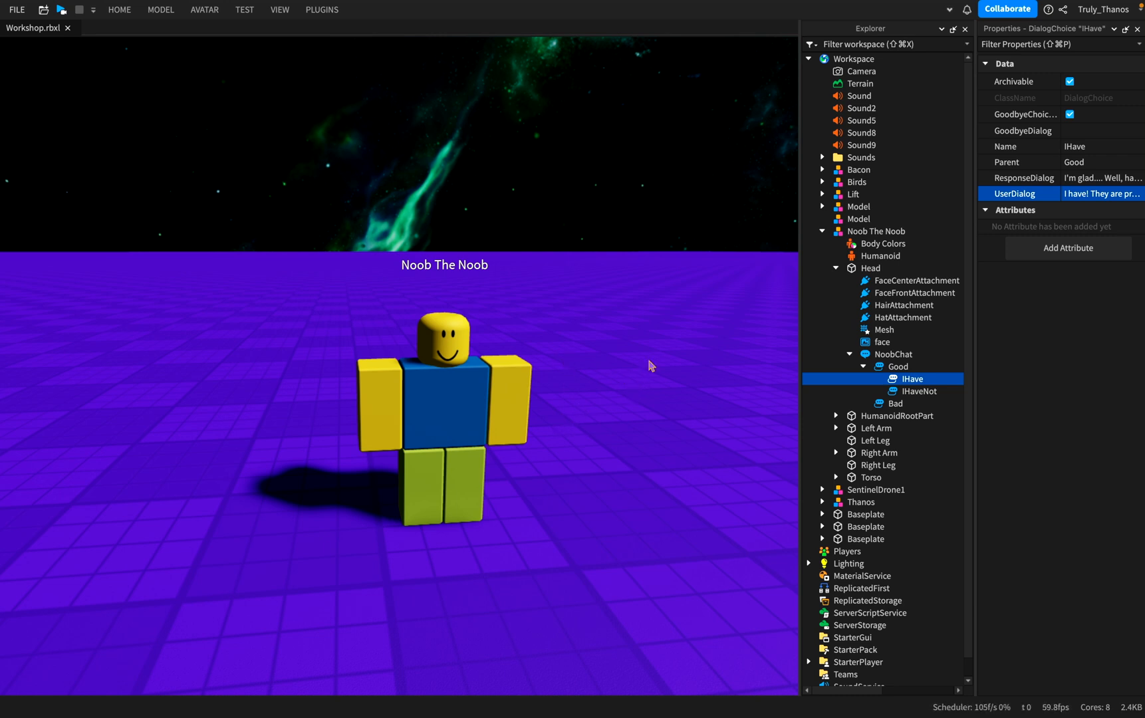
pyautogui.moveTo(665, 367)
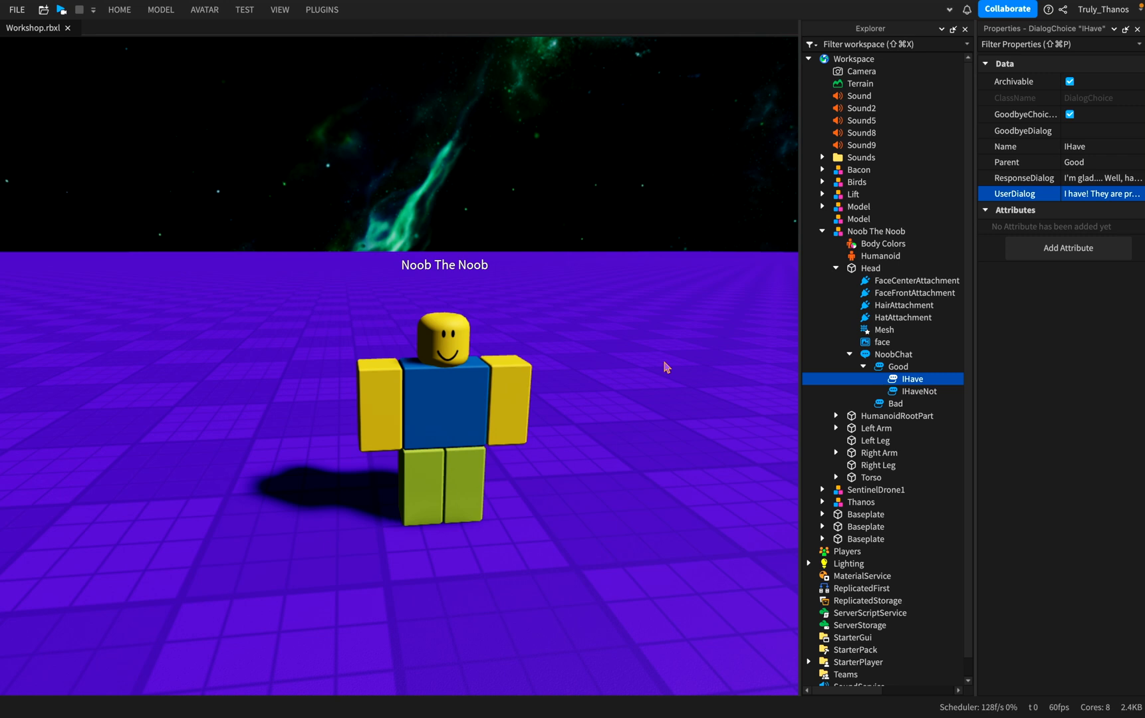
pyautogui.moveTo(676, 374)
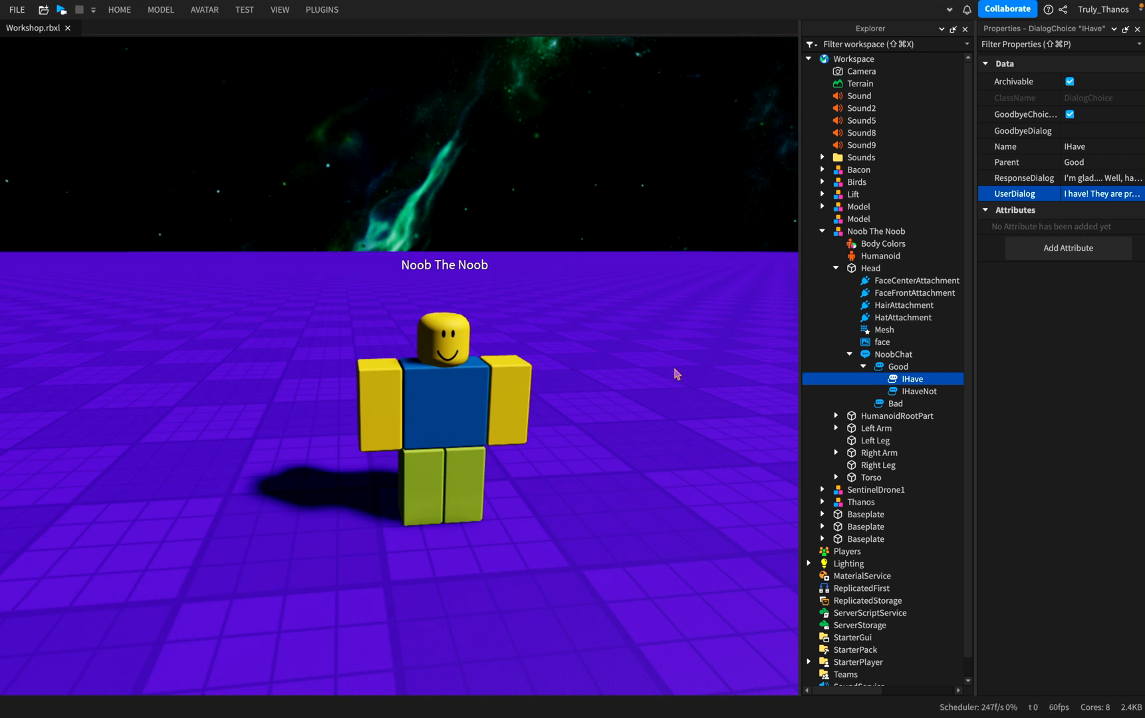
pyautogui.moveTo(665, 363)
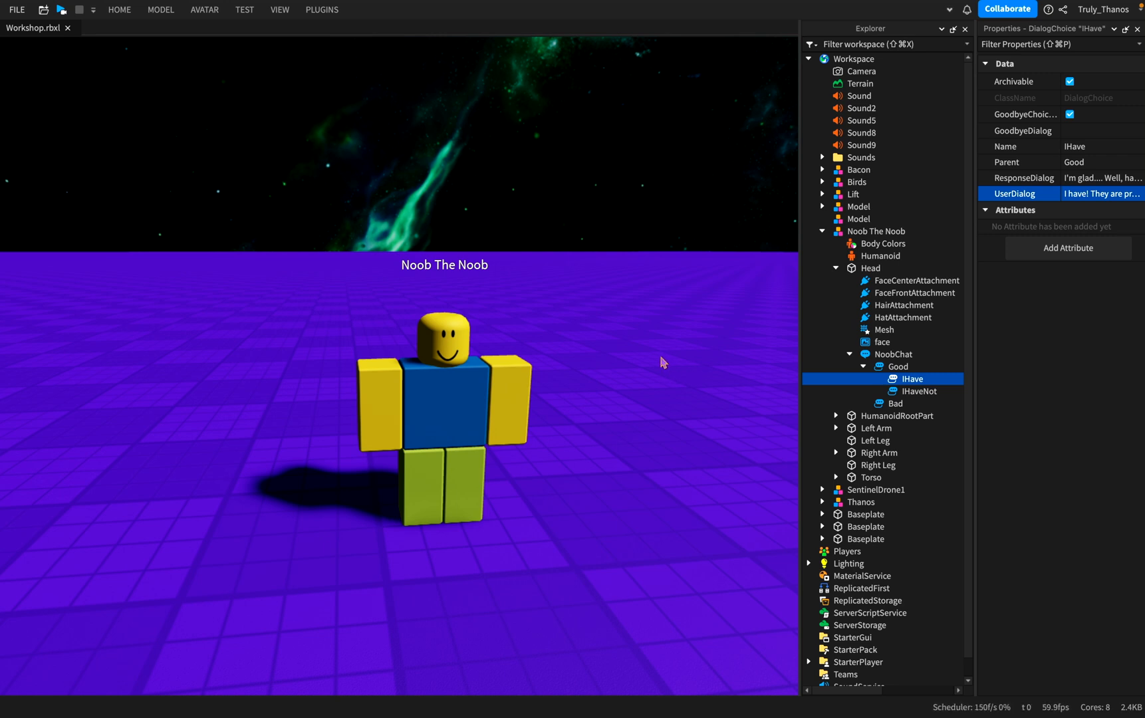
pyautogui.moveTo(502, 313)
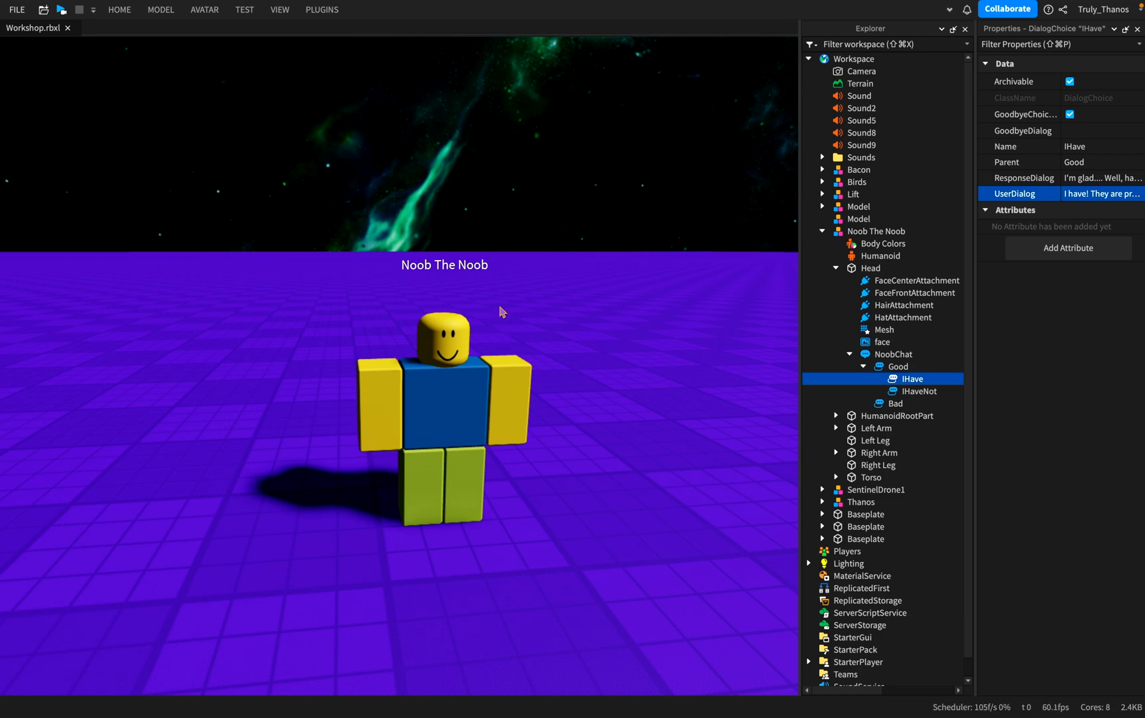